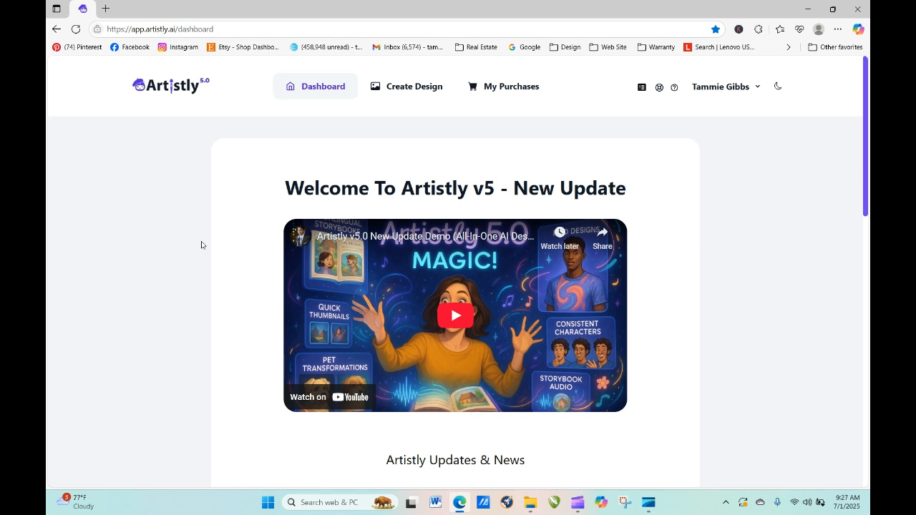
mouse_move(410, 86)
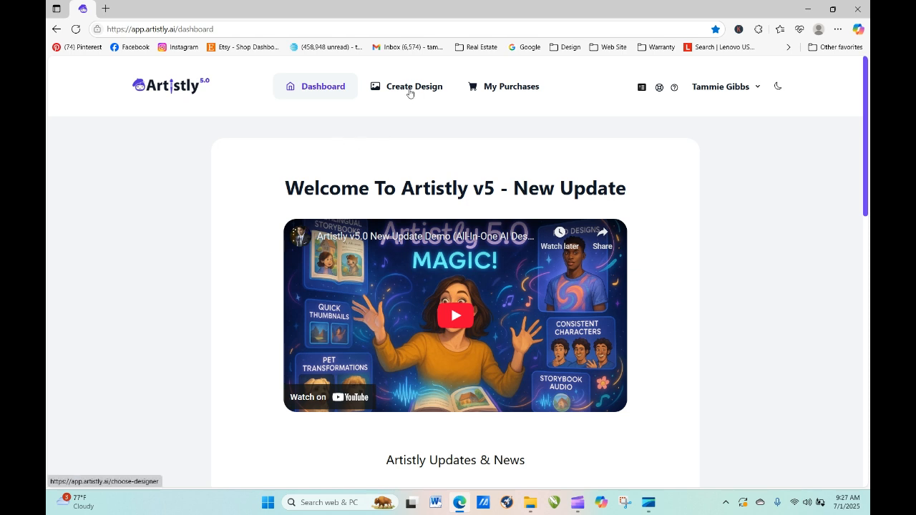
- Go to Create Design to reach the AI Image Designer's category choices
left_click(414, 85)
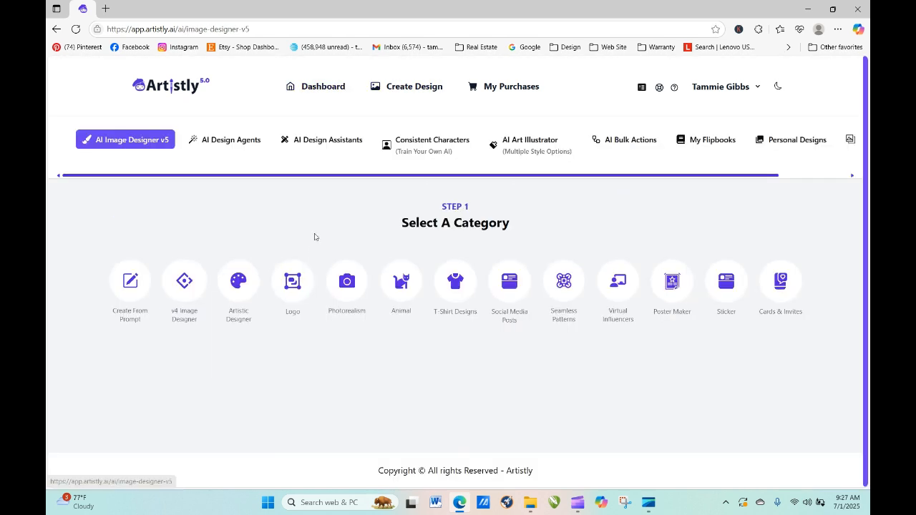
- Switch the designer toolbar to AI Bulk Actions
left_click(624, 141)
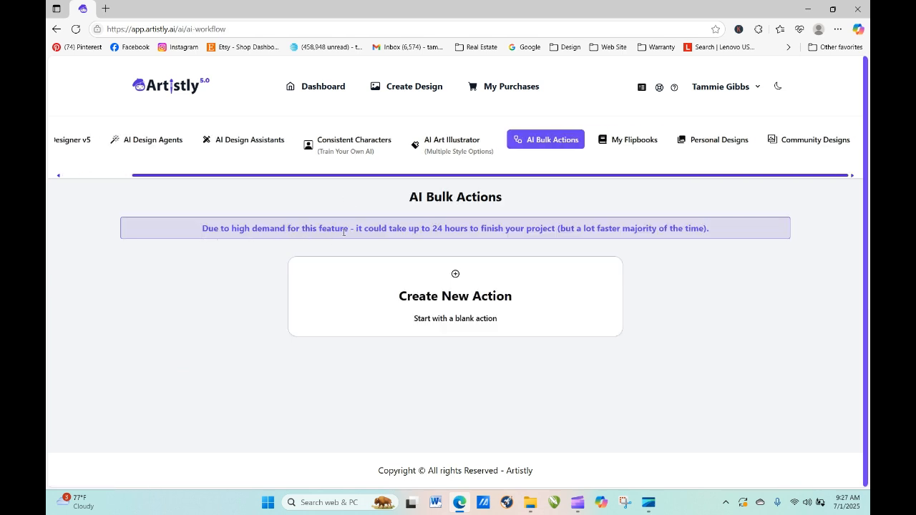
mouse_move(551, 243)
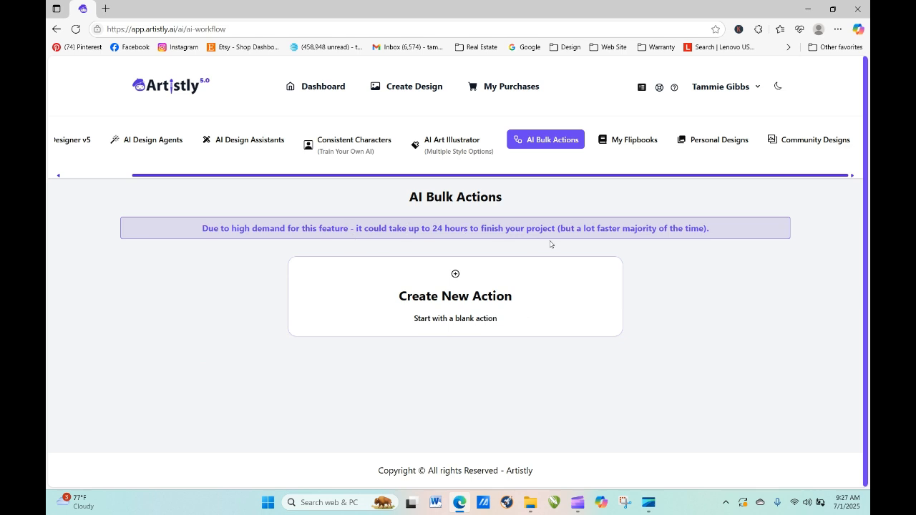
mouse_move(590, 237)
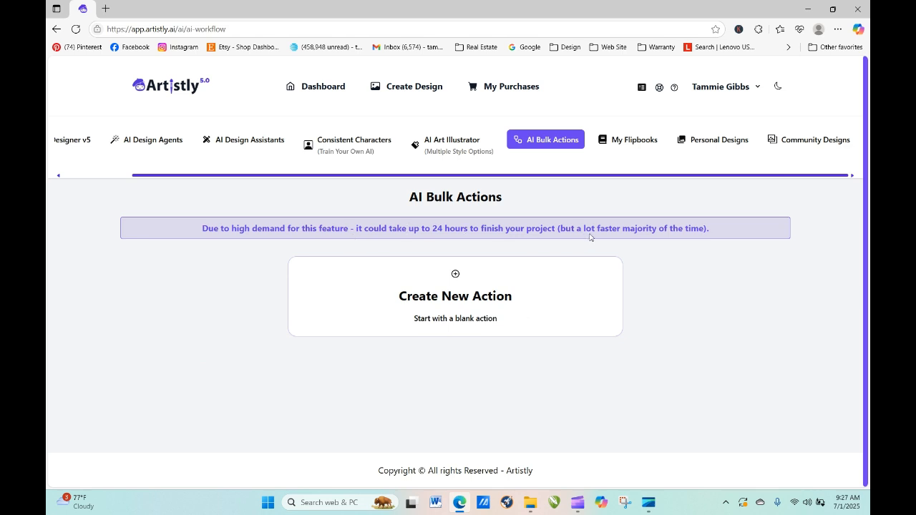
mouse_move(722, 237)
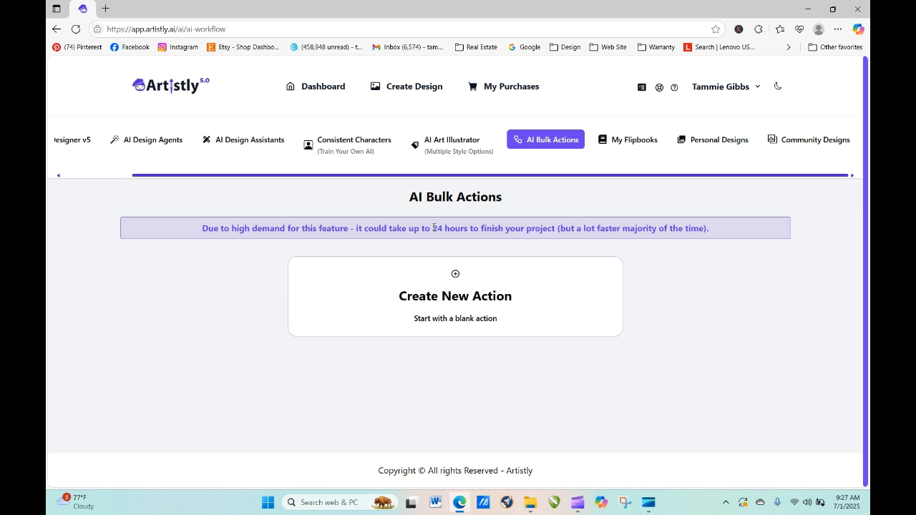
mouse_move(434, 227)
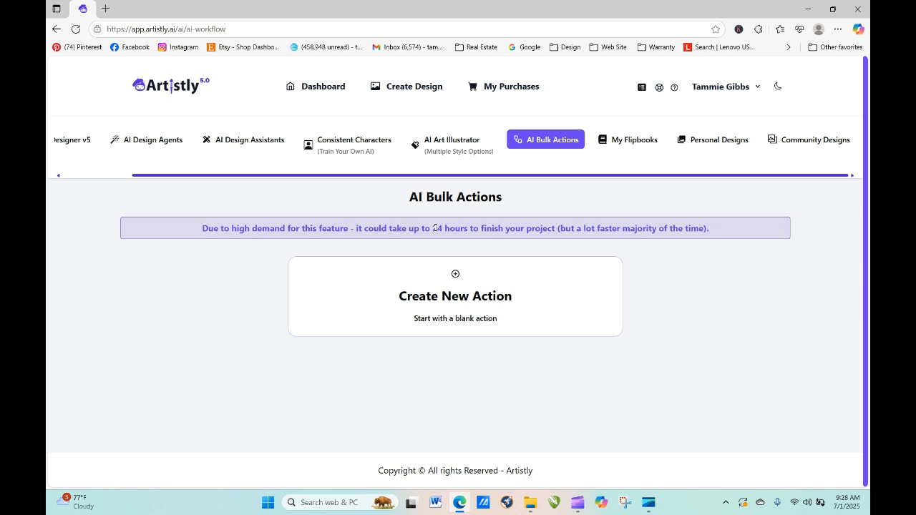
mouse_move(490, 286)
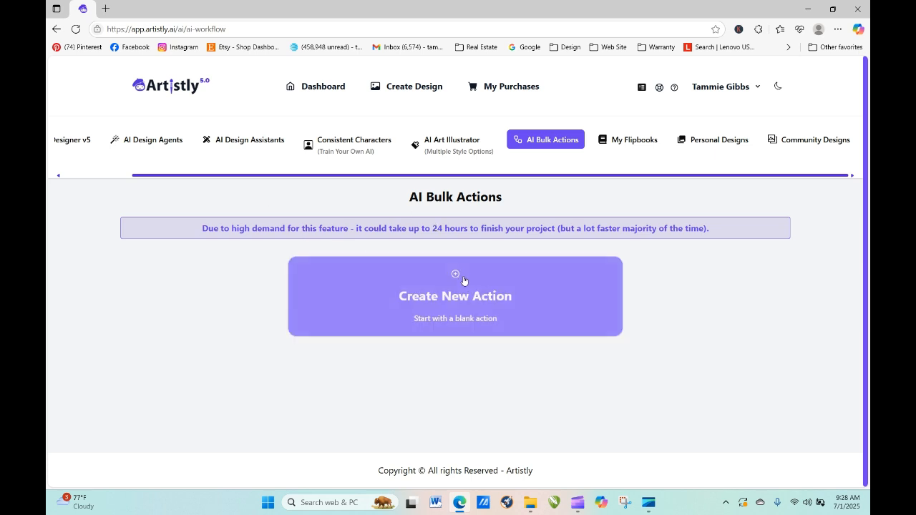
- Start a blank bulk action and browse the media library's Fox Woodsy folder
left_click(455, 297)
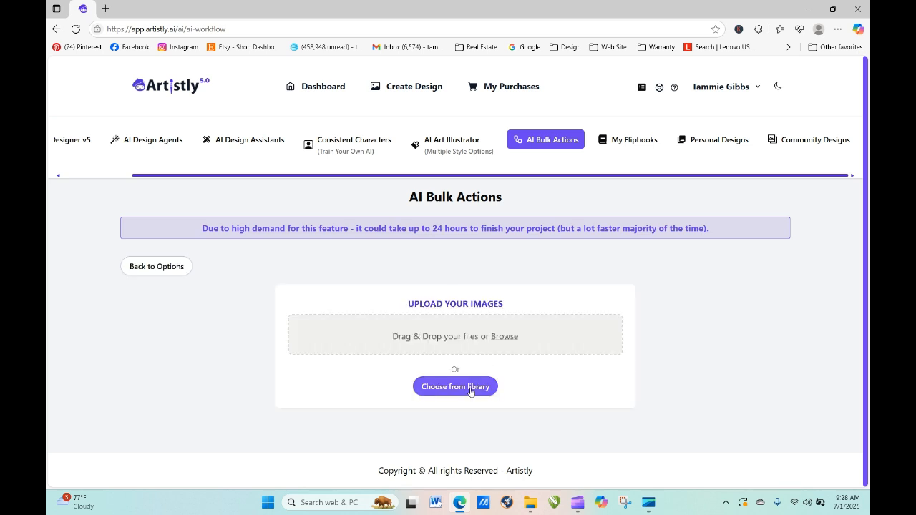
left_click(456, 387)
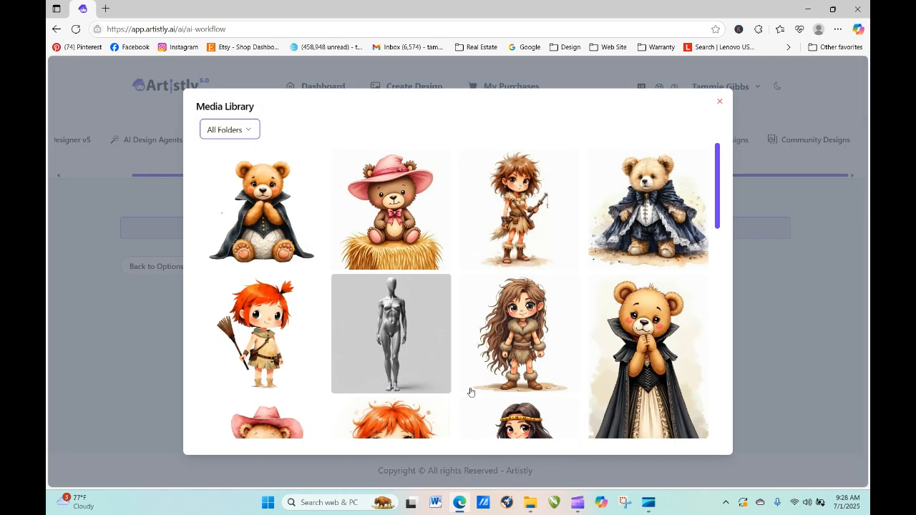
left_click(229, 129)
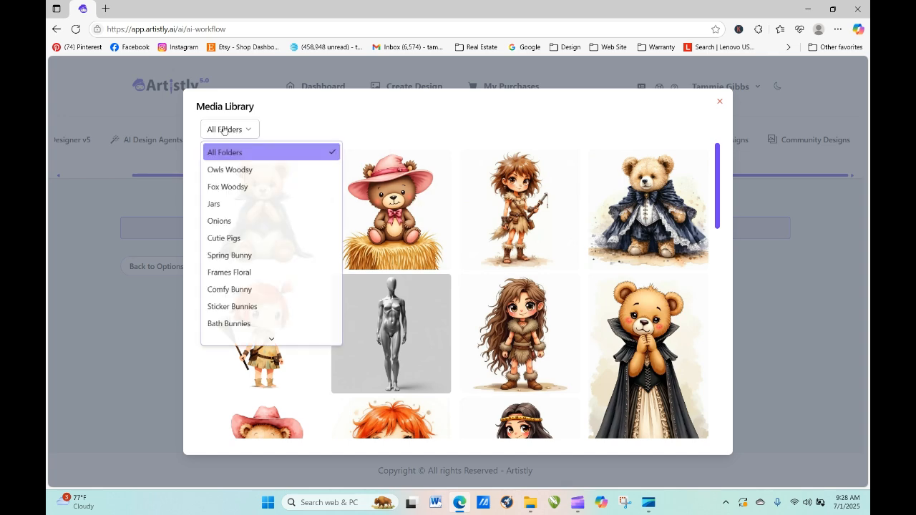
mouse_move(228, 187)
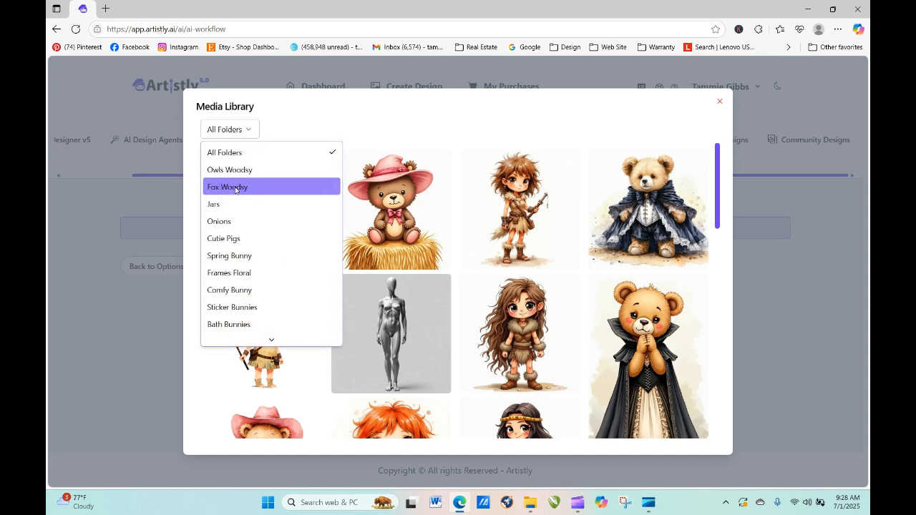
left_click(226, 186)
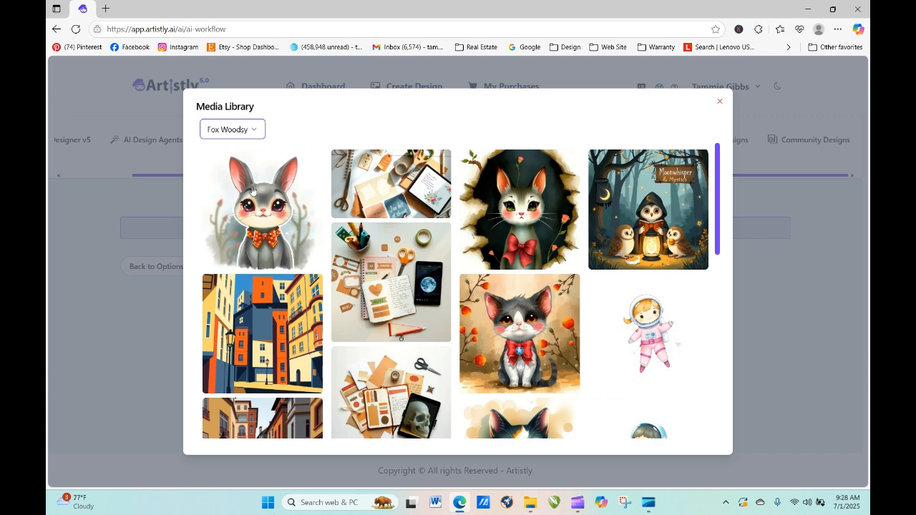
- Select the black kitten with a red bow from the Fox Woodsy folder
scroll("down", 3)
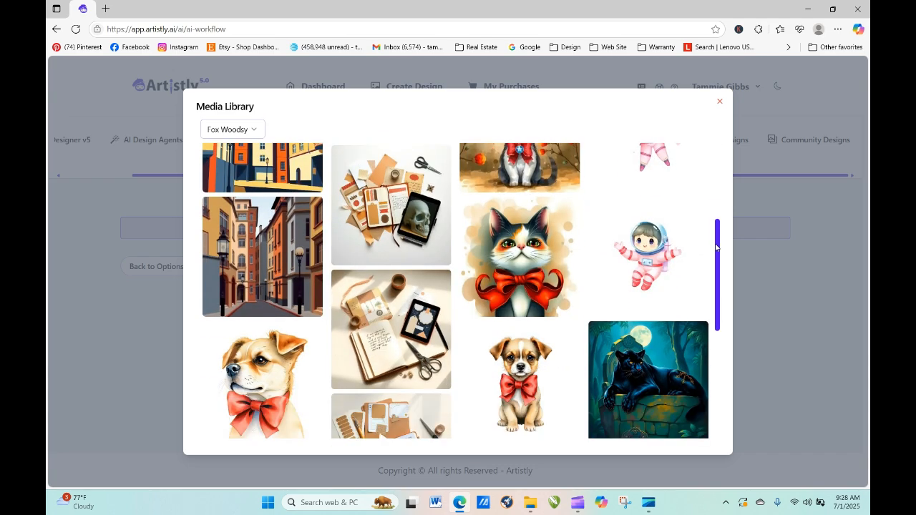
scroll("down", 3)
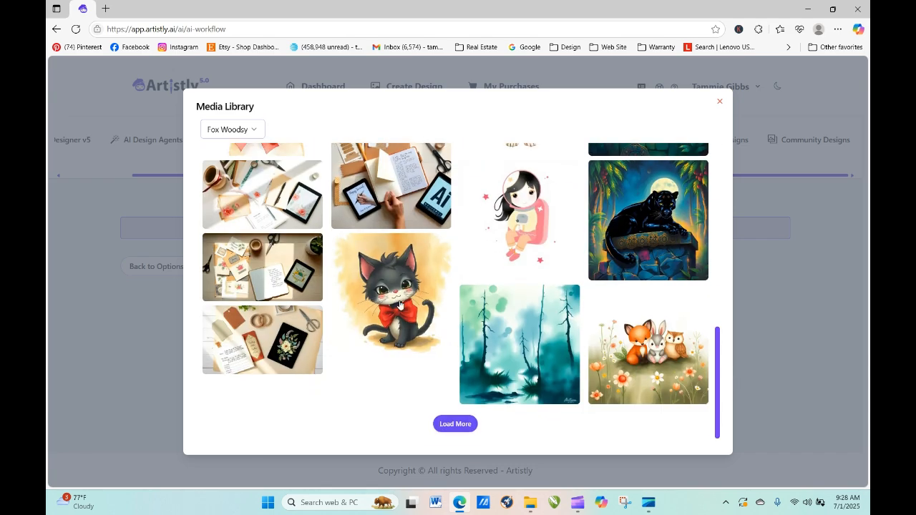
left_click(391, 293)
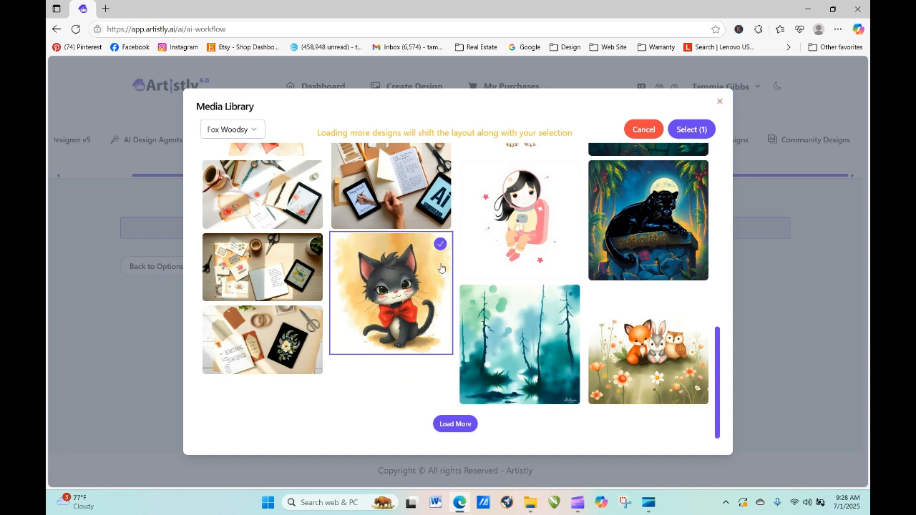
- In the Owls Woodsy folder, add the raccoon, flying blue owl, sitting squirrel and moon owl
left_click(232, 129)
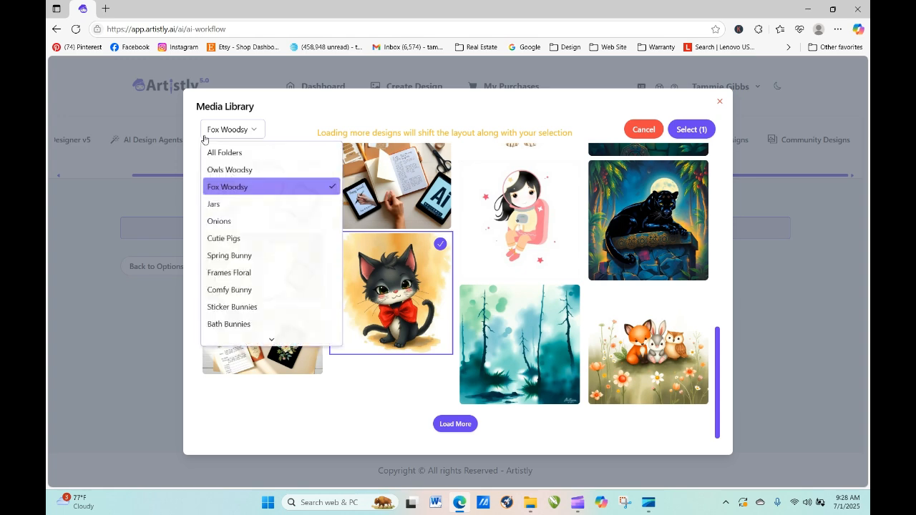
left_click(229, 169)
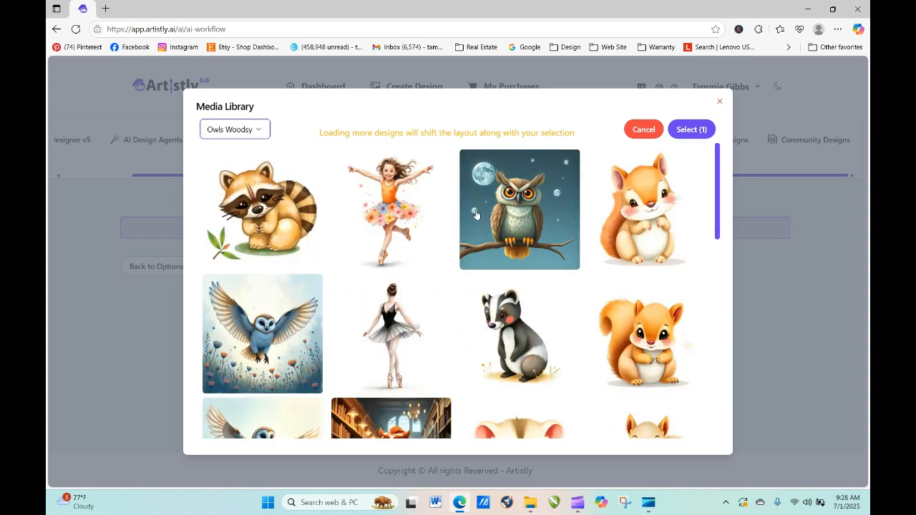
left_click(263, 209)
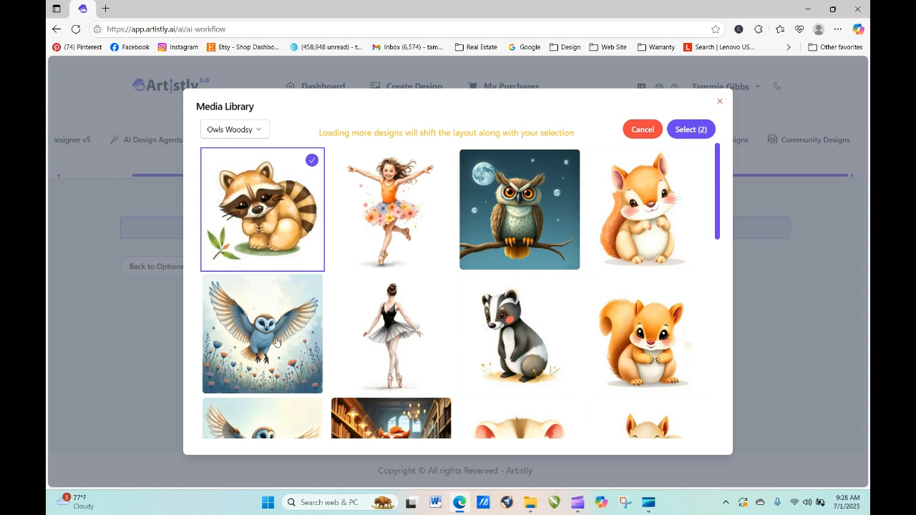
left_click(262, 334)
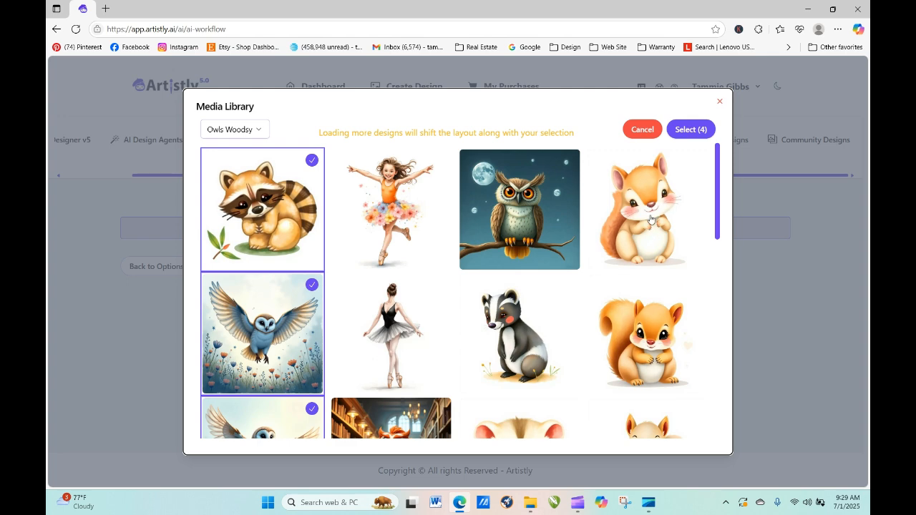
left_click(647, 209)
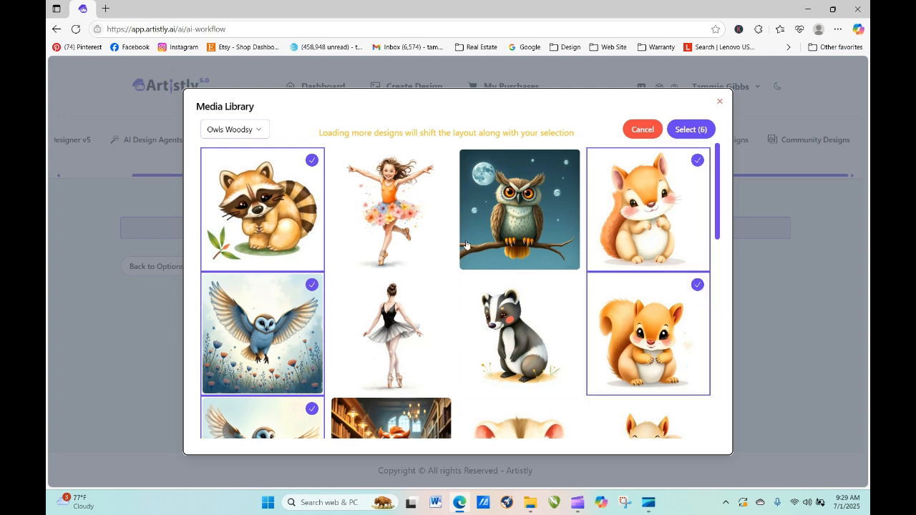
mouse_move(548, 341)
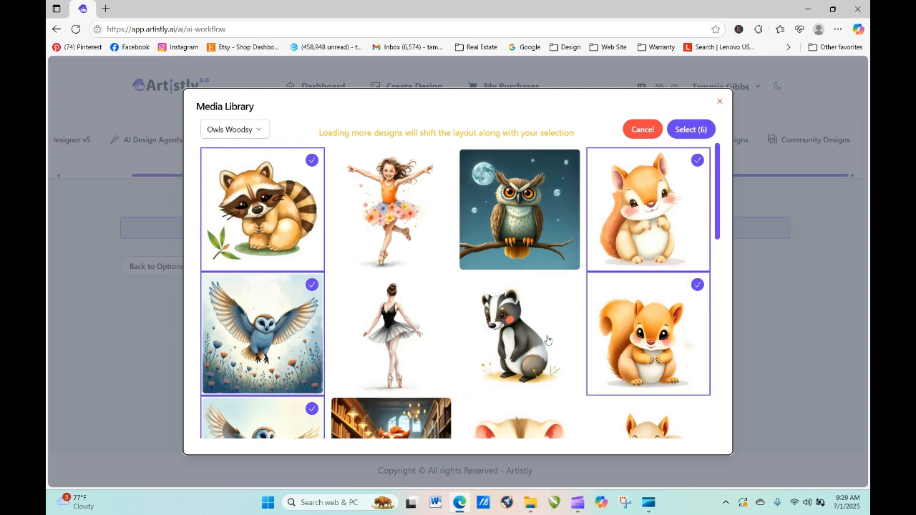
left_click(518, 209)
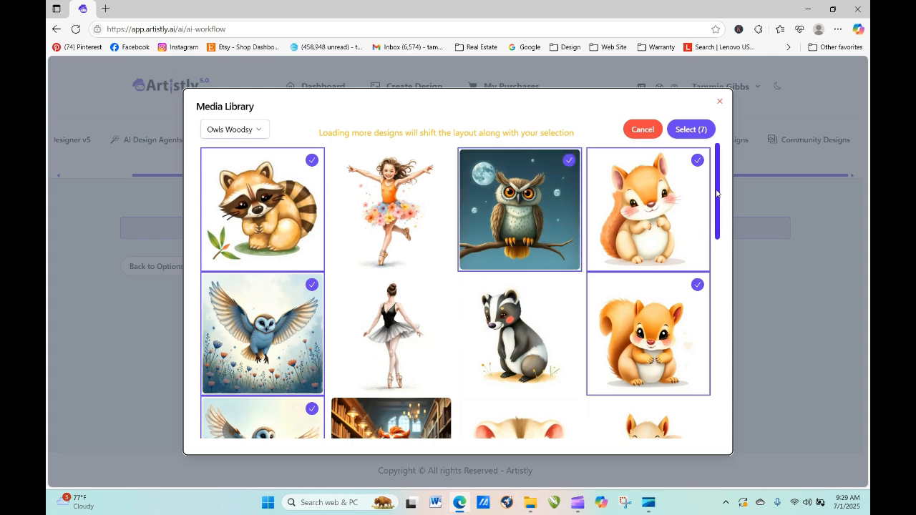
- Add the grey squirrel and the opossum, reaching 11 selected images
scroll("down", 3)
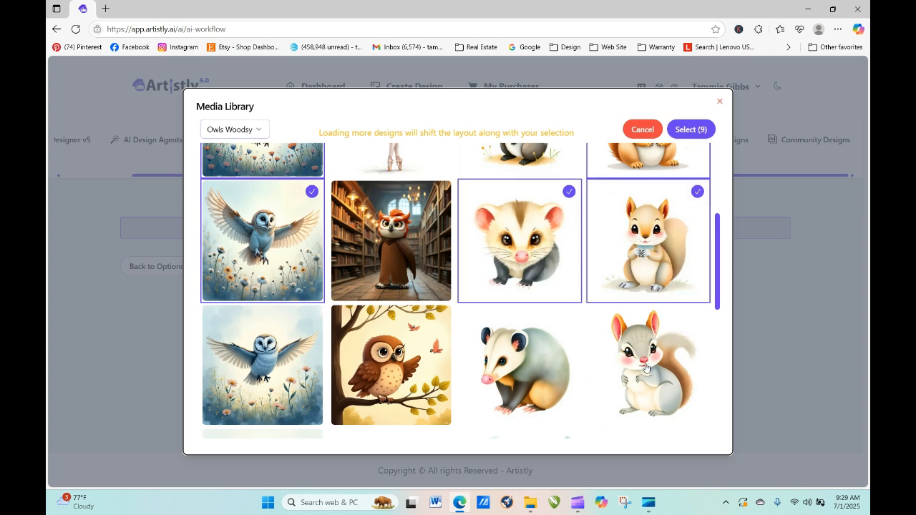
left_click(647, 365)
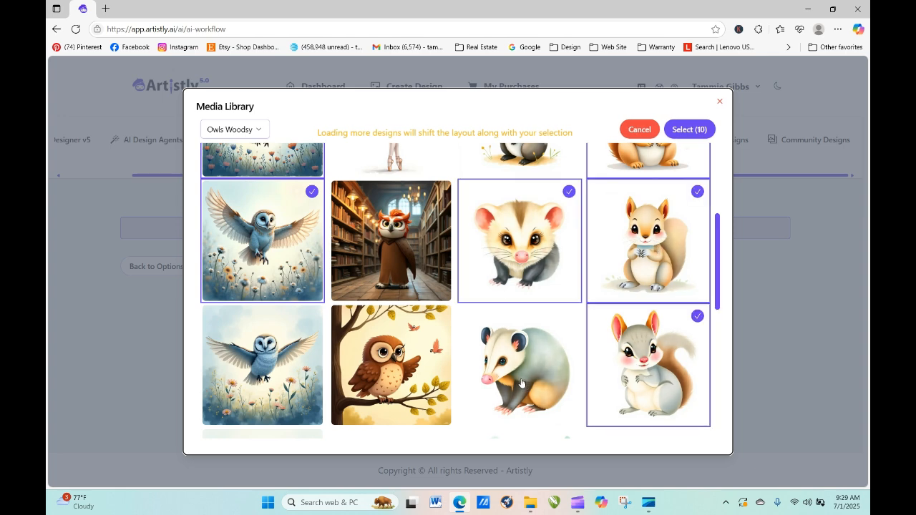
left_click(518, 366)
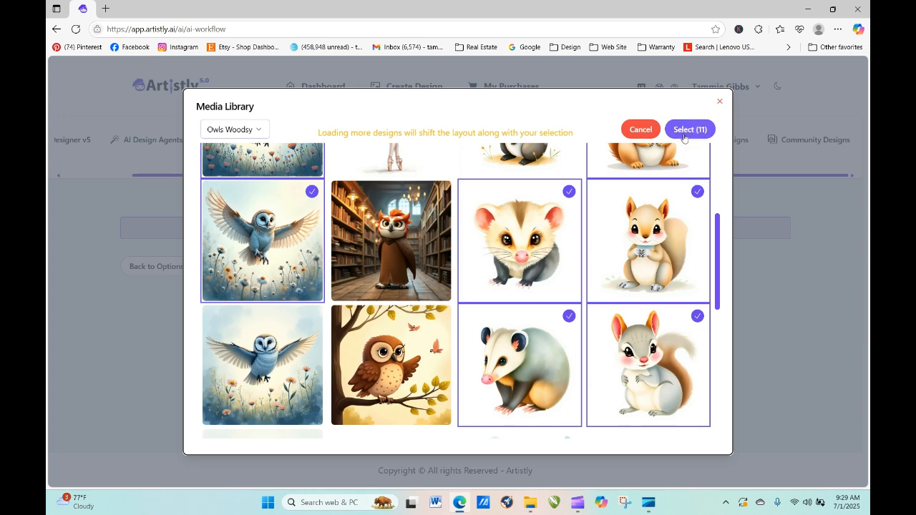
mouse_move(613, 206)
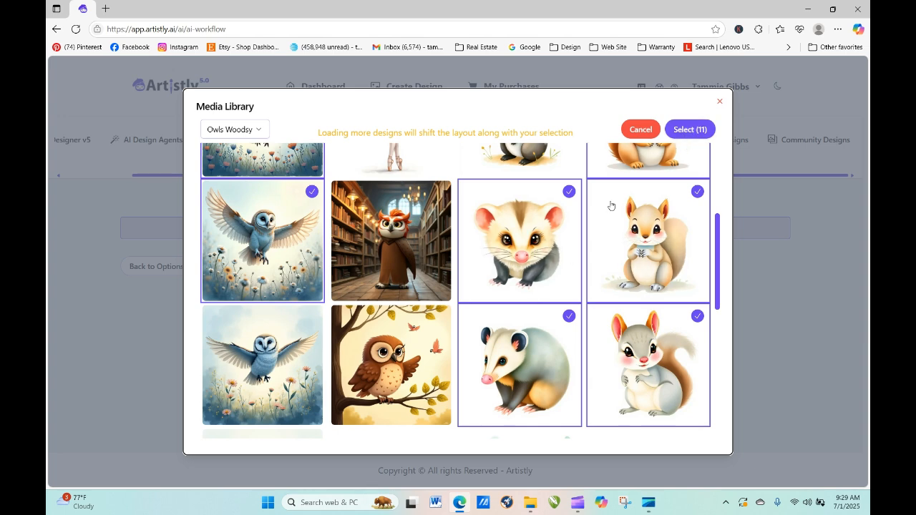
mouse_move(447, 272)
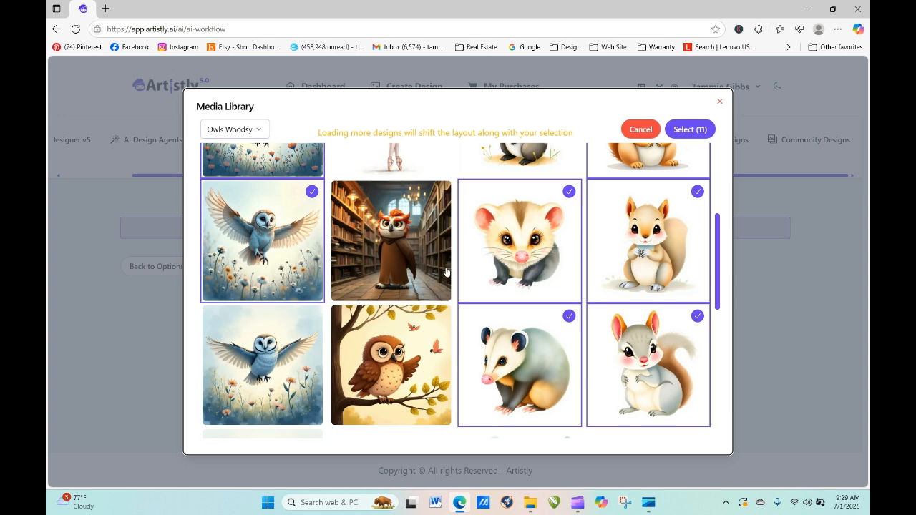
mouse_move(344, 178)
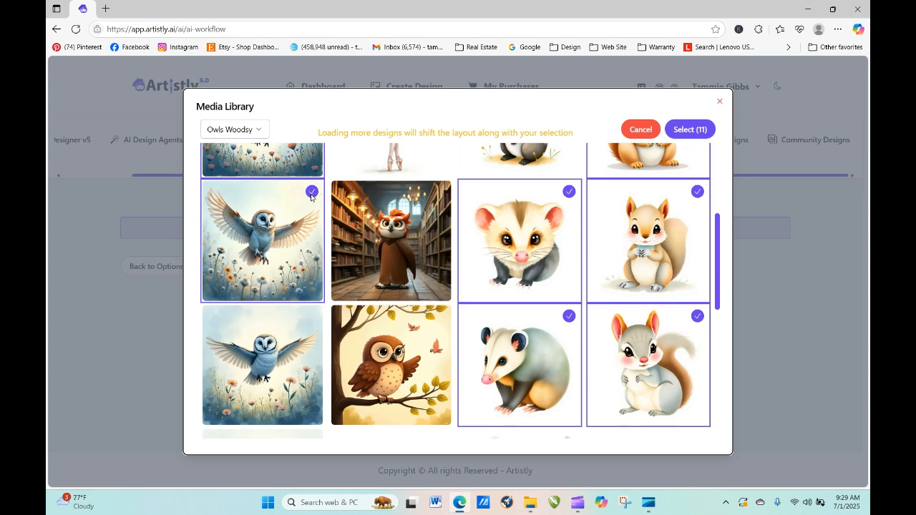
- Upload the 11 chosen images and bring up the Select Step Type dialog for the first step
left_click(690, 129)
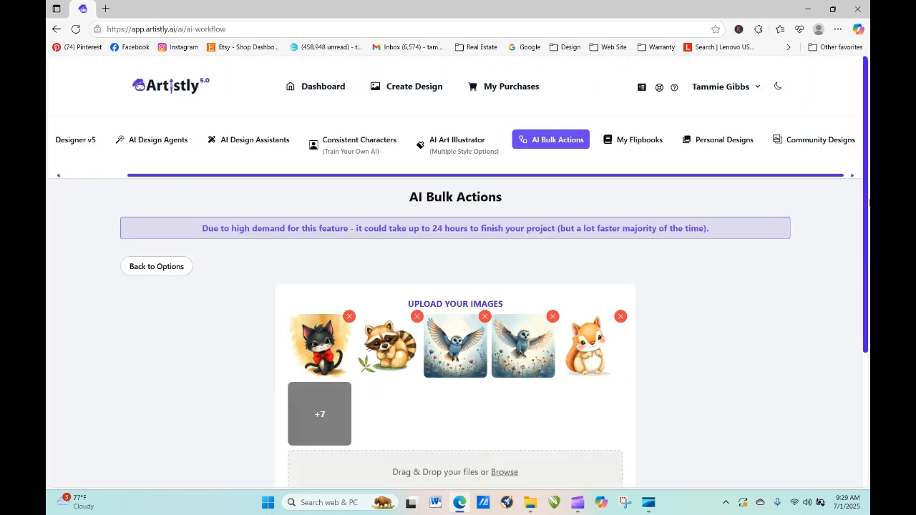
scroll("down", 3)
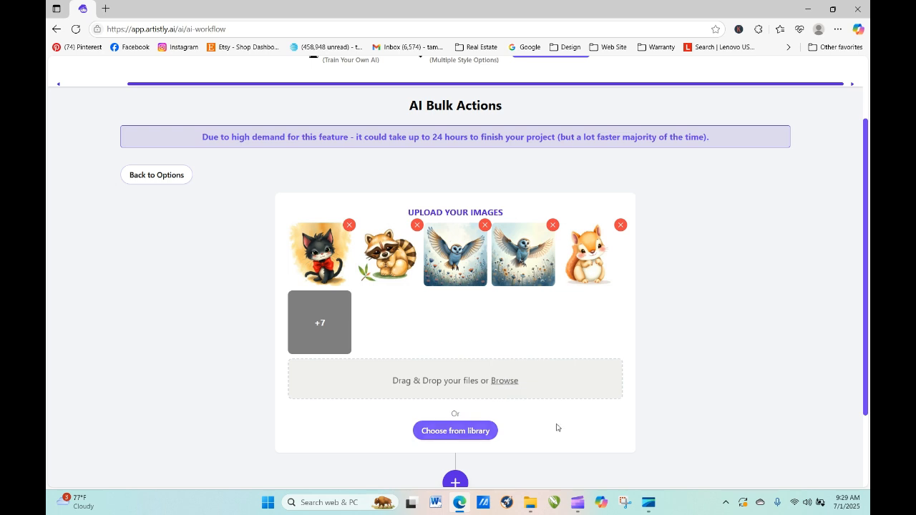
scroll("down", 3)
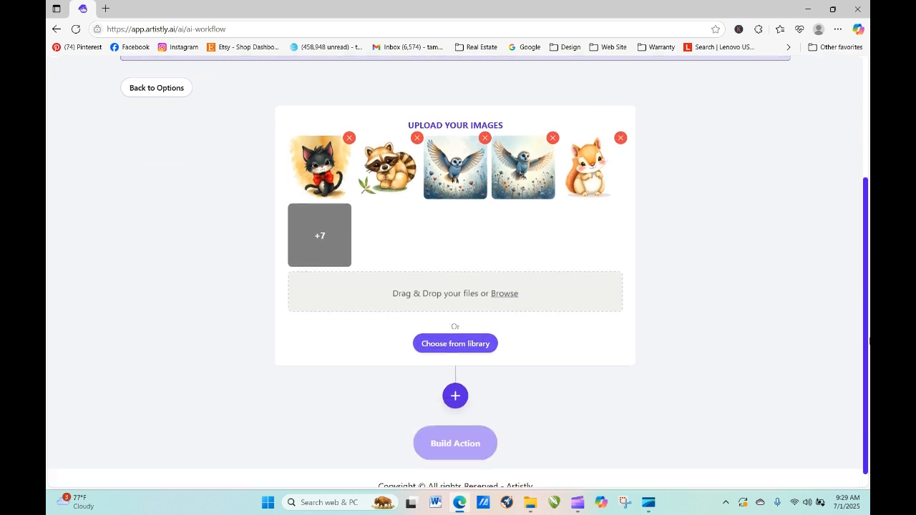
left_click(455, 395)
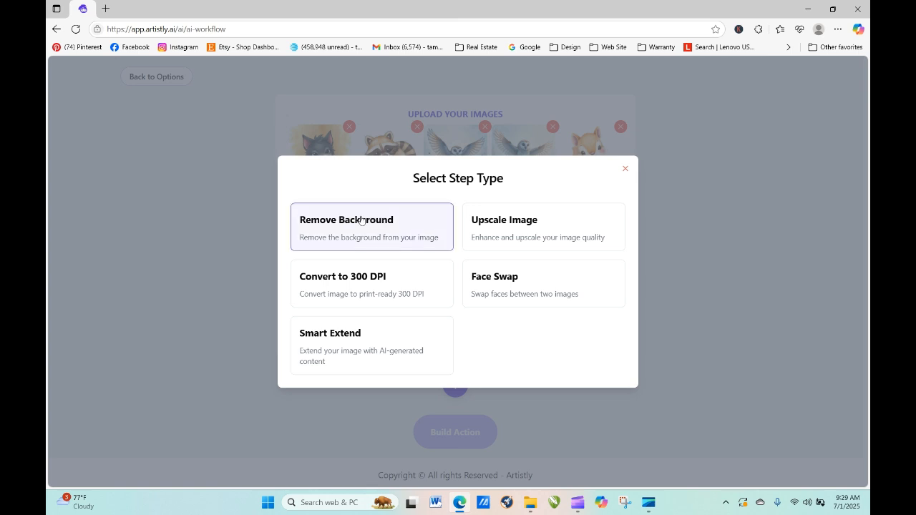
- Add a Remove Background step, then an Upscale Image step set to Only Upscale
left_click(371, 226)
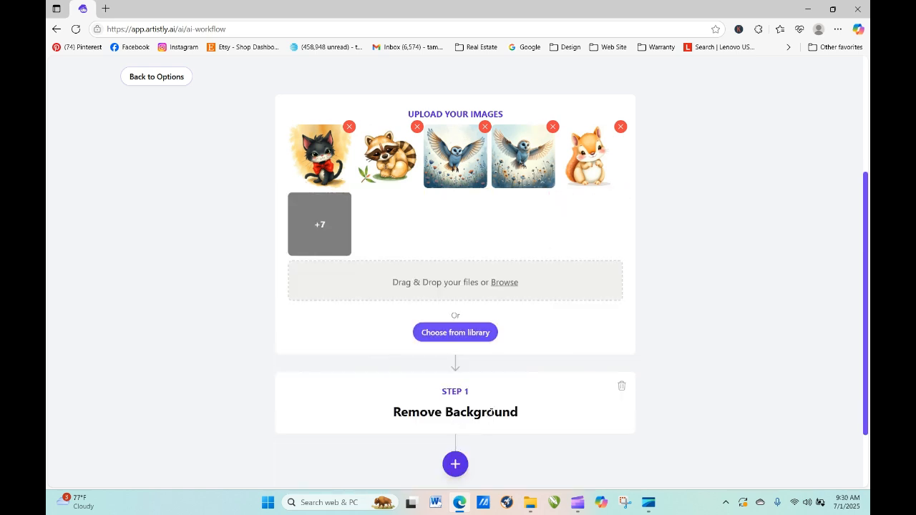
mouse_move(819, 301)
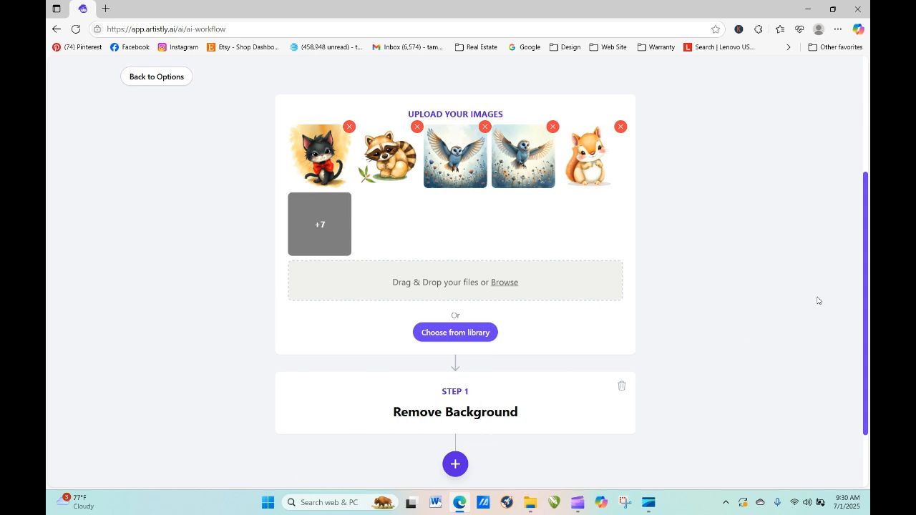
scroll("down", 3)
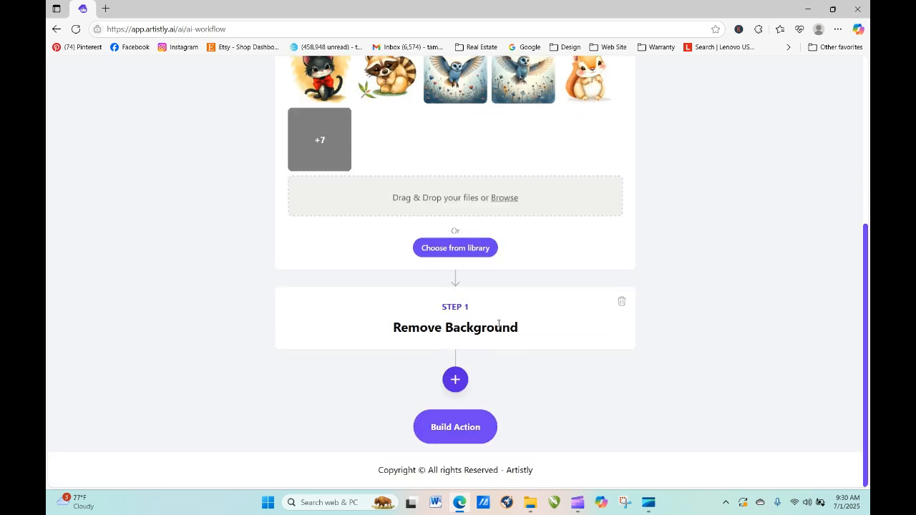
left_click(319, 140)
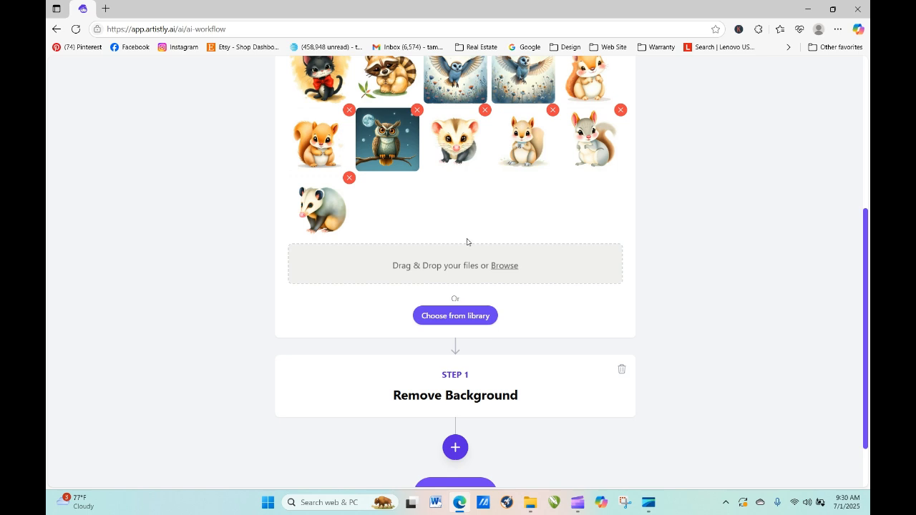
left_click(455, 447)
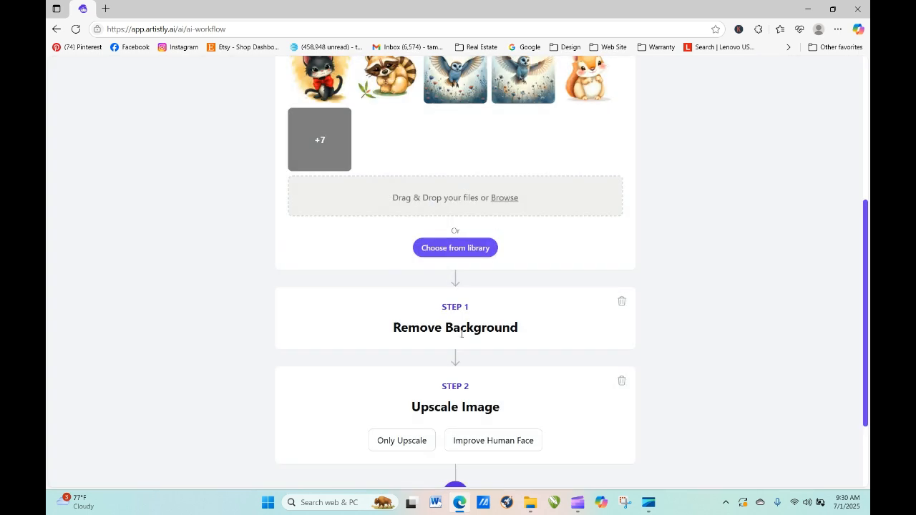
left_click(401, 441)
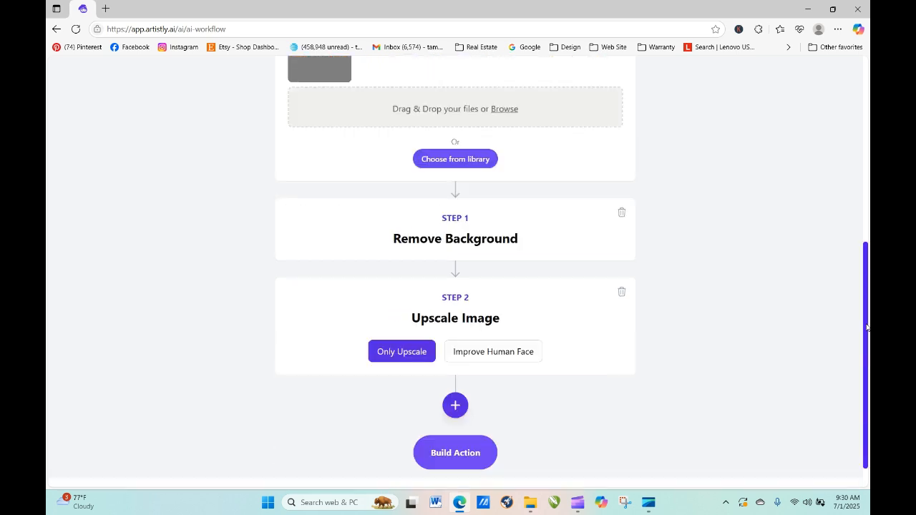
- Add a third step converting the images to 300 DPI
scroll("down", 3)
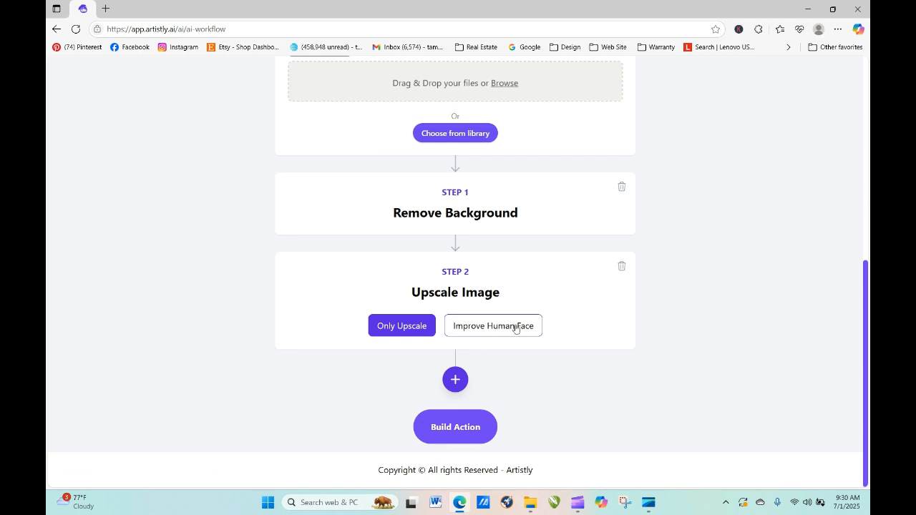
left_click(456, 379)
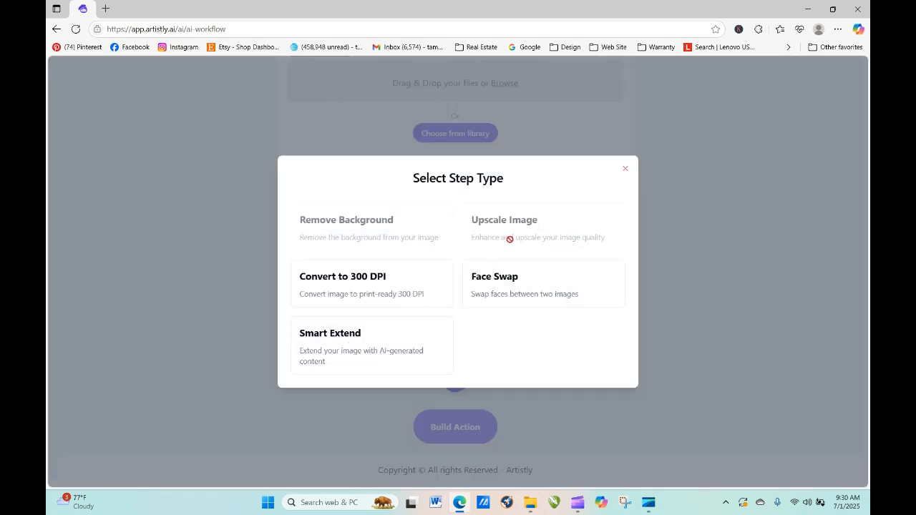
left_click(504, 220)
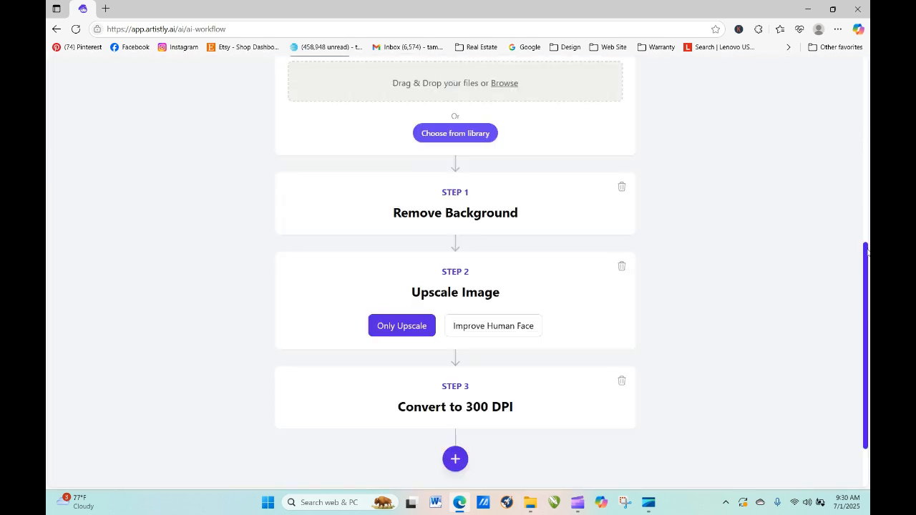
scroll("down", 3)
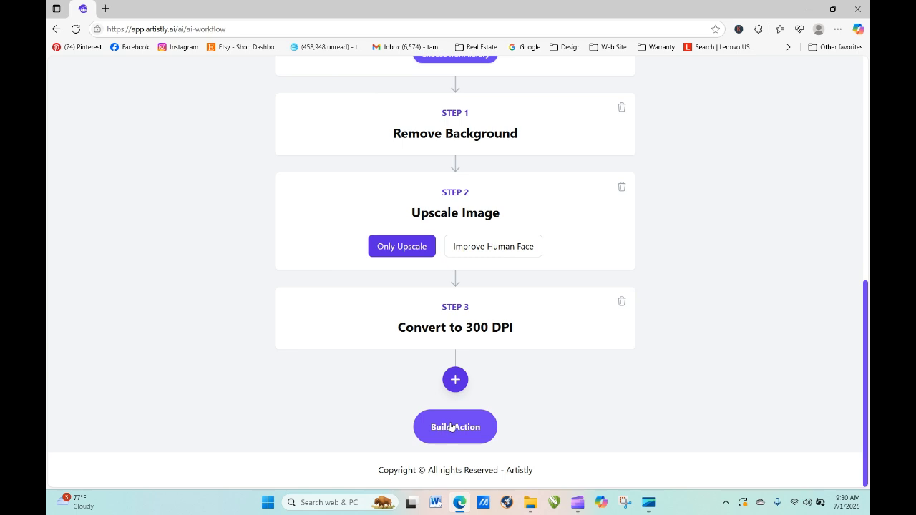
- Build the workflow as the action titled 'test' and watch processing begin in Personal Designs
left_click(456, 426)
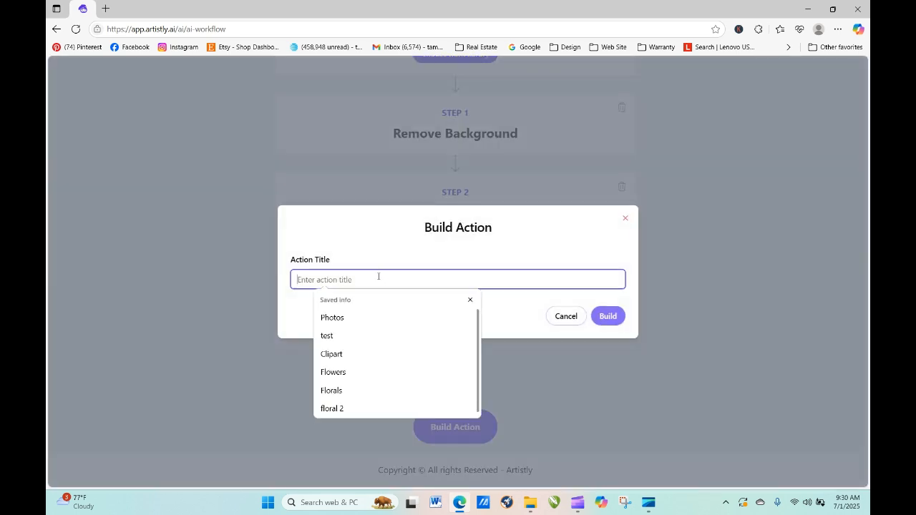
left_click(327, 335)
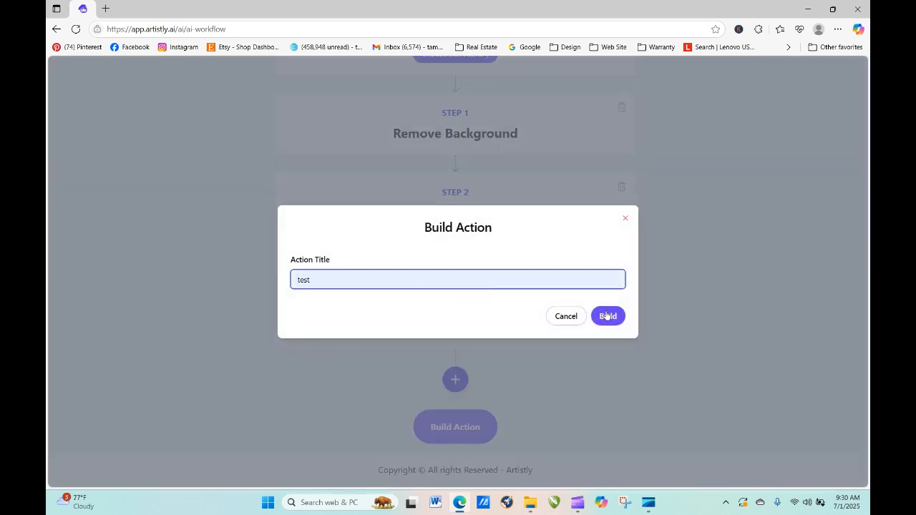
left_click(608, 317)
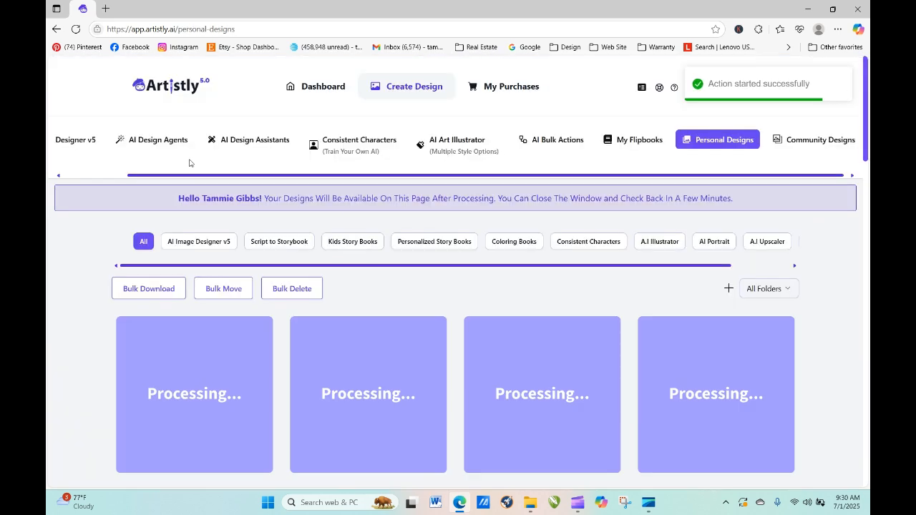
mouse_move(828, 239)
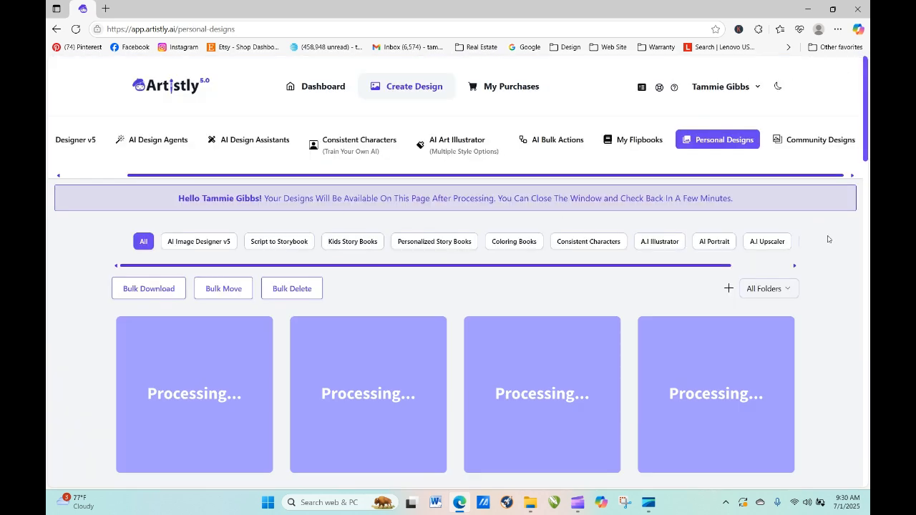
scroll("down", 3)
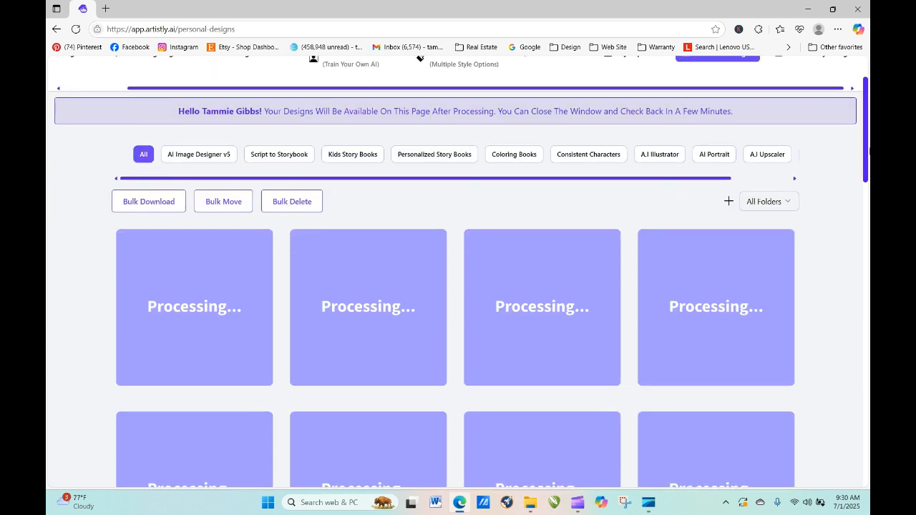
scroll("down", 3)
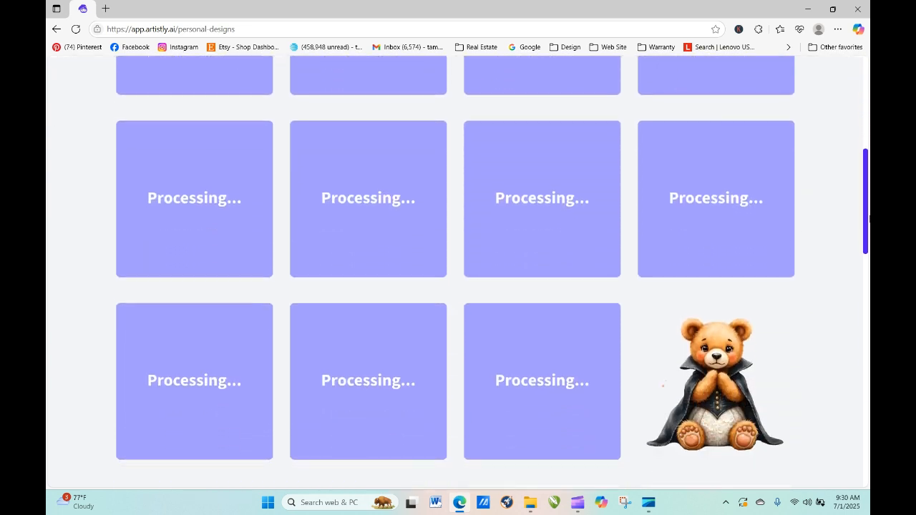
scroll("down", 3)
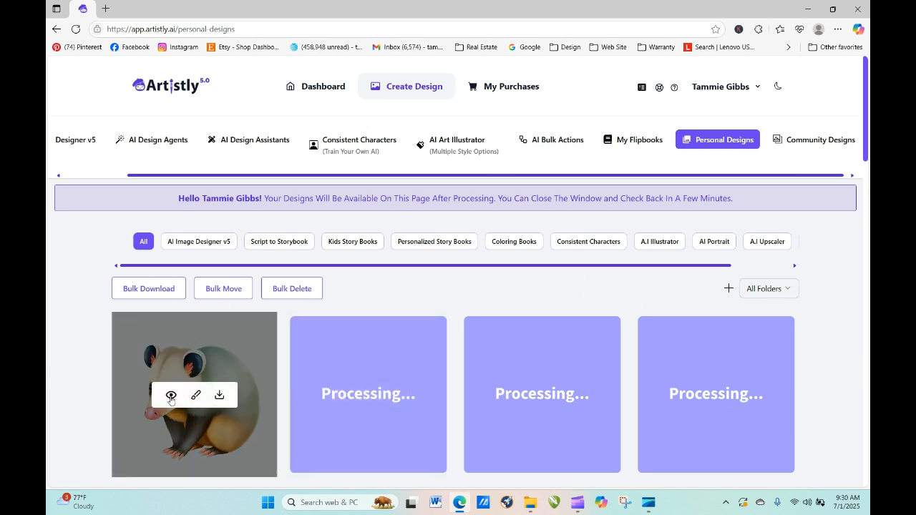
left_click(171, 395)
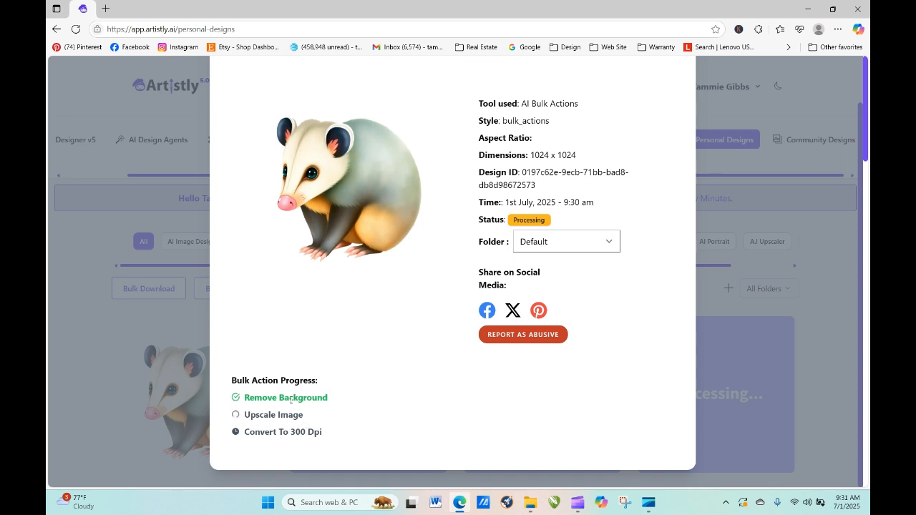
mouse_move(284, 453)
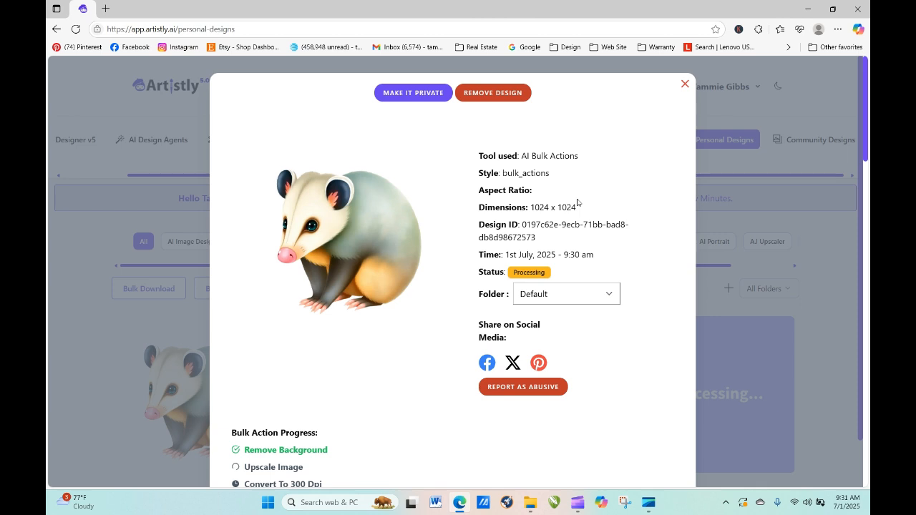
left_click(685, 83)
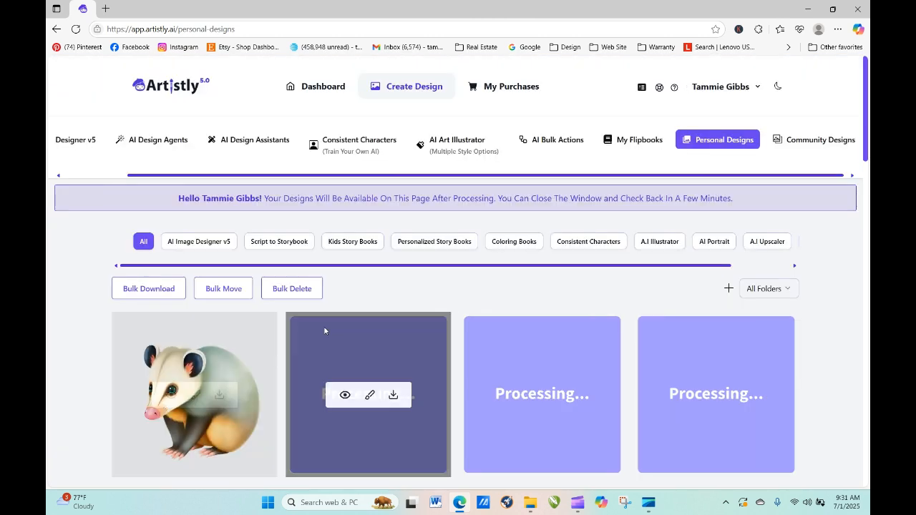
left_click(345, 395)
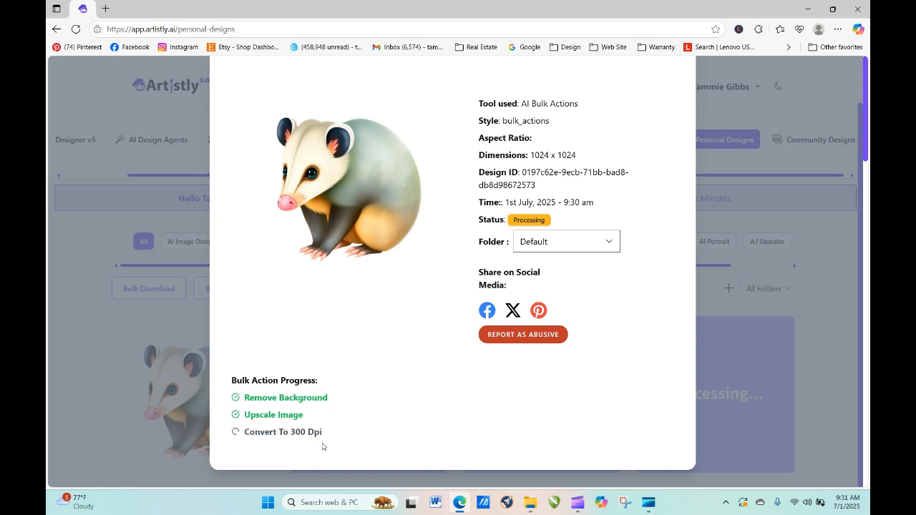
mouse_move(396, 245)
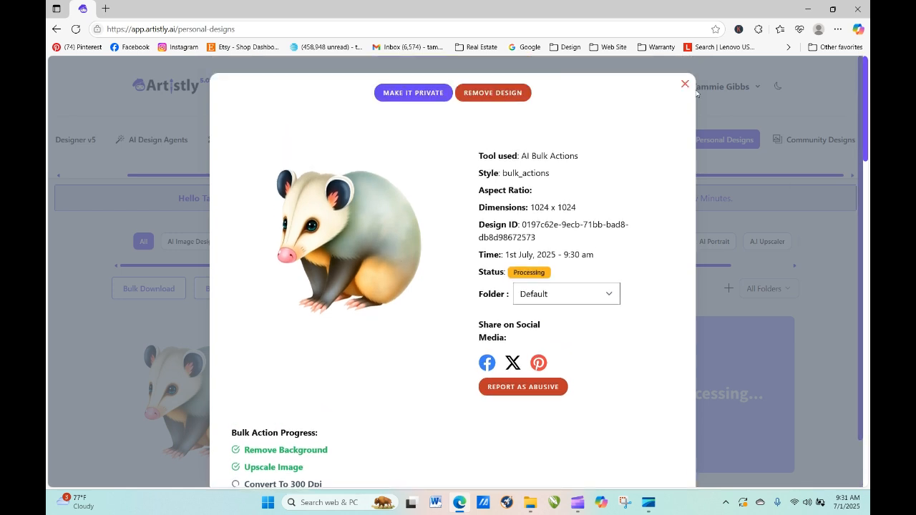
left_click(684, 83)
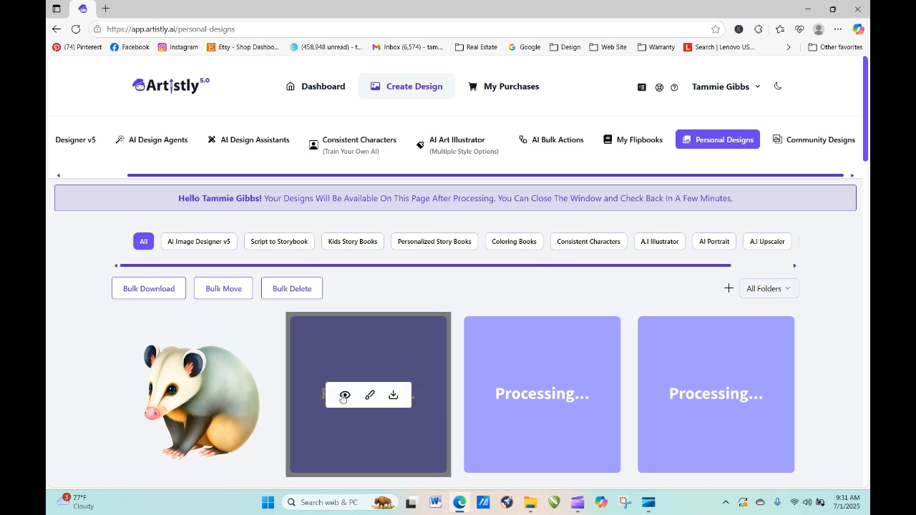
mouse_move(347, 395)
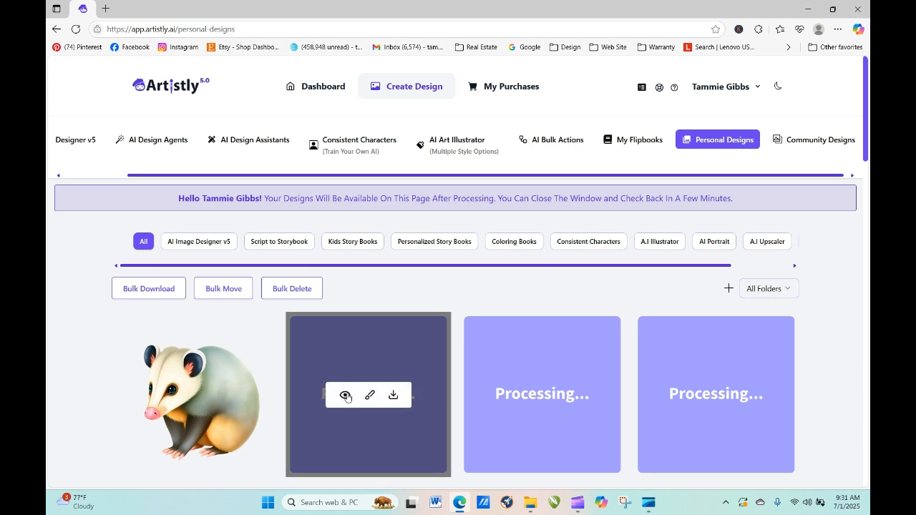
left_click(346, 396)
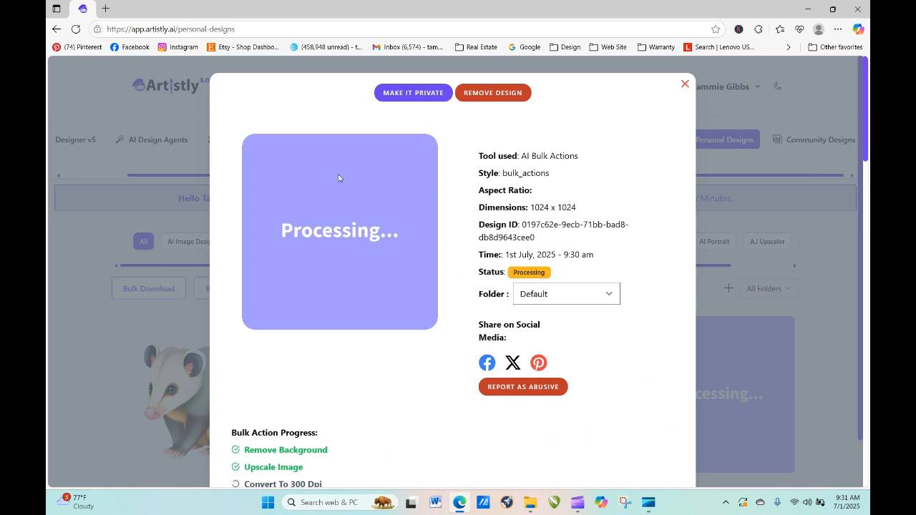
left_click(685, 83)
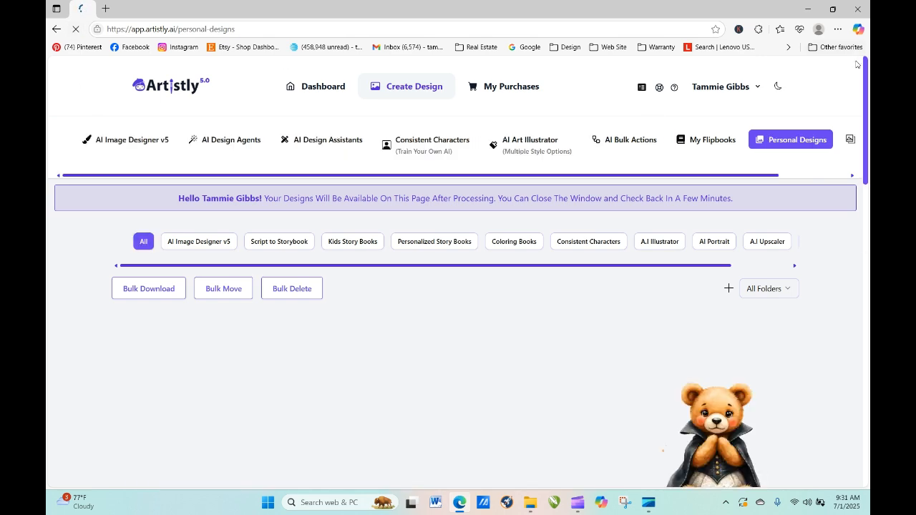
- View the finished opossum design's details at 4096 x 4096 with all three steps completed
scroll("down", 3)
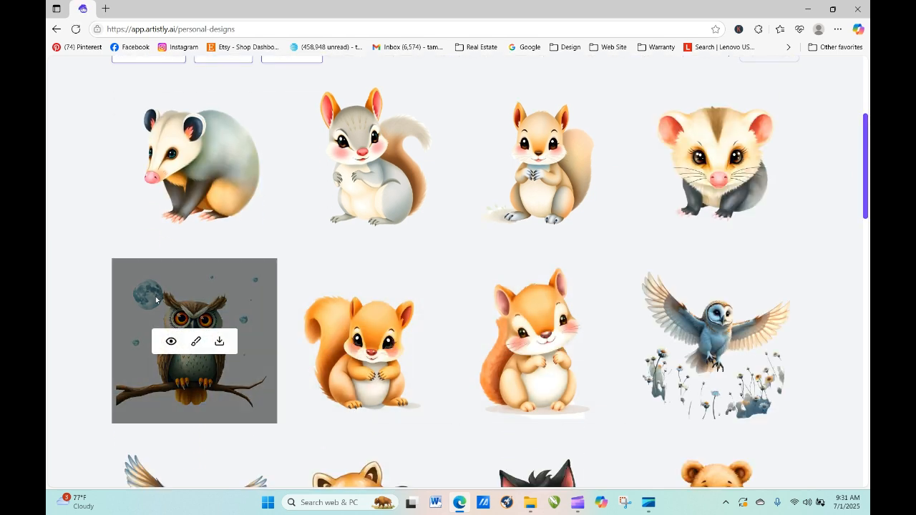
mouse_move(238, 302)
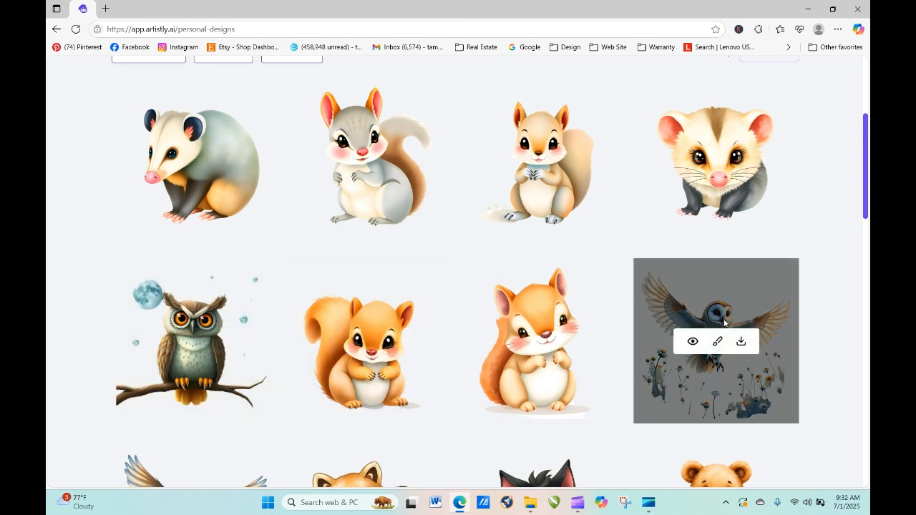
mouse_move(706, 371)
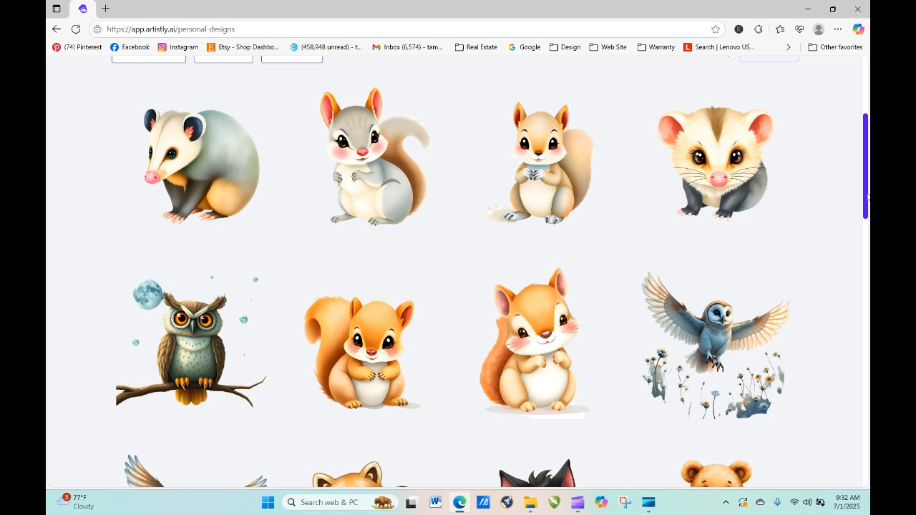
left_click(203, 169)
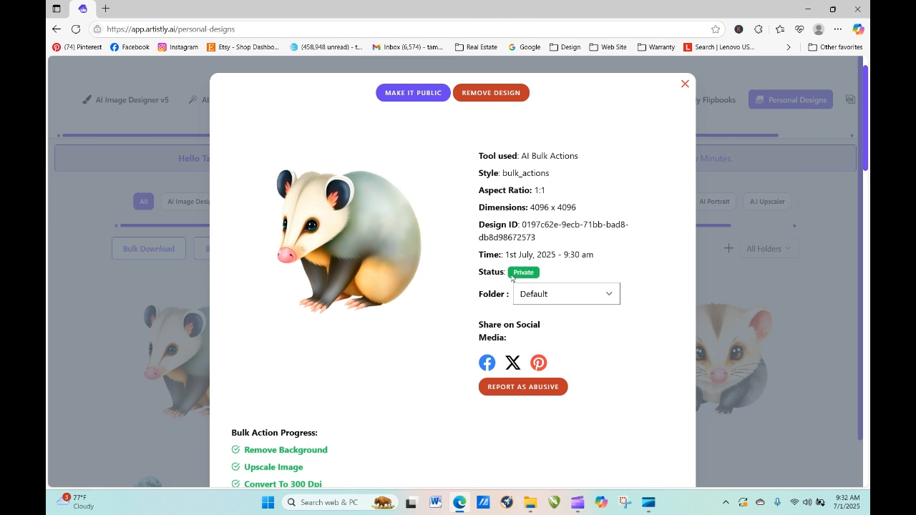
mouse_move(830, 130)
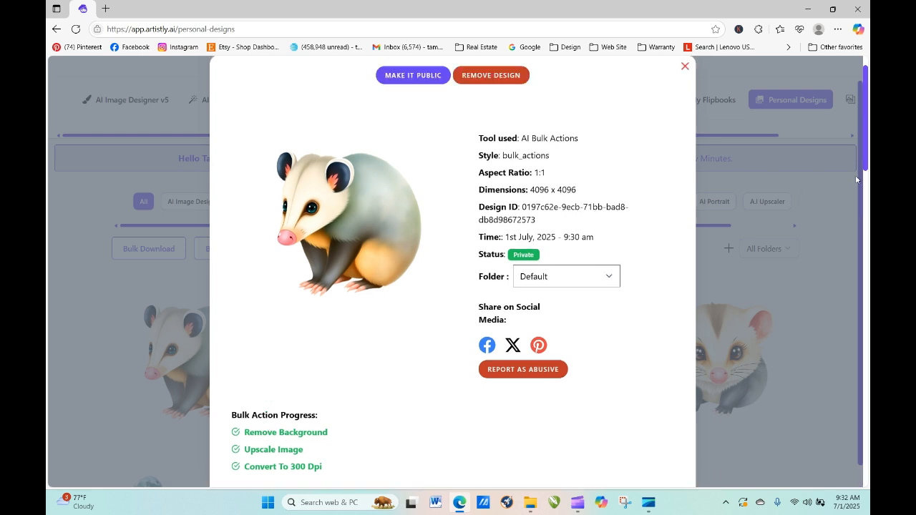
- Download the processed opossum and open the 7.1 MB file in Windows Photos
left_click(685, 66)
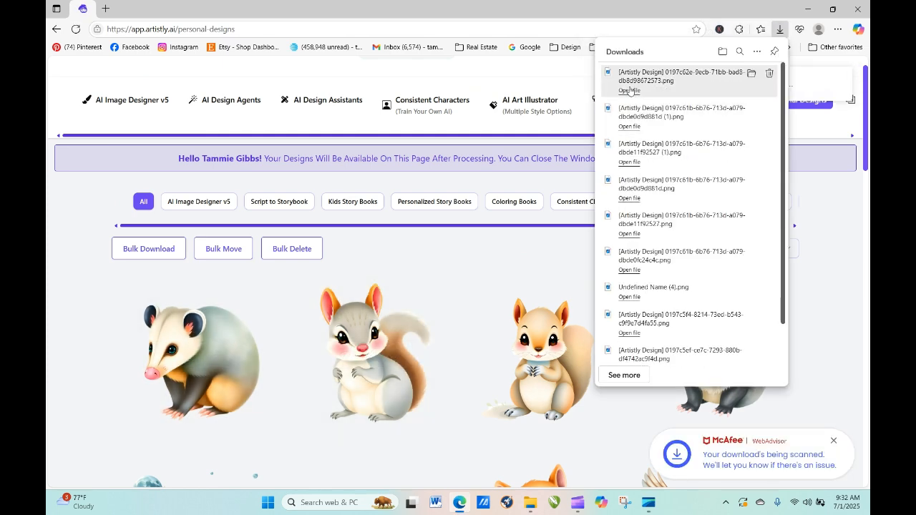
left_click(629, 90)
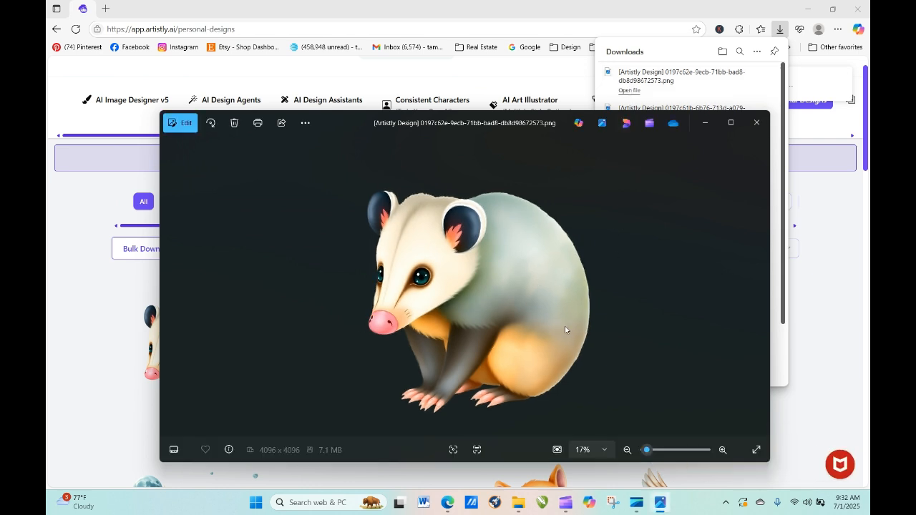
mouse_move(409, 152)
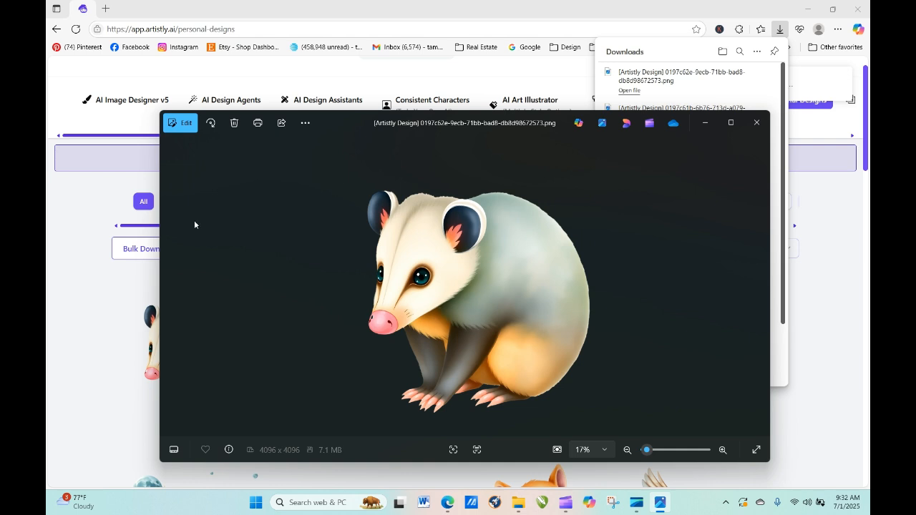
mouse_move(474, 294)
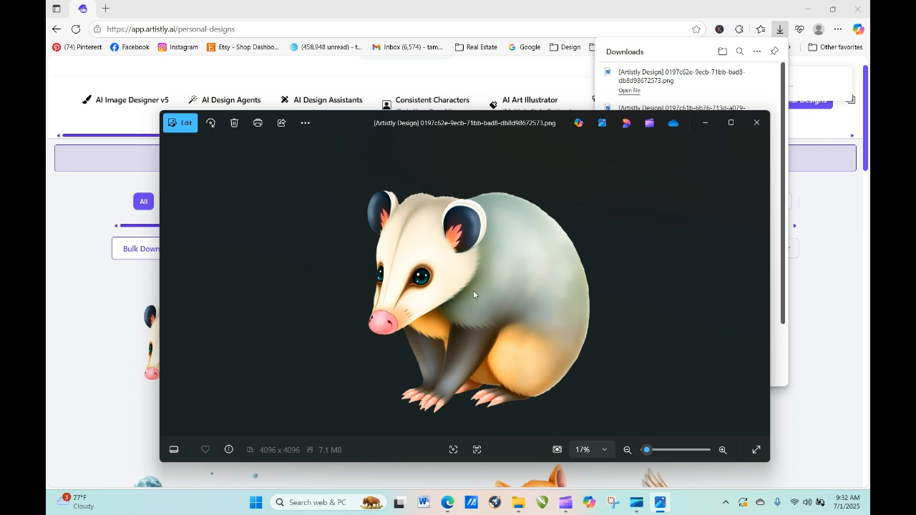
mouse_move(594, 218)
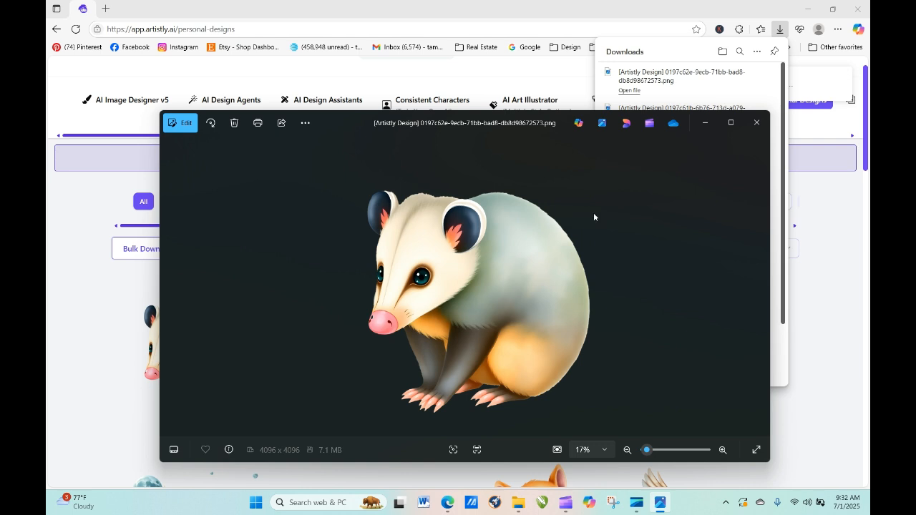
mouse_move(530, 301)
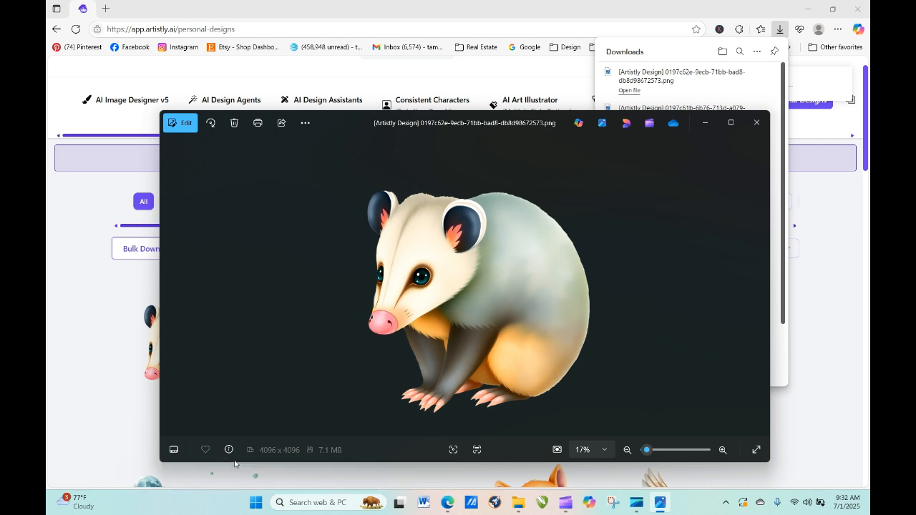
mouse_move(285, 457)
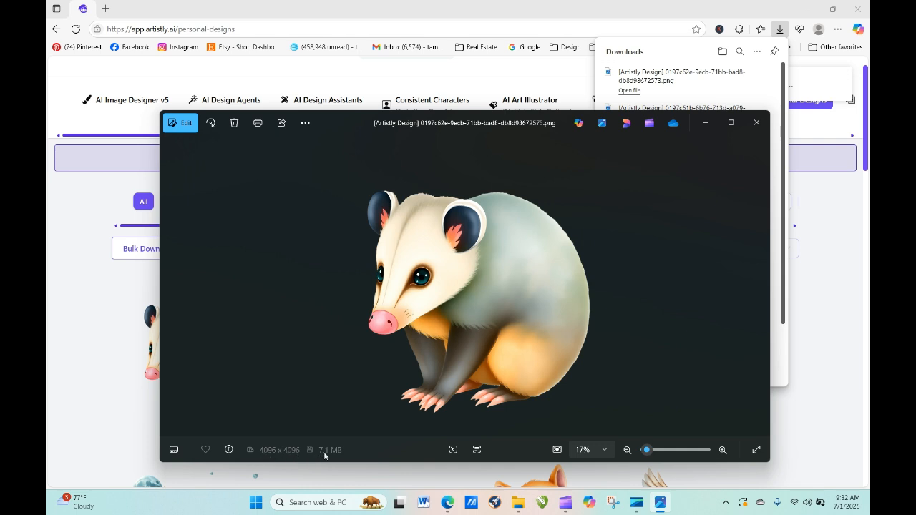
mouse_move(537, 195)
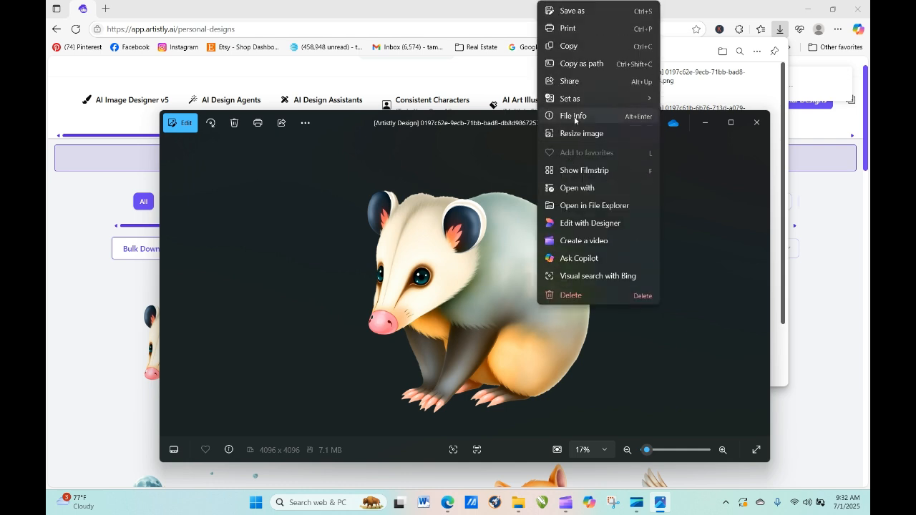
- Check File info for 4096 x 4096 at 300 dpi, then close the Photos viewer
left_click(573, 115)
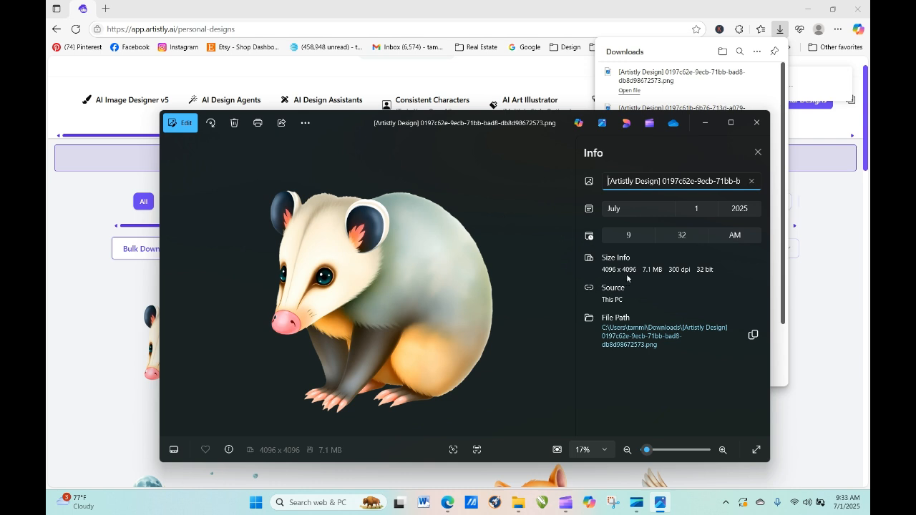
mouse_move(681, 277)
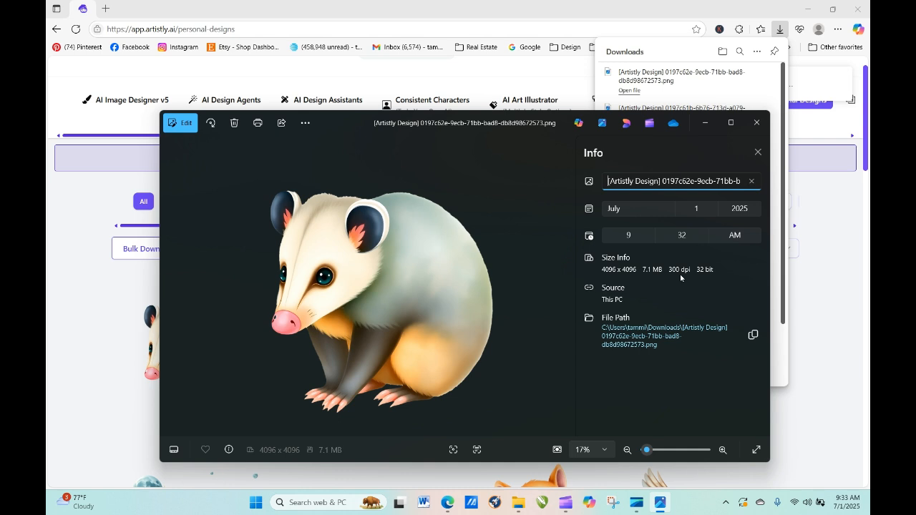
mouse_move(703, 278)
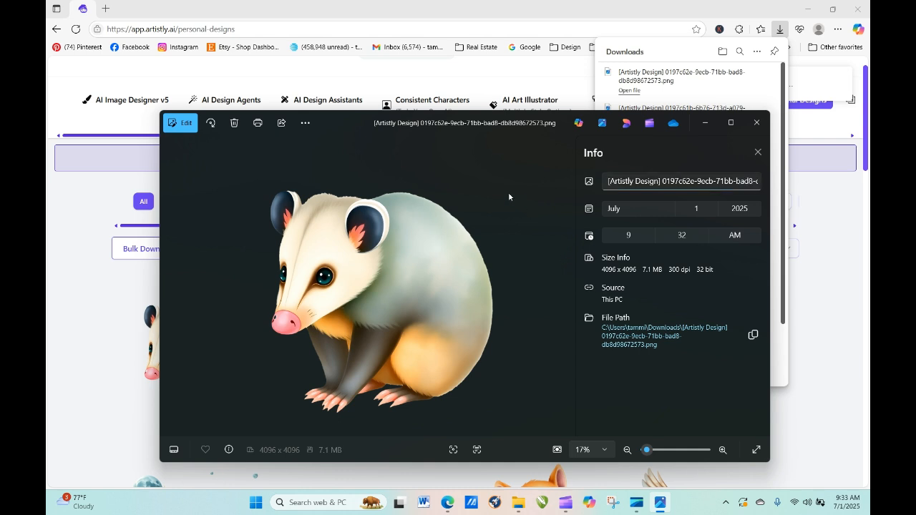
mouse_move(298, 215)
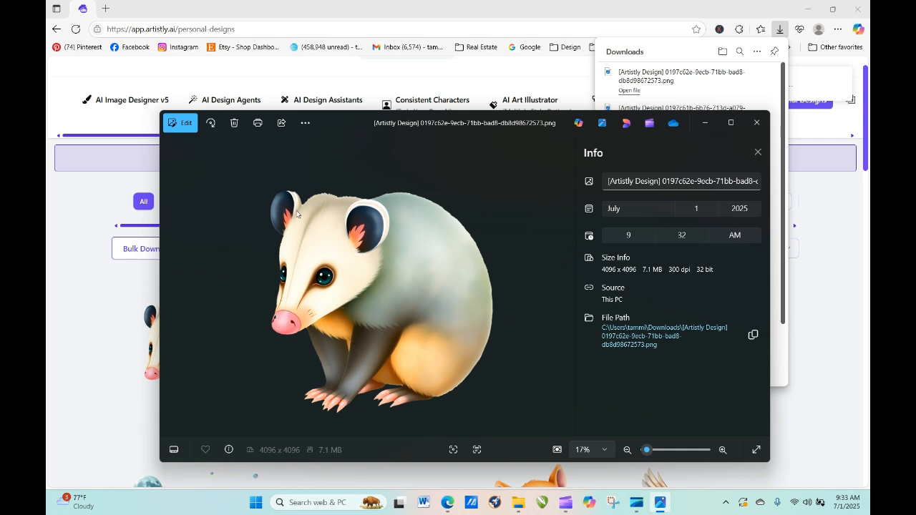
mouse_move(338, 257)
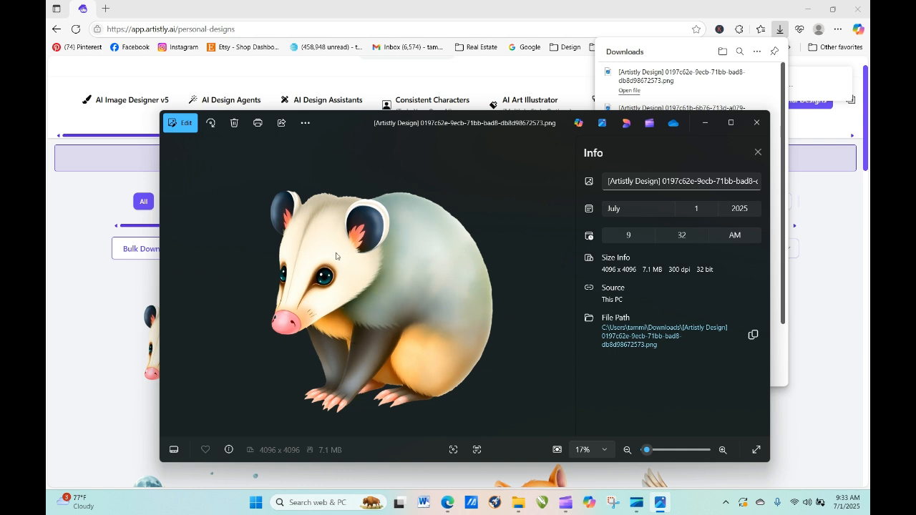
mouse_move(648, 287)
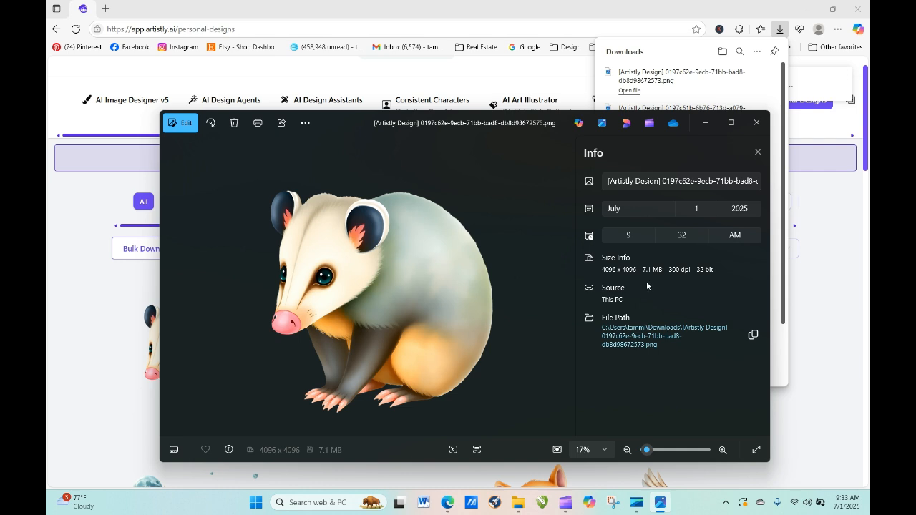
mouse_move(710, 271)
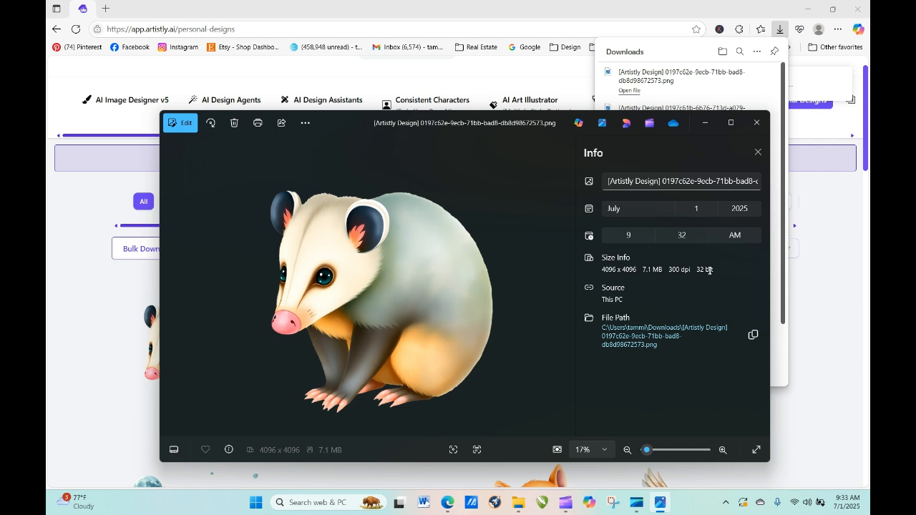
left_click(756, 123)
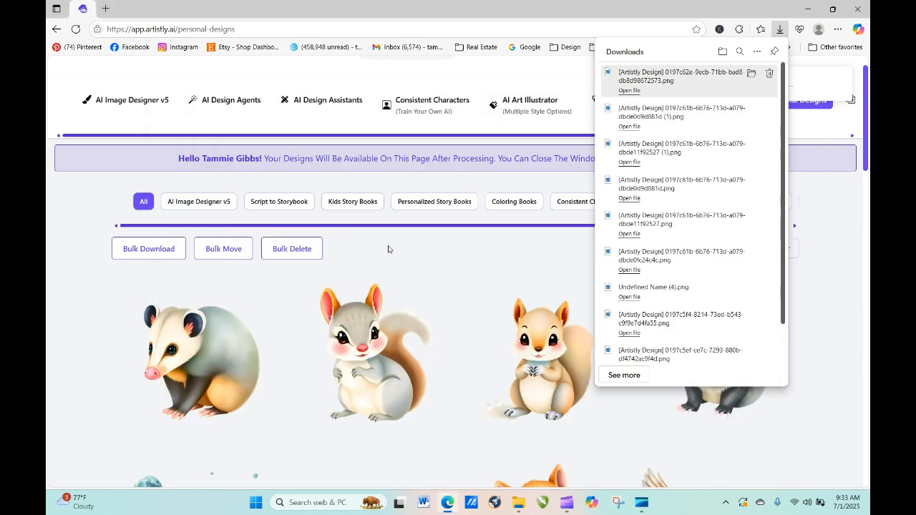
mouse_move(369, 355)
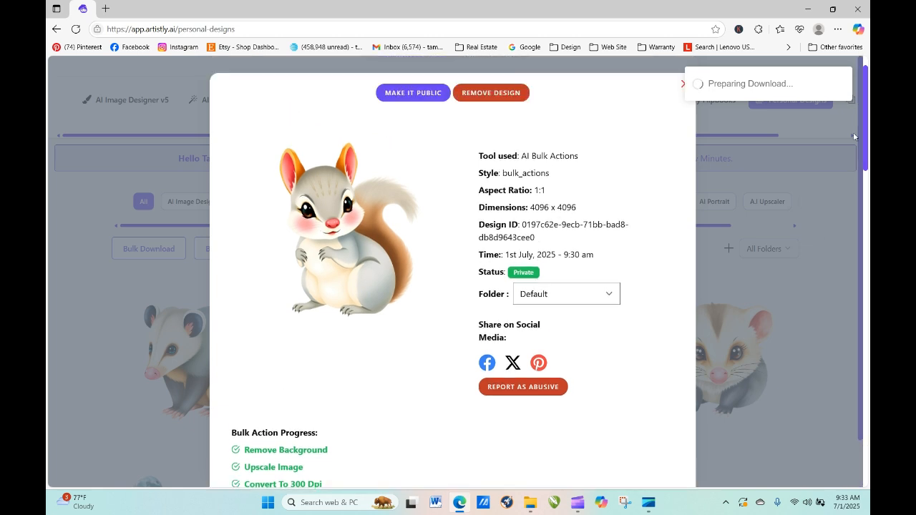
mouse_move(684, 88)
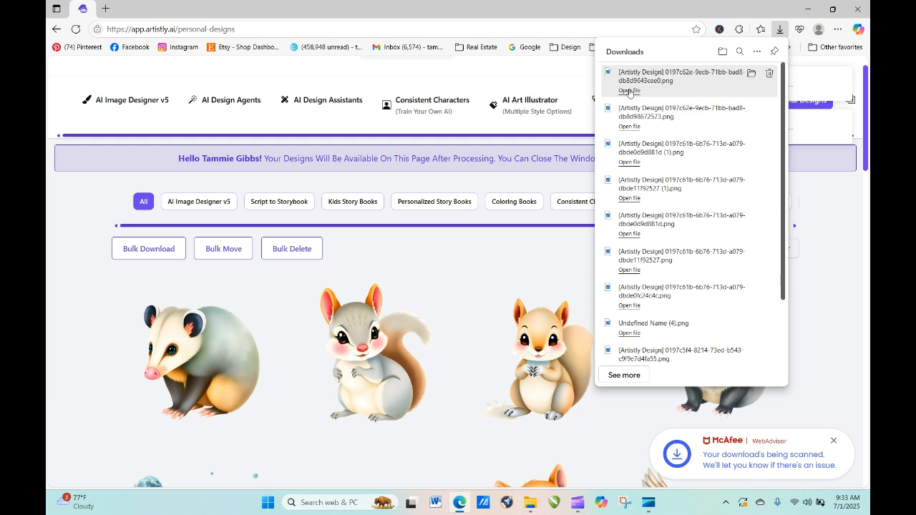
- View the downloaded squirrel image's file info confirming 4096 x 4096 at 300 dpi
left_click(630, 92)
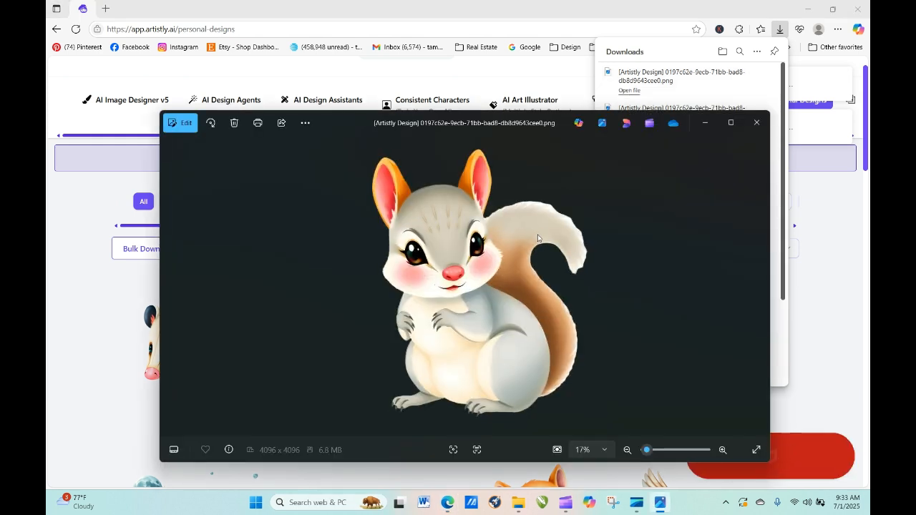
left_click(229, 450)
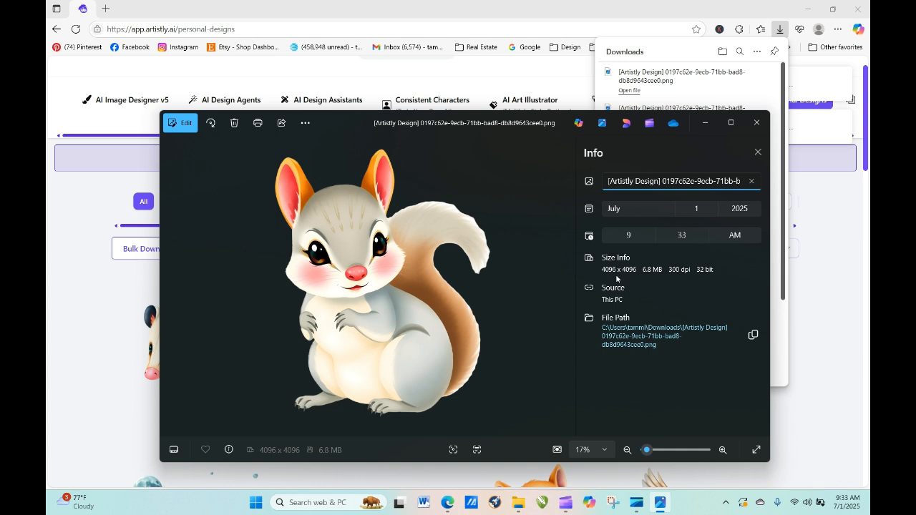
mouse_move(699, 275)
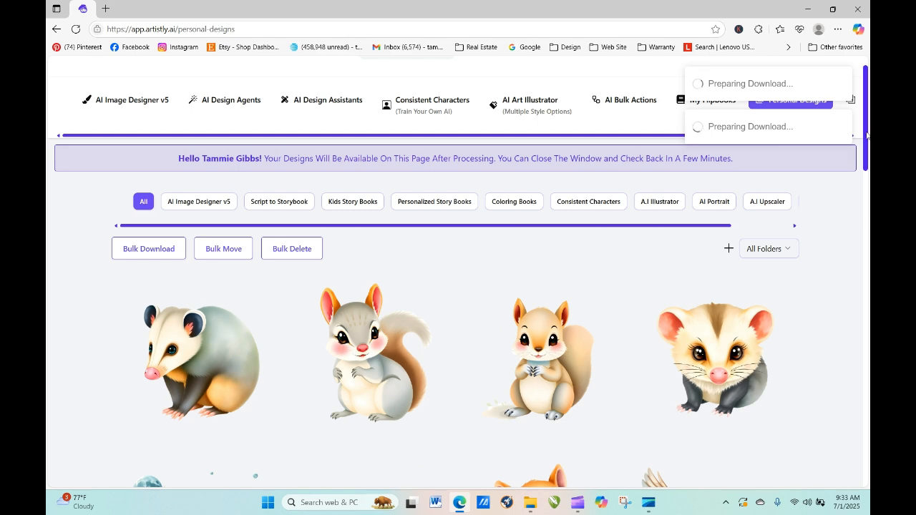
scroll("down", 3)
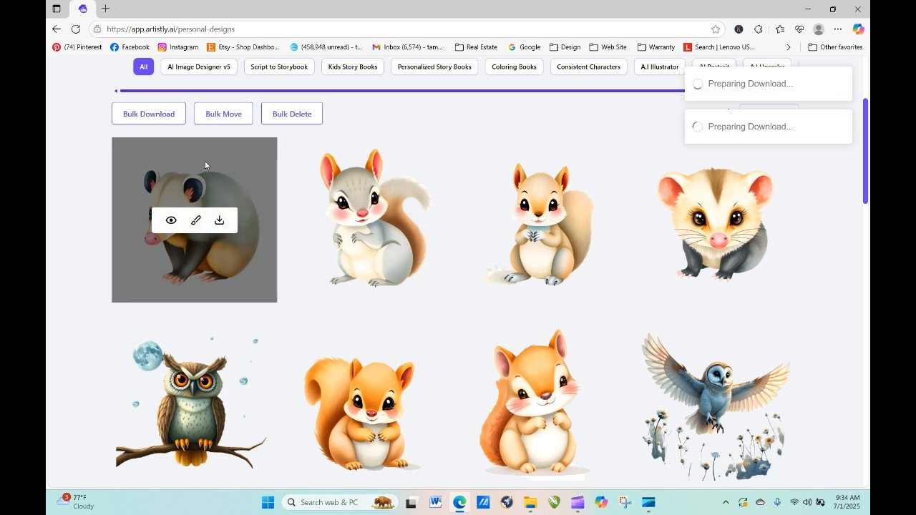
mouse_move(173, 199)
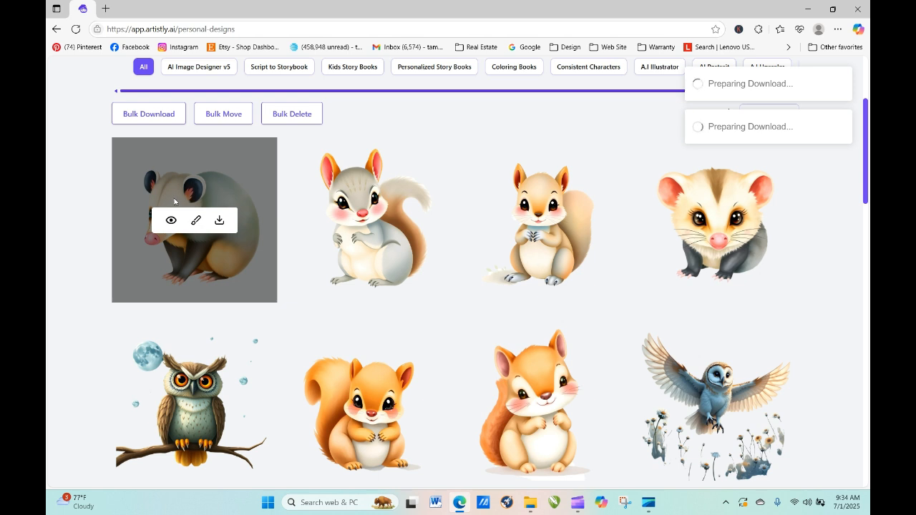
mouse_move(252, 269)
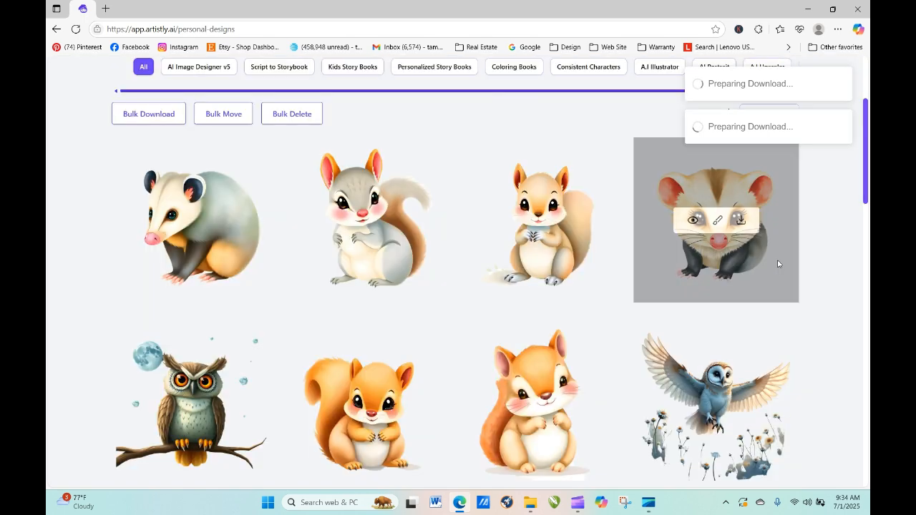
scroll("down", 3)
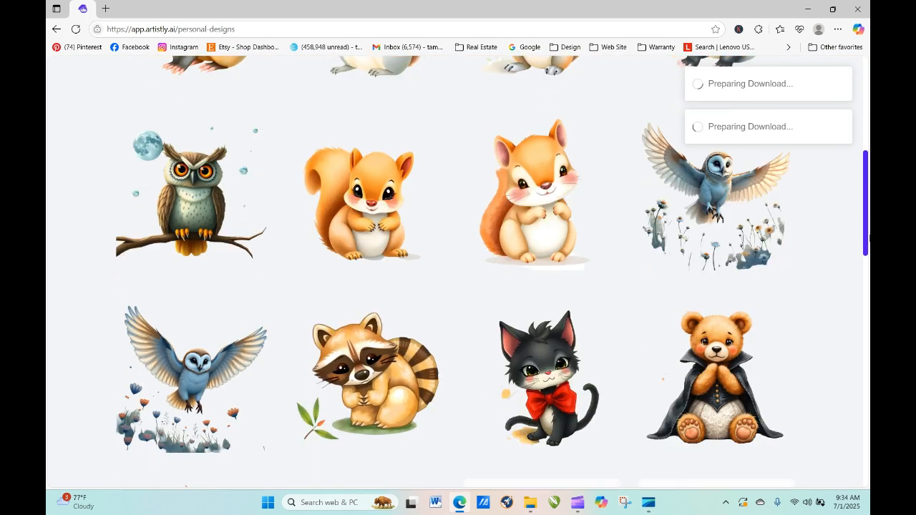
left_click(365, 379)
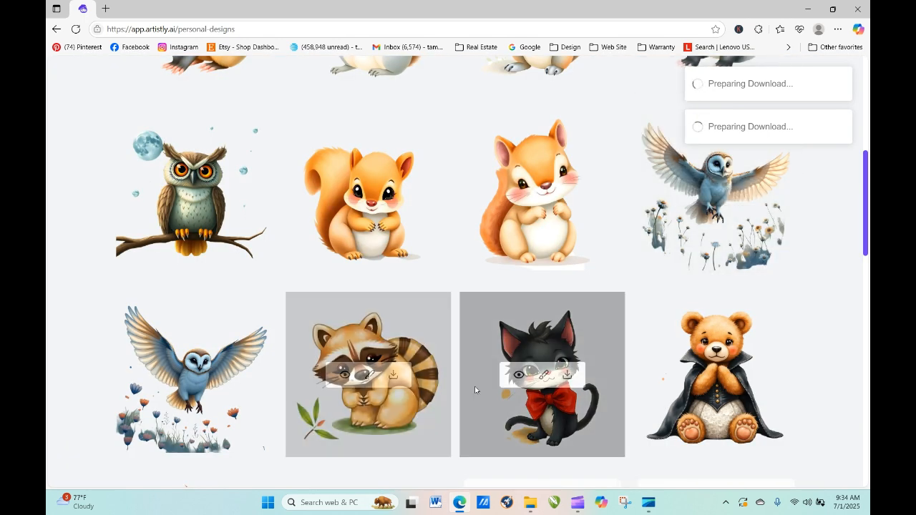
left_click(541, 375)
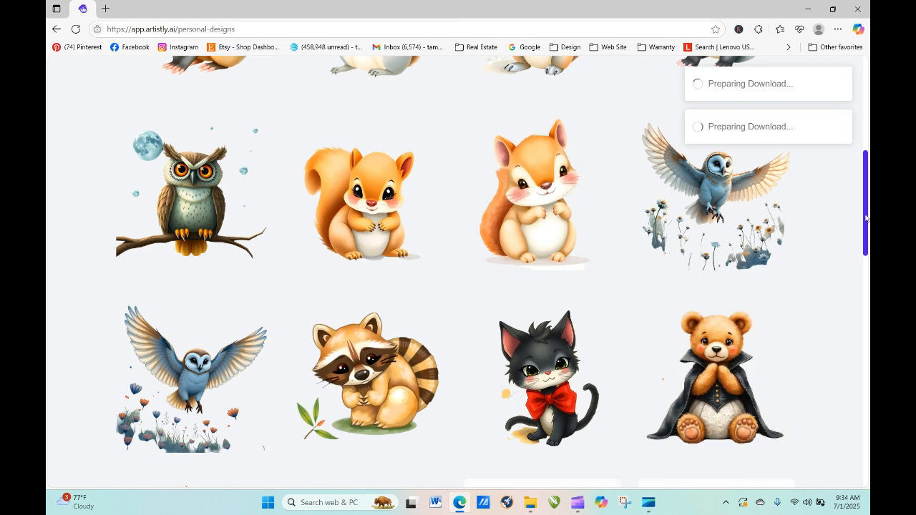
scroll("up", 3)
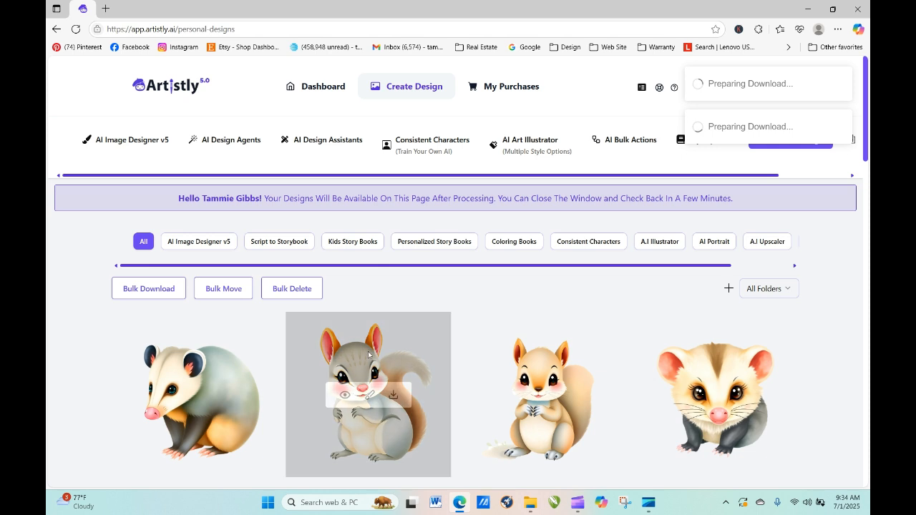
left_click(368, 396)
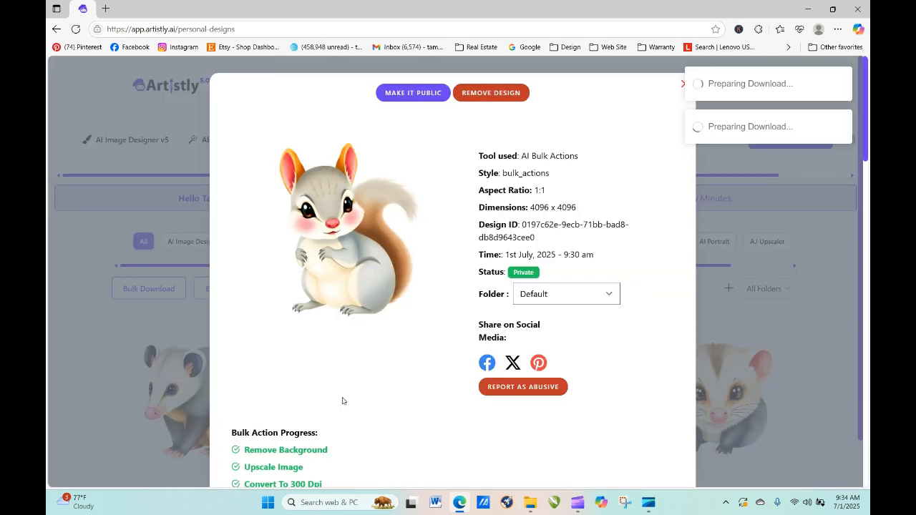
mouse_move(266, 436)
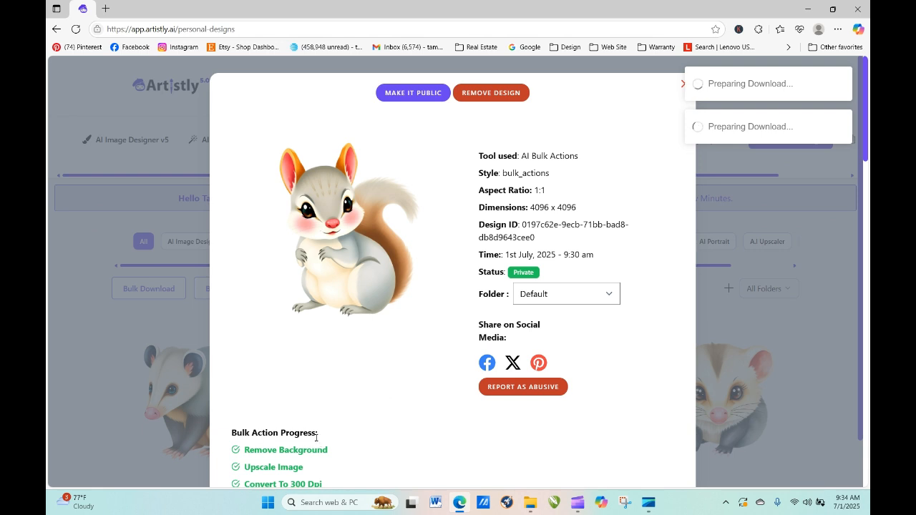
mouse_move(683, 103)
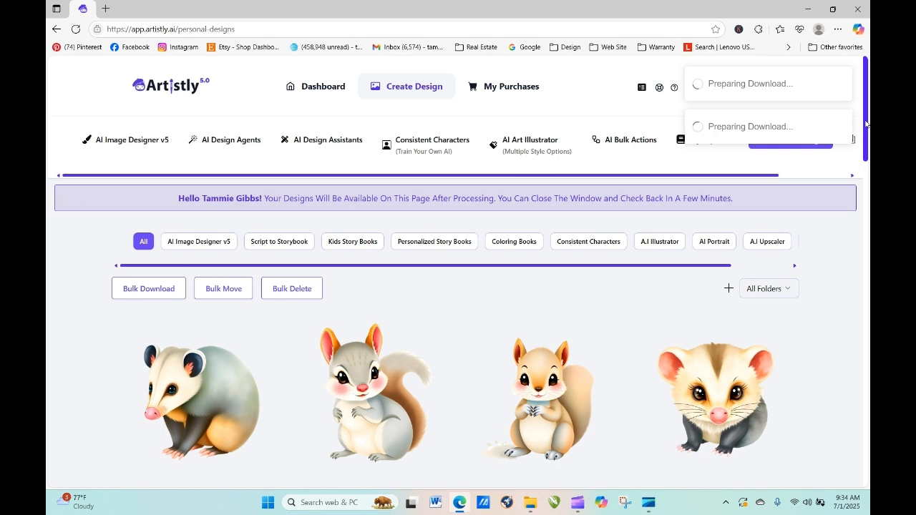
scroll("down", 3)
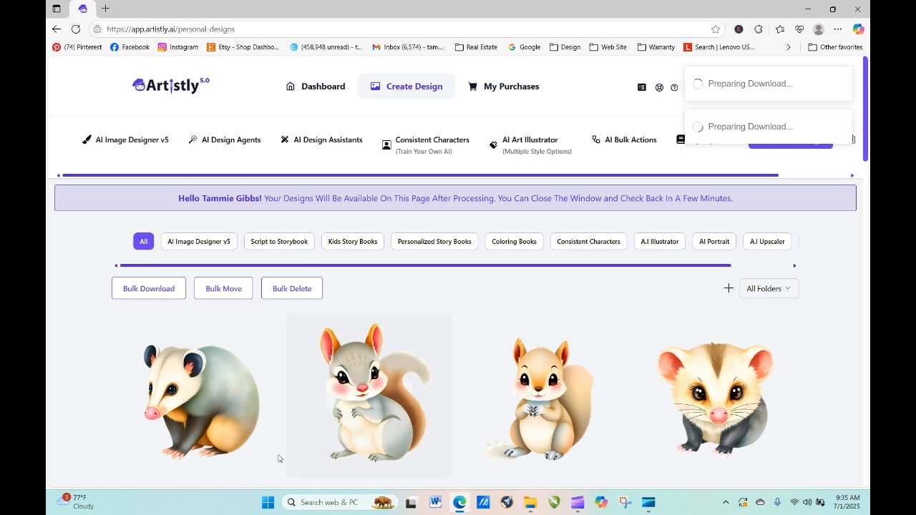
mouse_move(193, 394)
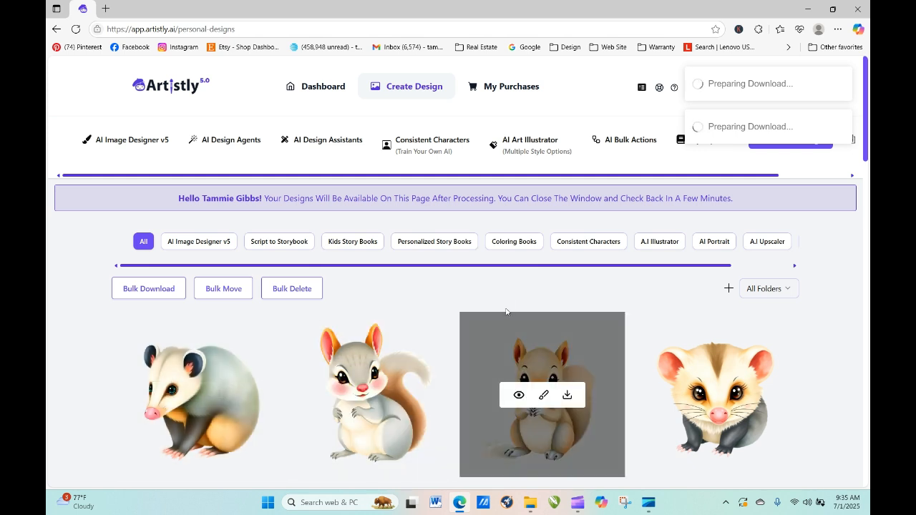
mouse_move(507, 297)
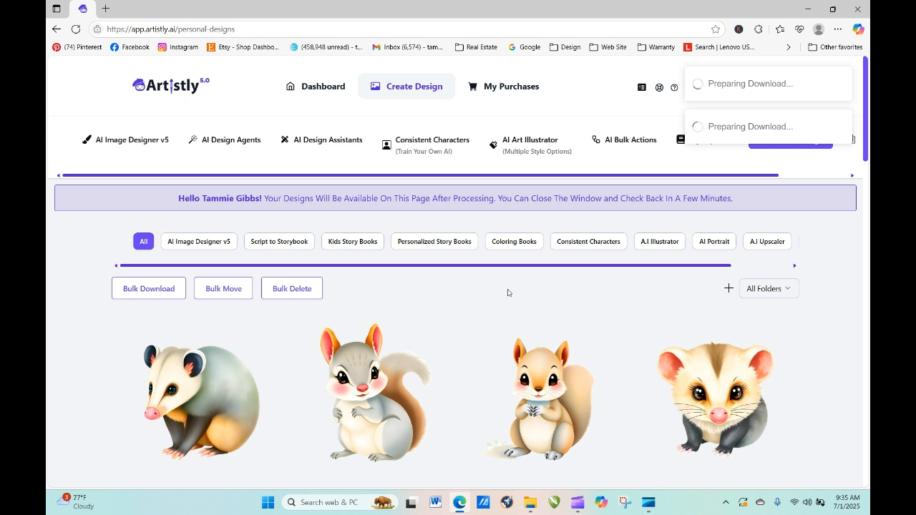
mouse_move(512, 296)
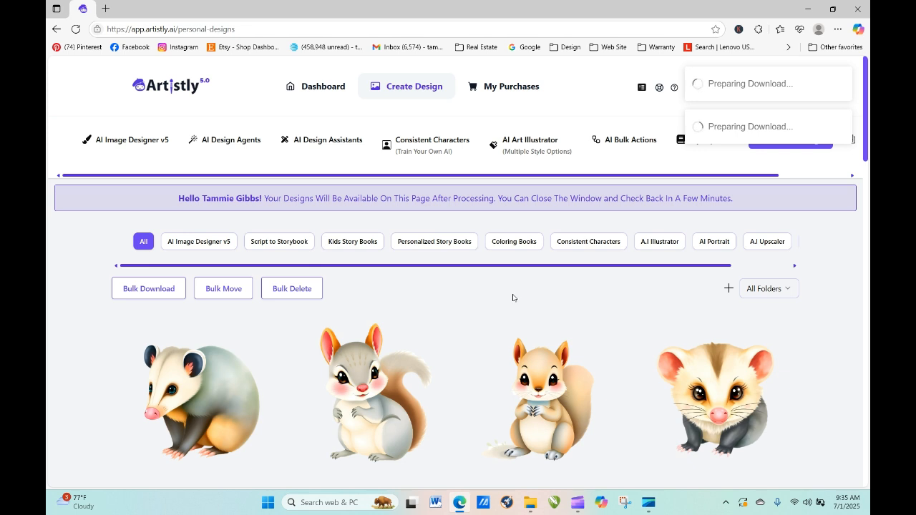
mouse_move(201, 394)
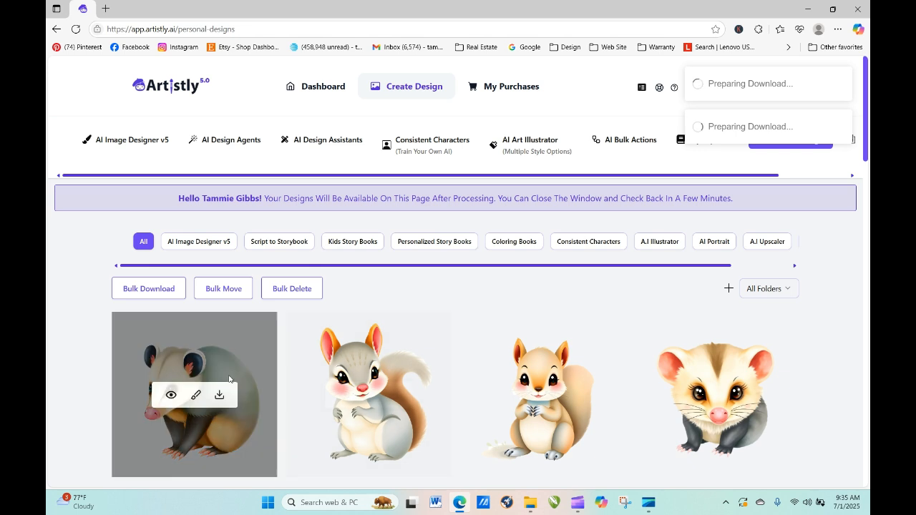
left_click(170, 395)
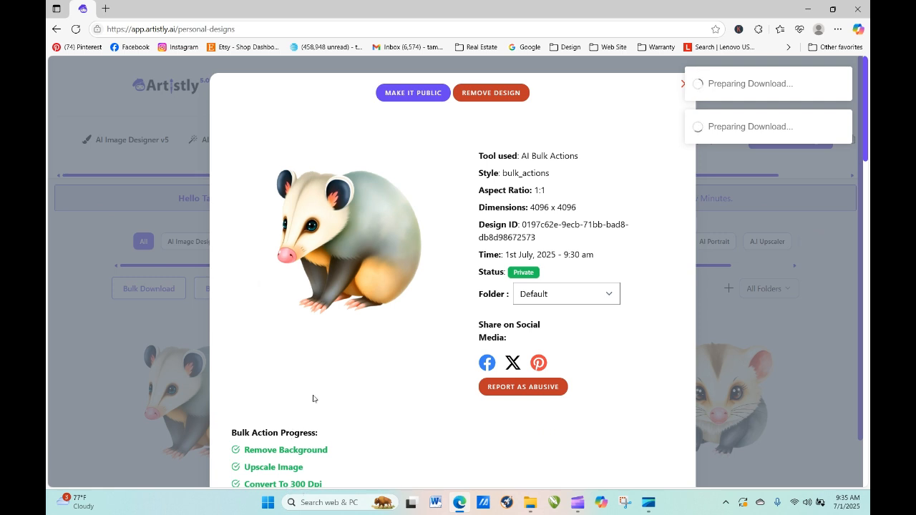
mouse_move(311, 378)
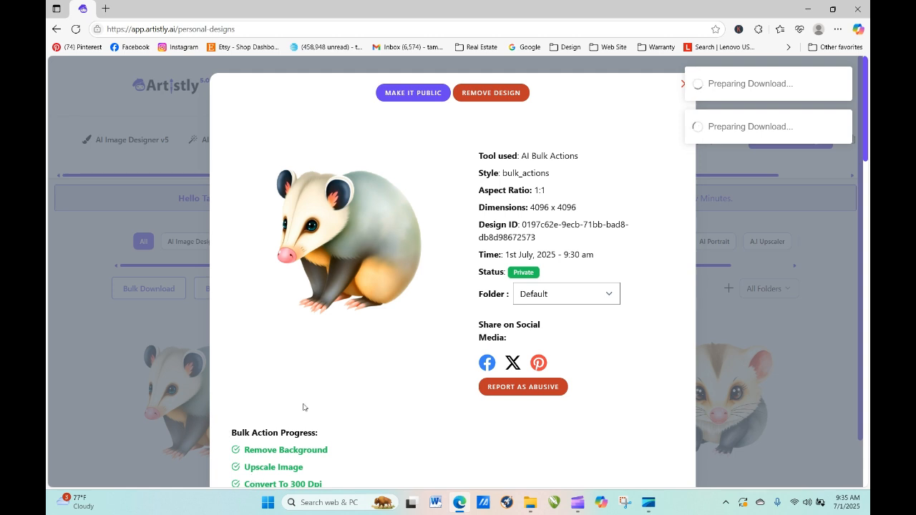
mouse_move(684, 86)
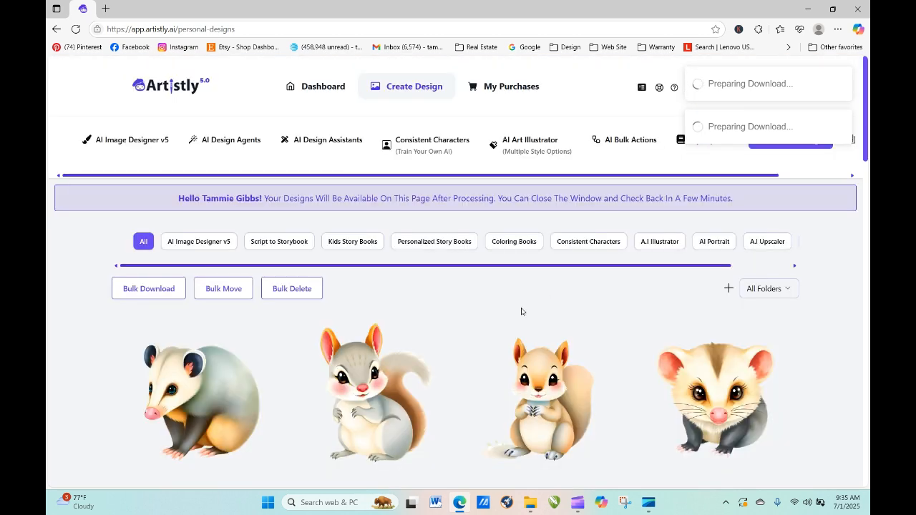
mouse_move(751, 281)
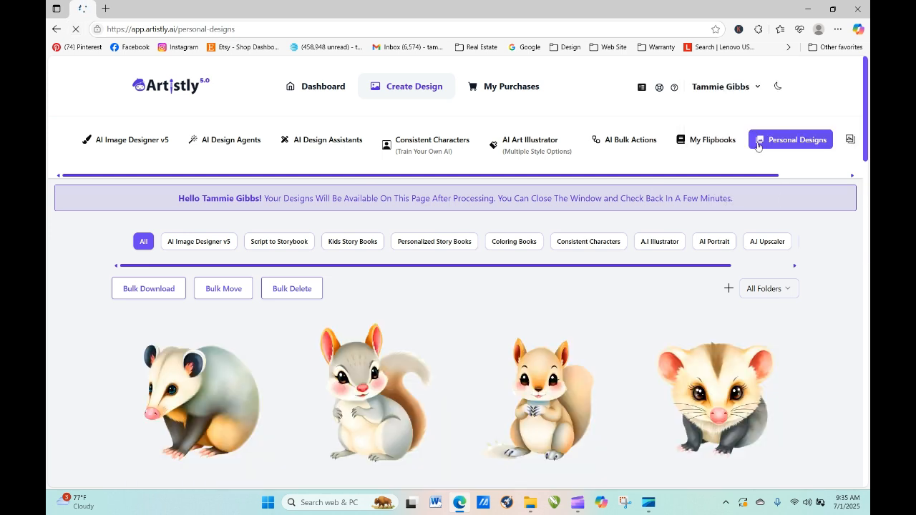
- Filter the Personal Designs gallery to the Sticker Bunnies folder and scan the cupcake and bunny stickers
left_click(767, 289)
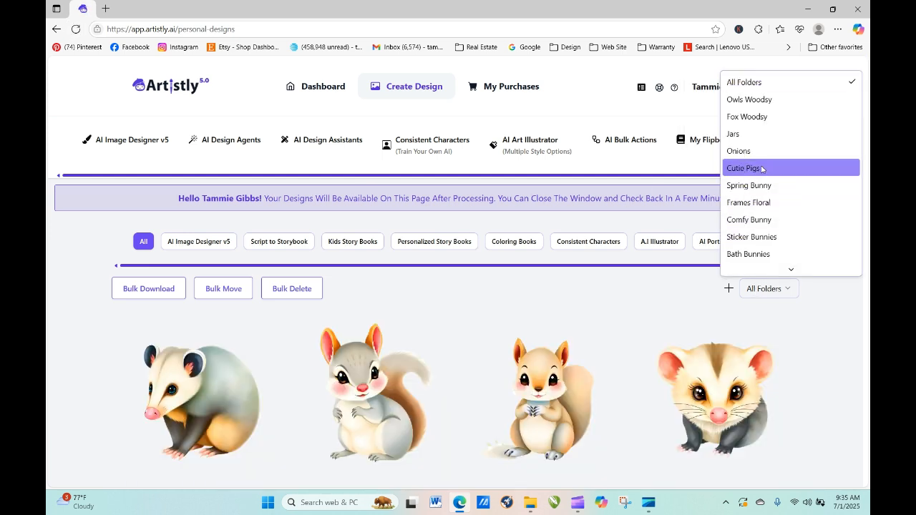
mouse_move(738, 152)
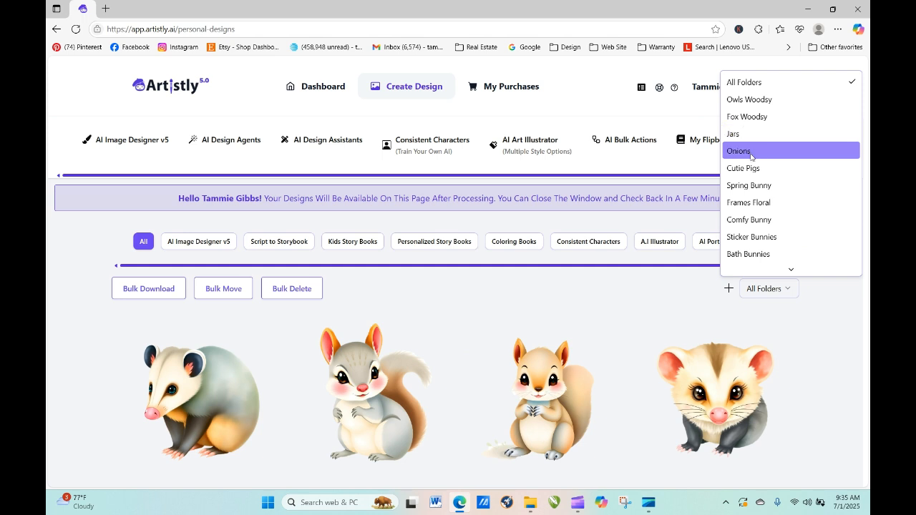
mouse_move(752, 237)
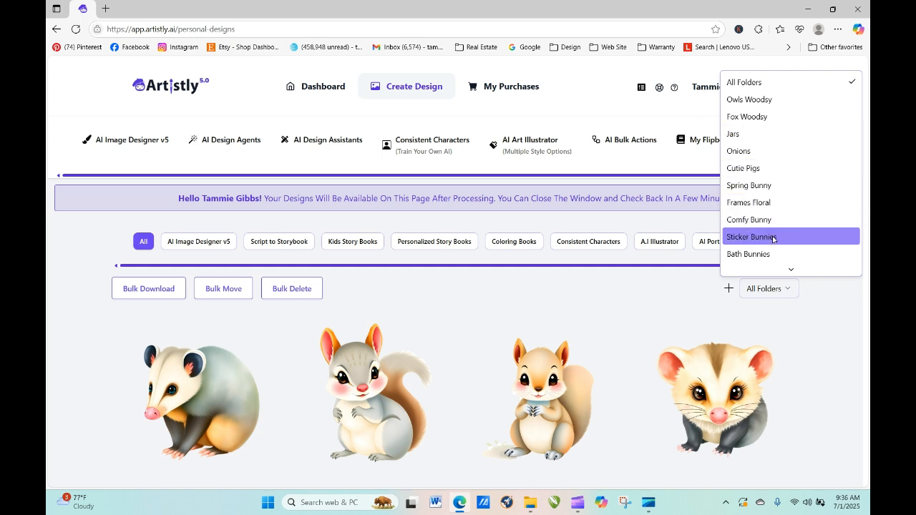
left_click(752, 237)
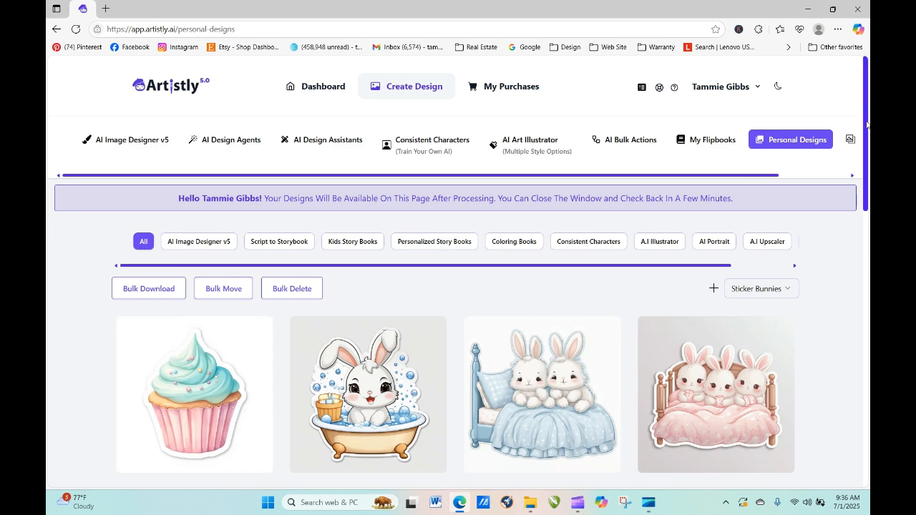
scroll("down", 3)
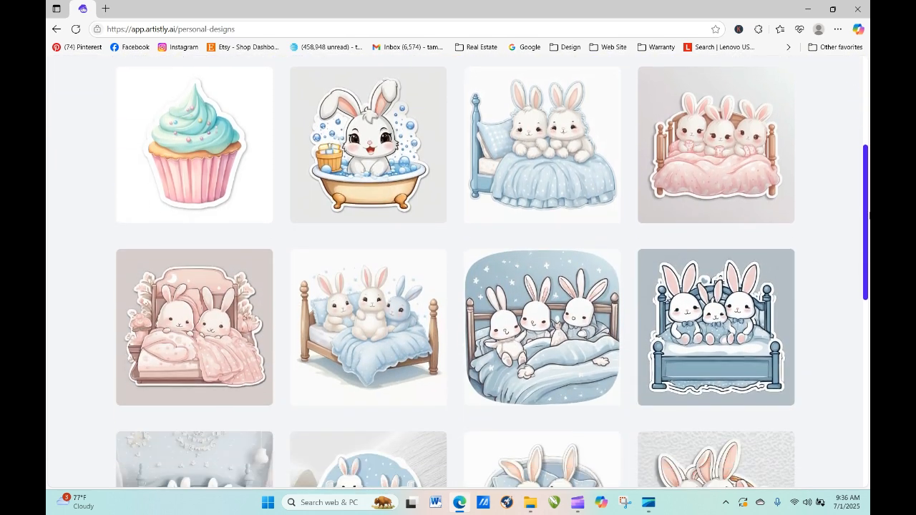
scroll("down", 3)
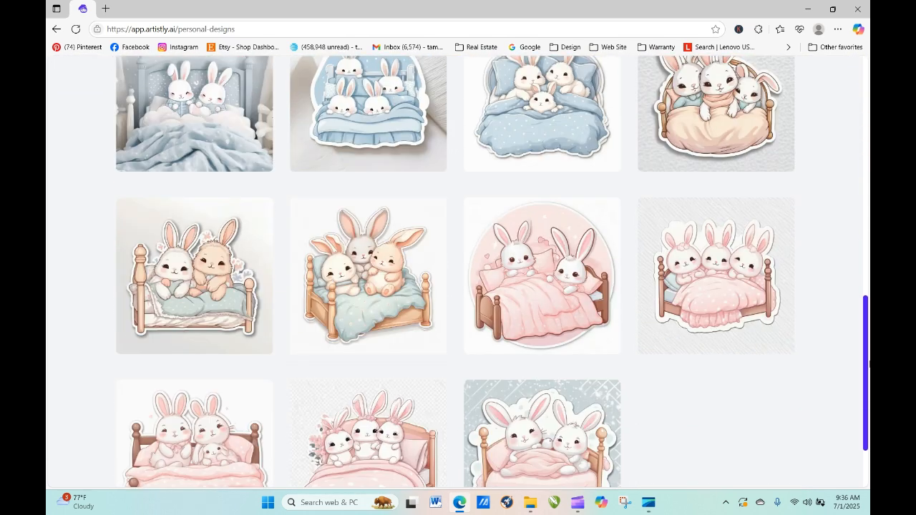
scroll("up", 3)
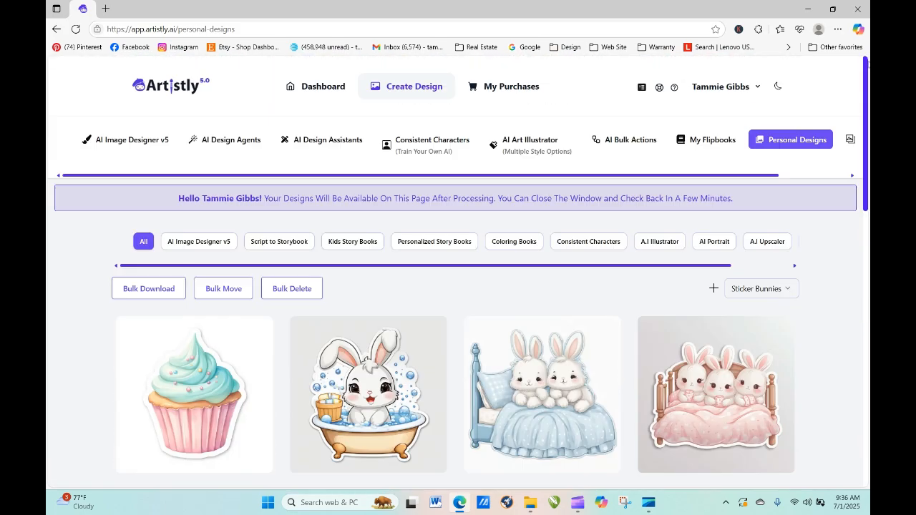
mouse_move(584, 134)
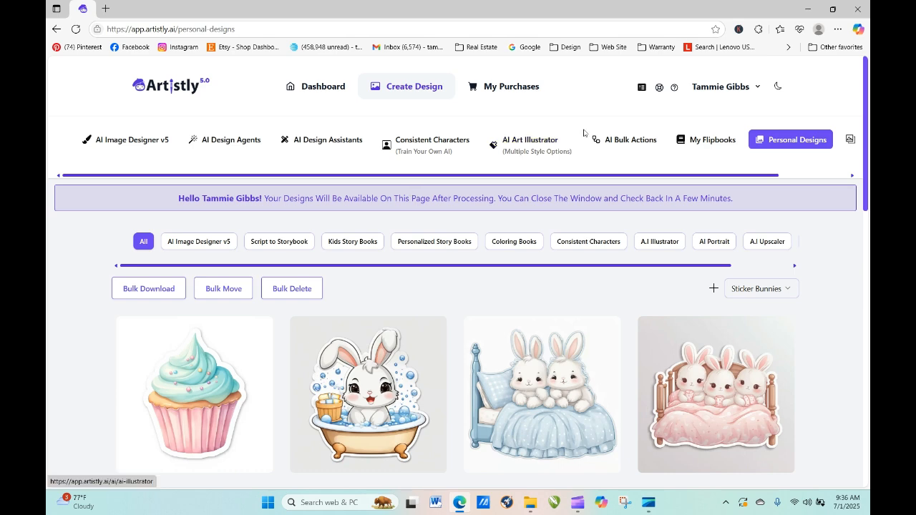
- Start an AI Bulk Action choosing images from the library's Sticker Bunnies folder
left_click(623, 141)
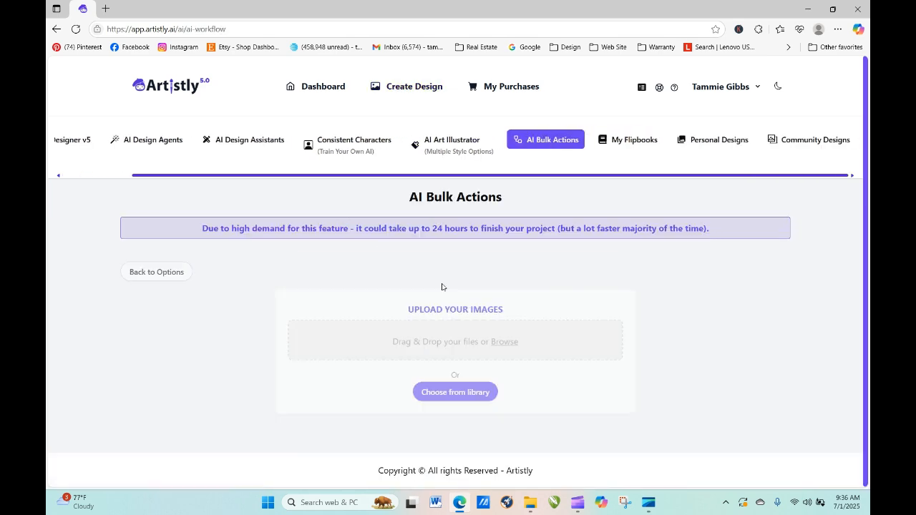
left_click(456, 393)
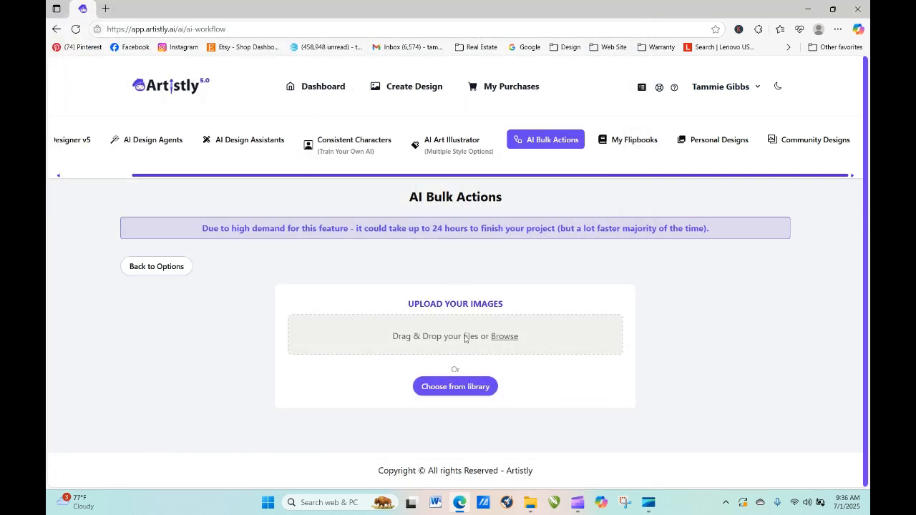
left_click(456, 387)
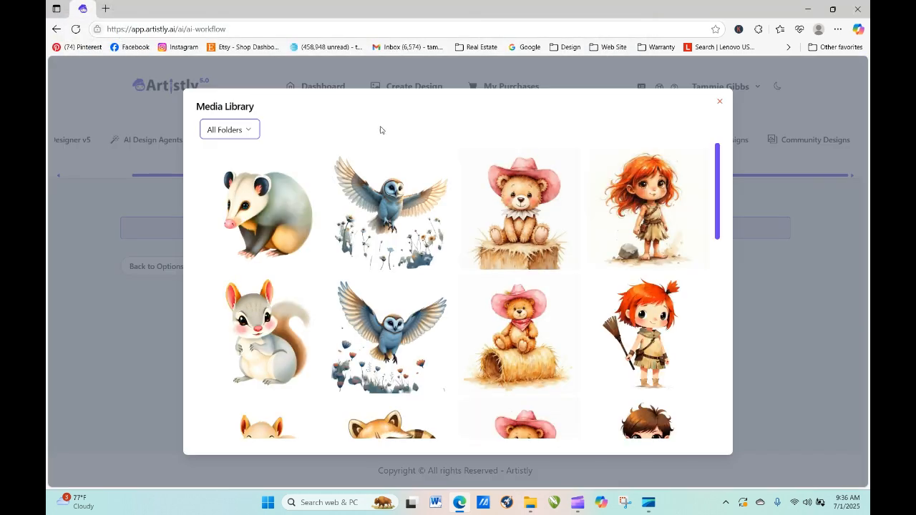
left_click(229, 129)
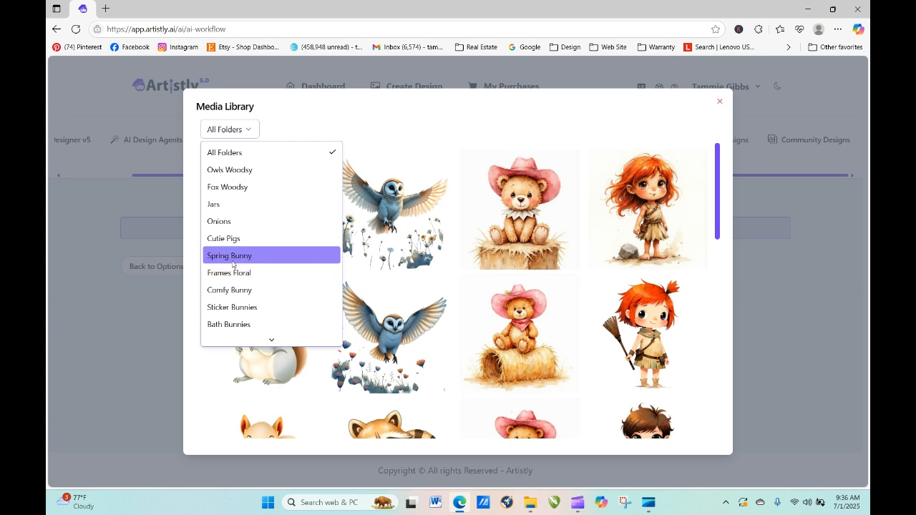
mouse_move(232, 289)
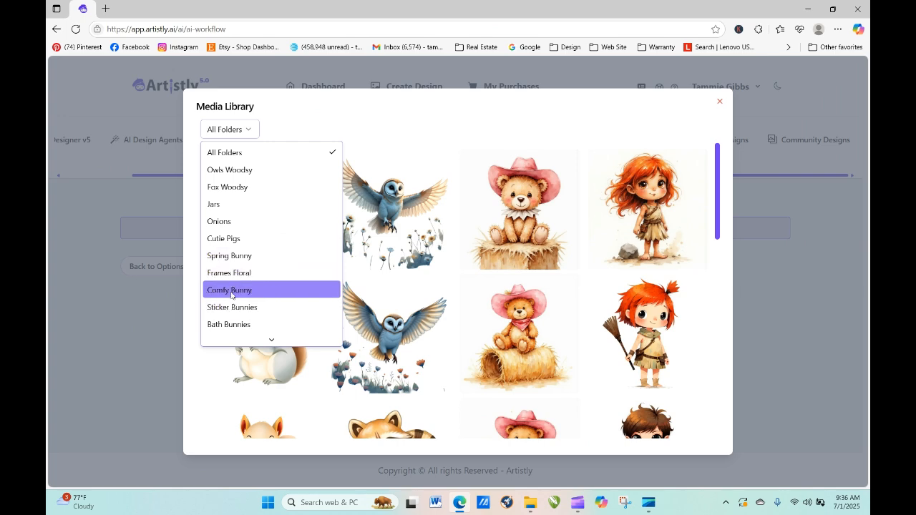
left_click(232, 306)
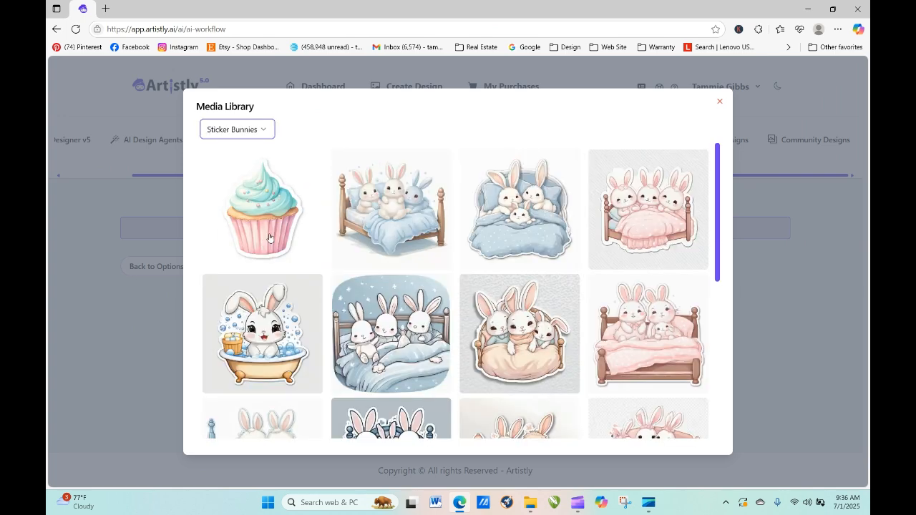
mouse_move(249, 185)
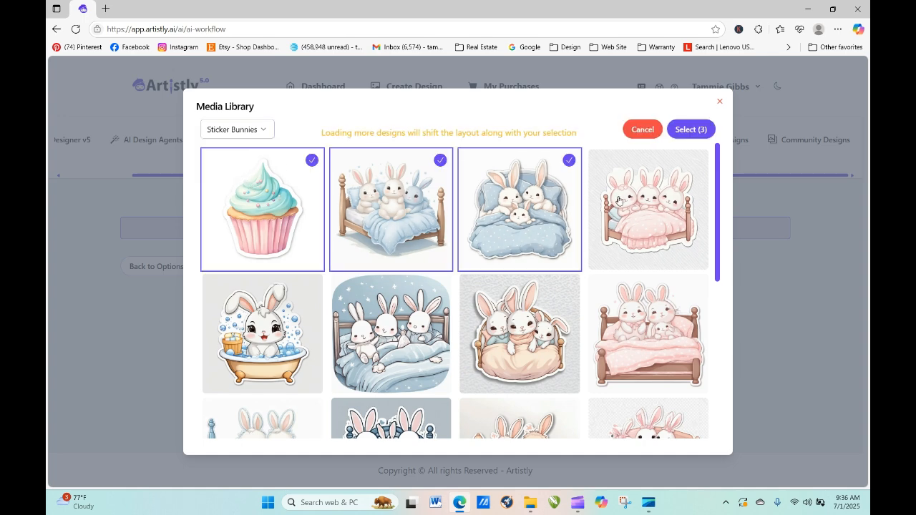
- Select all 18 bunny sticker designs and confirm them with Select (18)
left_click(519, 333)
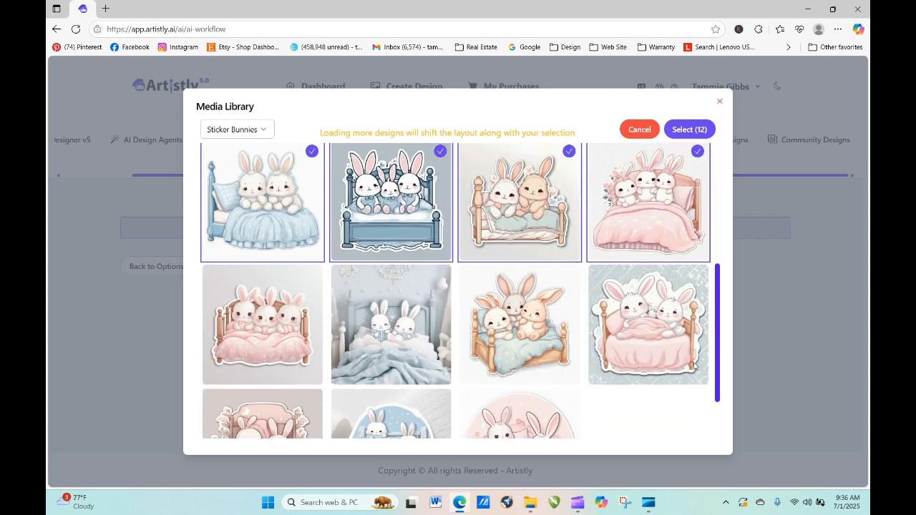
left_click(262, 323)
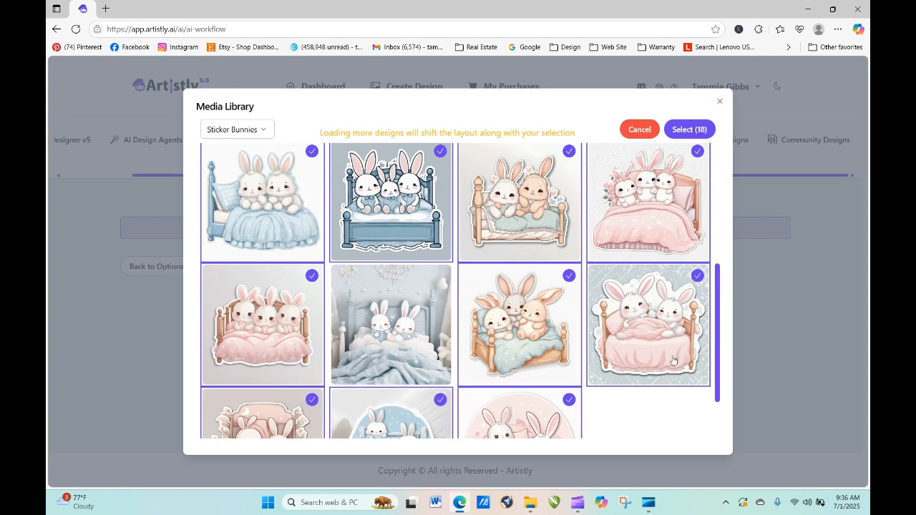
scroll("down", 3)
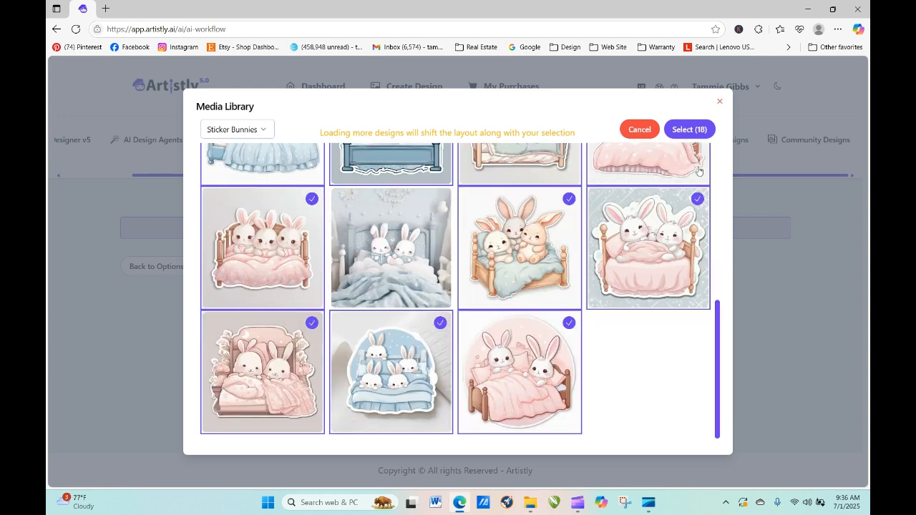
left_click(689, 129)
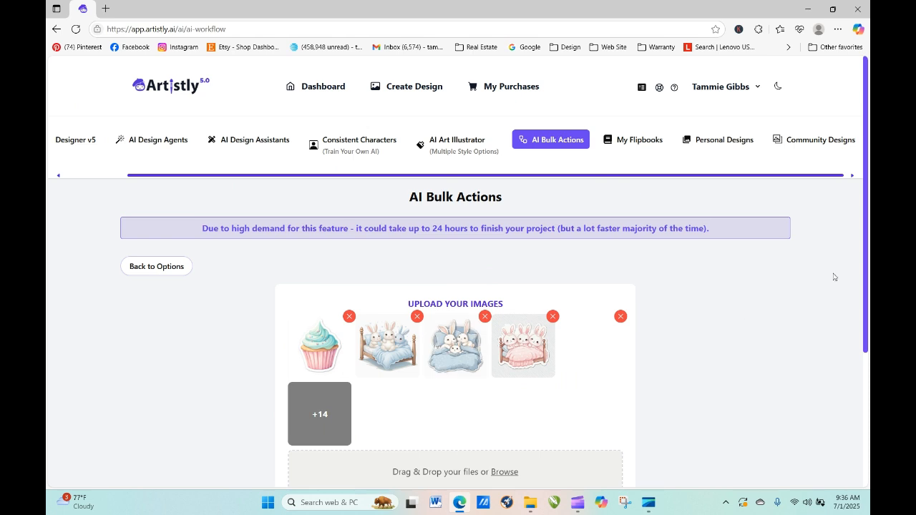
- Add a Remove Background step as the first workflow step
scroll("down", 3)
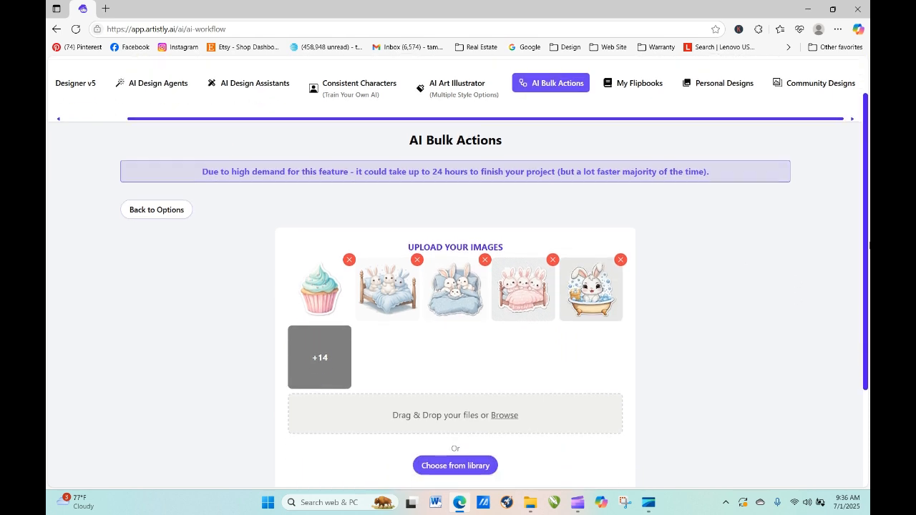
scroll("down", 3)
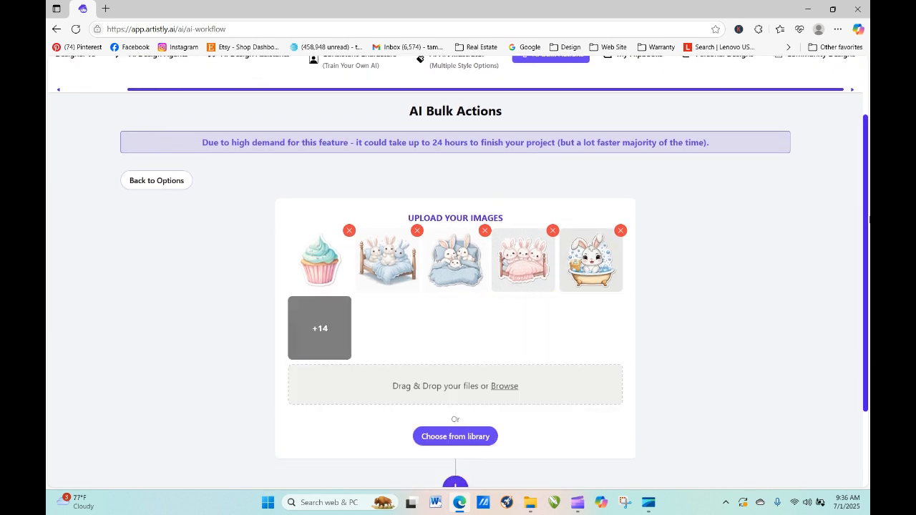
scroll("down", 3)
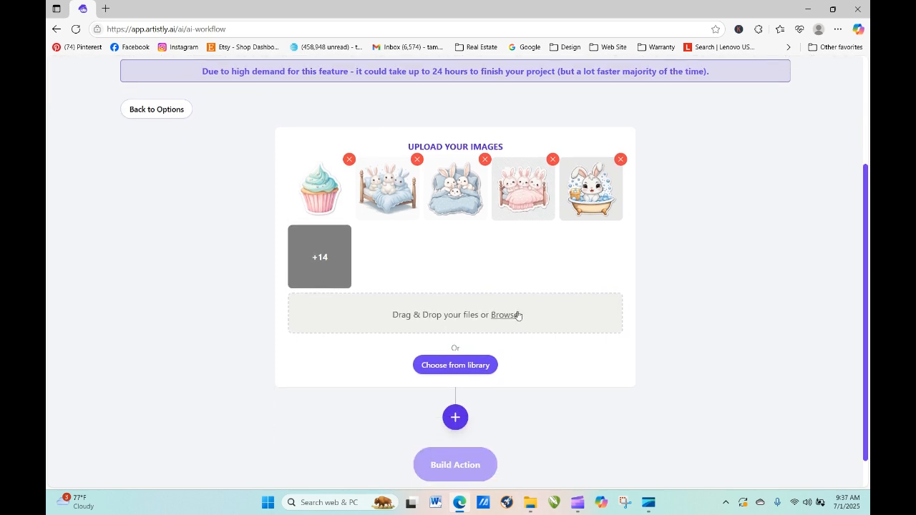
left_click(319, 256)
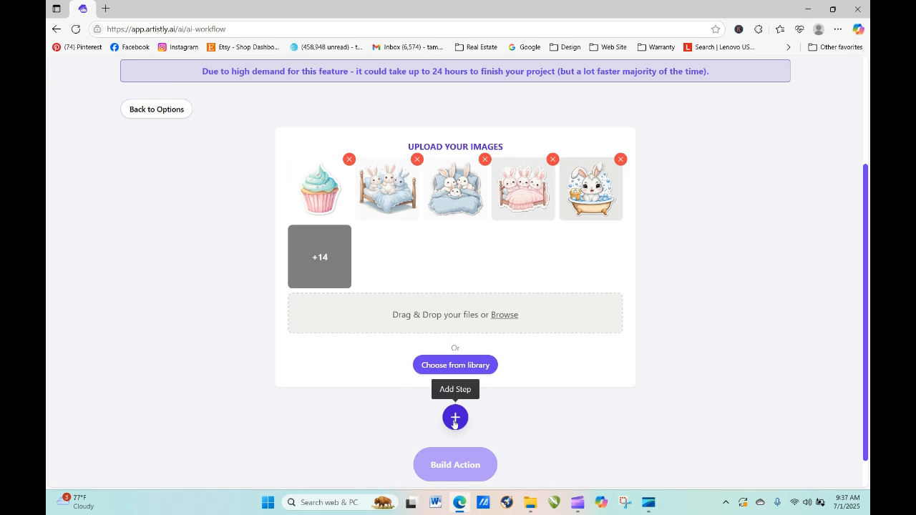
left_click(456, 418)
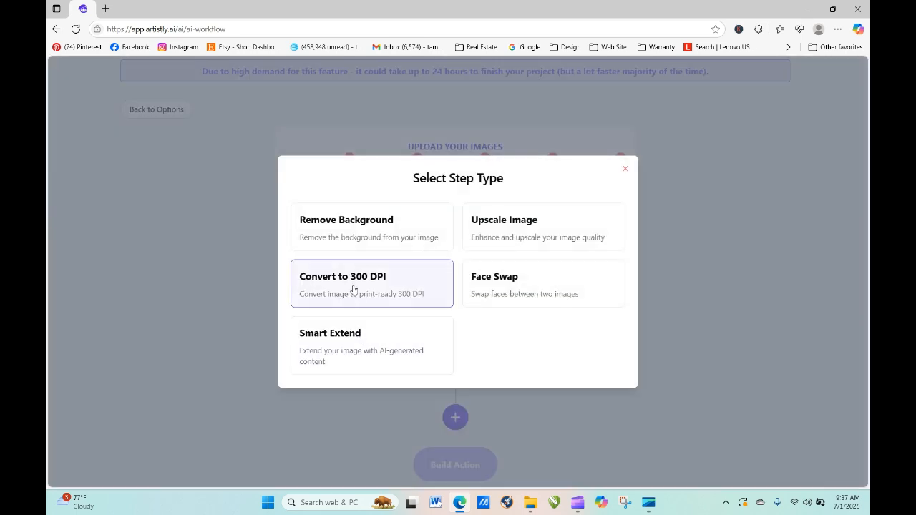
left_click(624, 169)
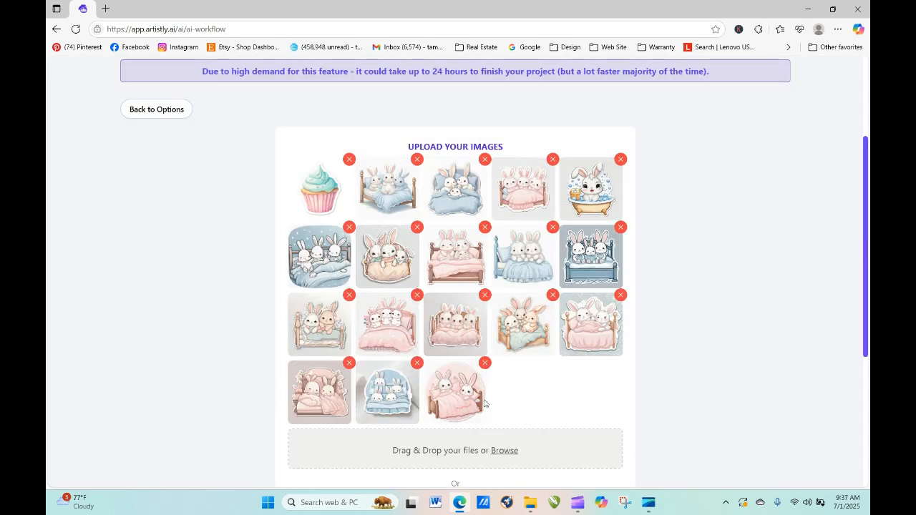
- Add an Upscale Image step set to Only Upscale, then a Convert to 300 DPI step
scroll("down", 3)
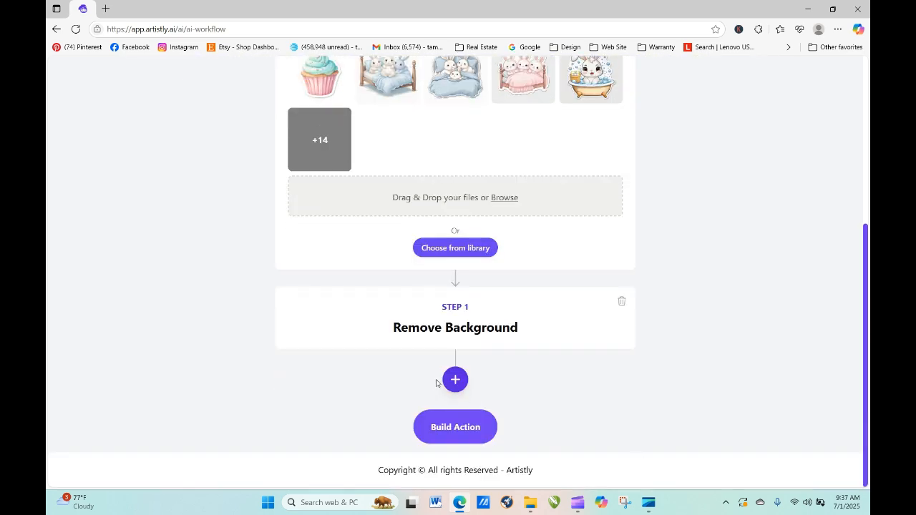
left_click(455, 380)
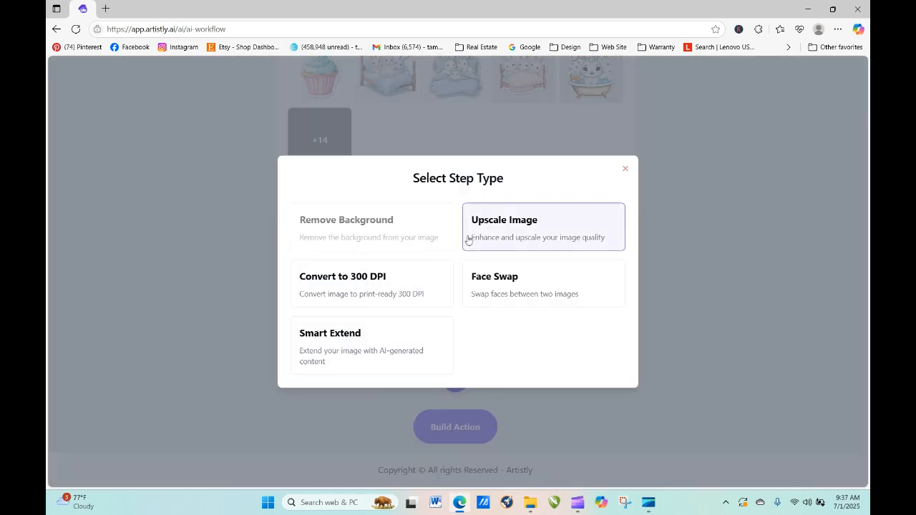
left_click(544, 226)
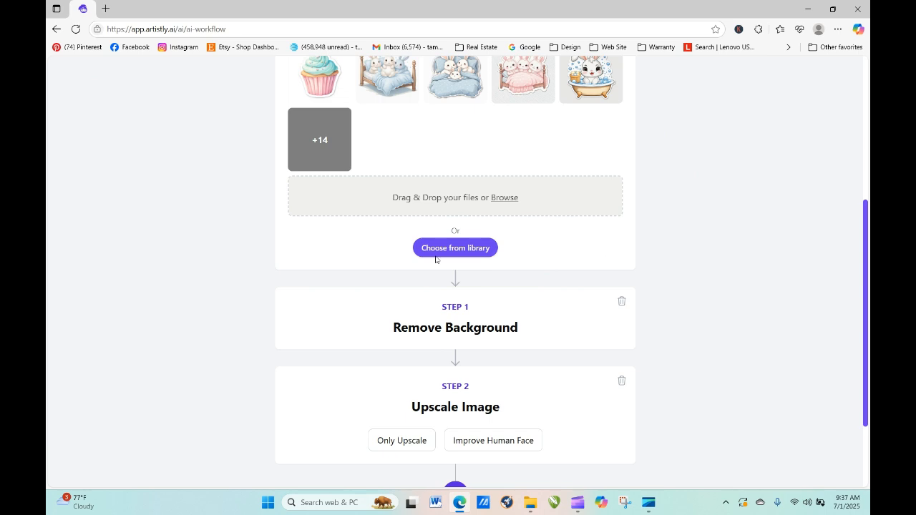
left_click(401, 441)
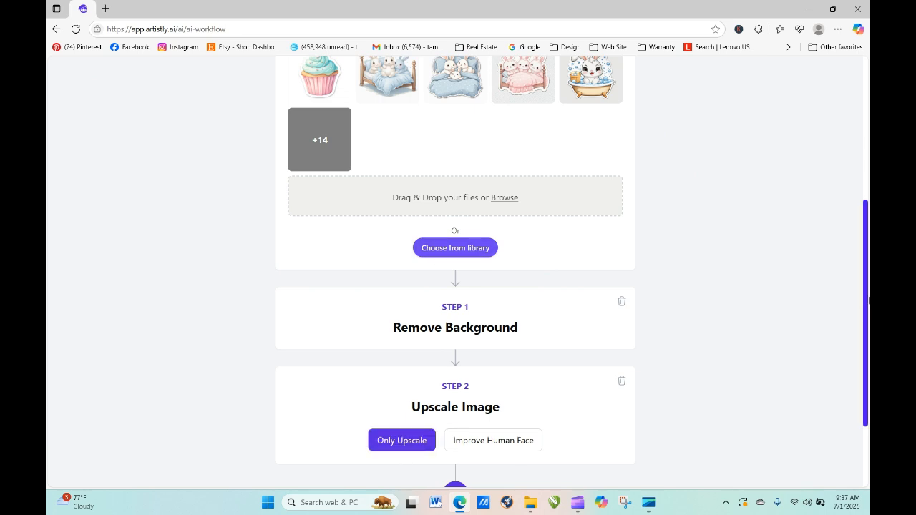
scroll("down", 3)
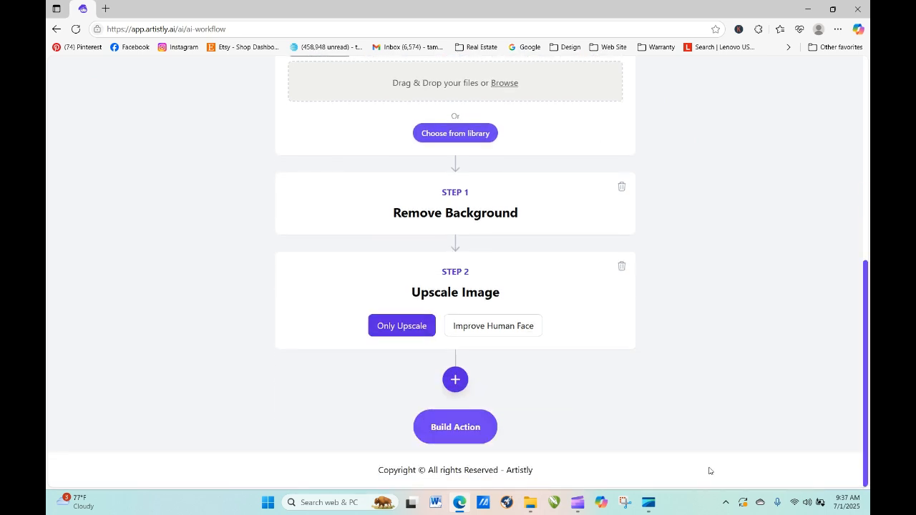
left_click(456, 379)
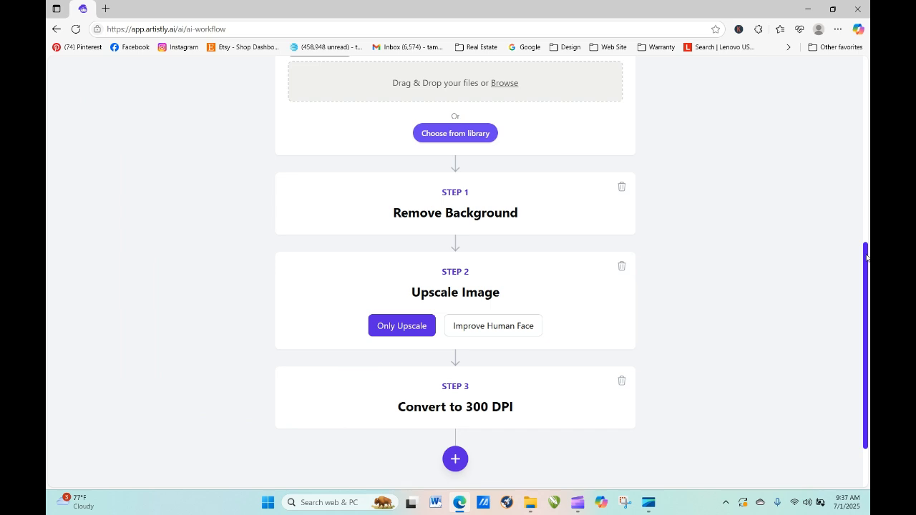
scroll("down", 3)
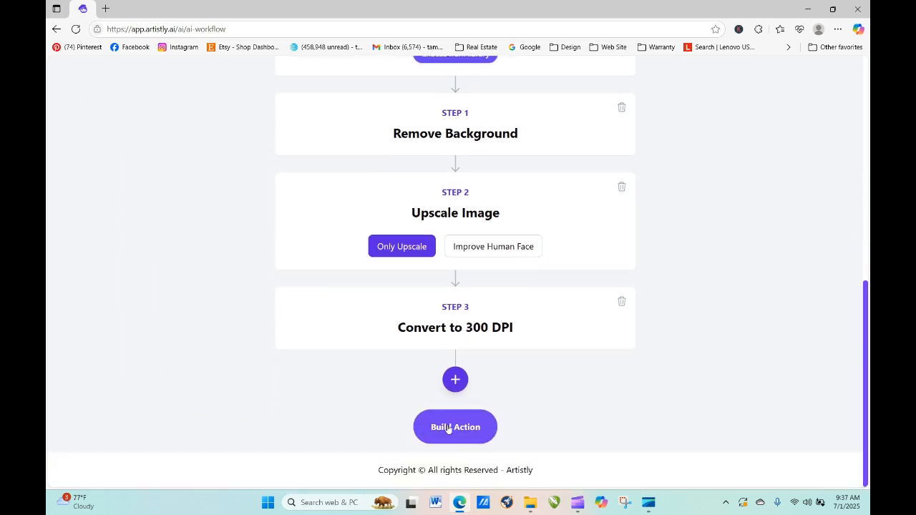
- Name the action 'Stick Pack' and build it to start processing the designs
left_click(455, 426)
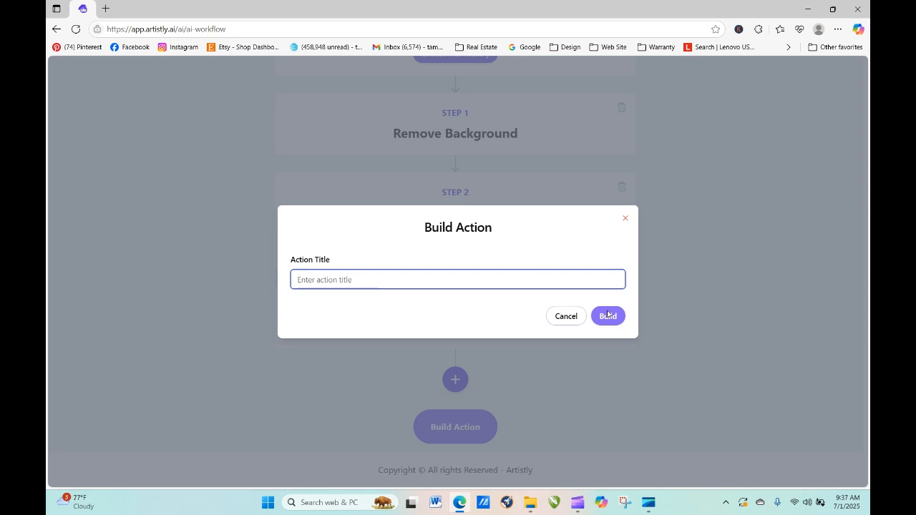
type("Stick")
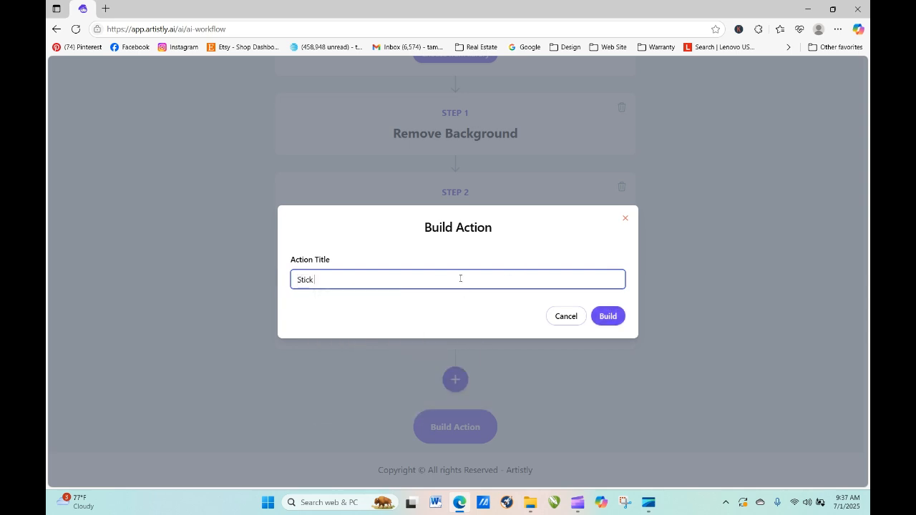
type("Bunnies")
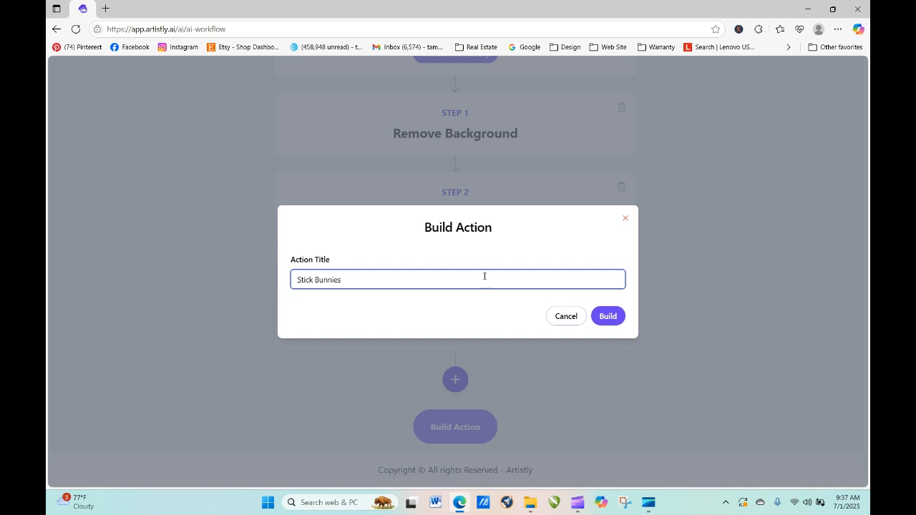
key("Backspace")
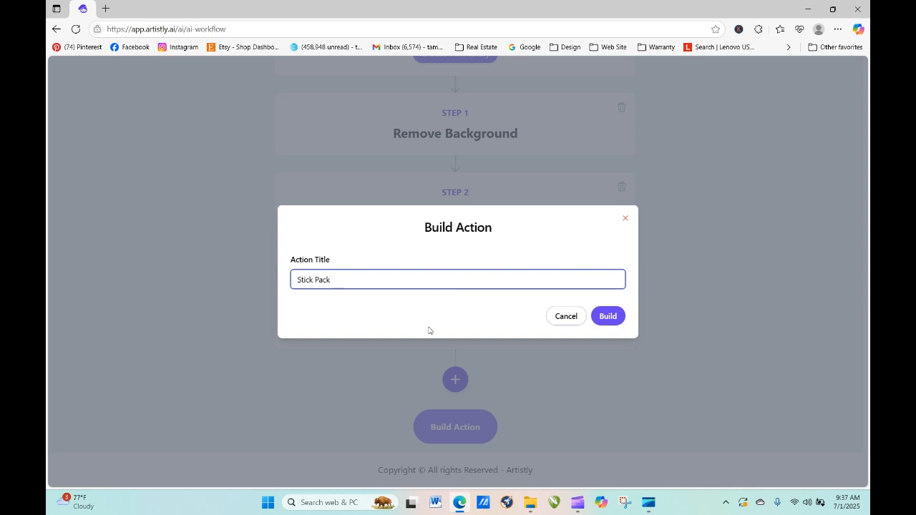
left_click(607, 316)
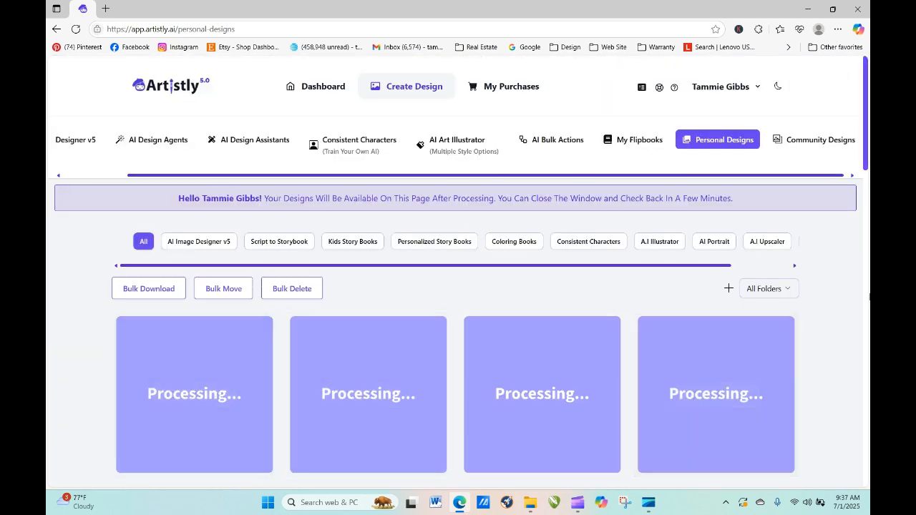
scroll("down", 3)
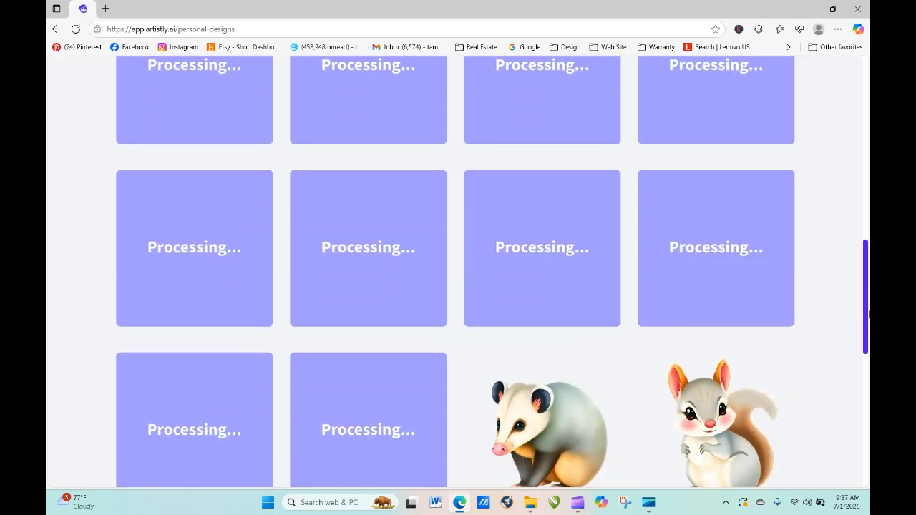
scroll("up", 3)
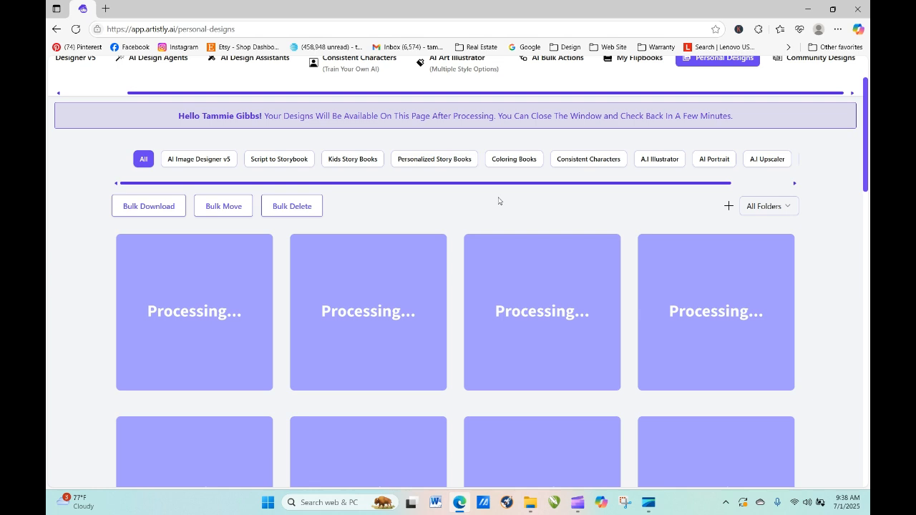
mouse_move(92, 23)
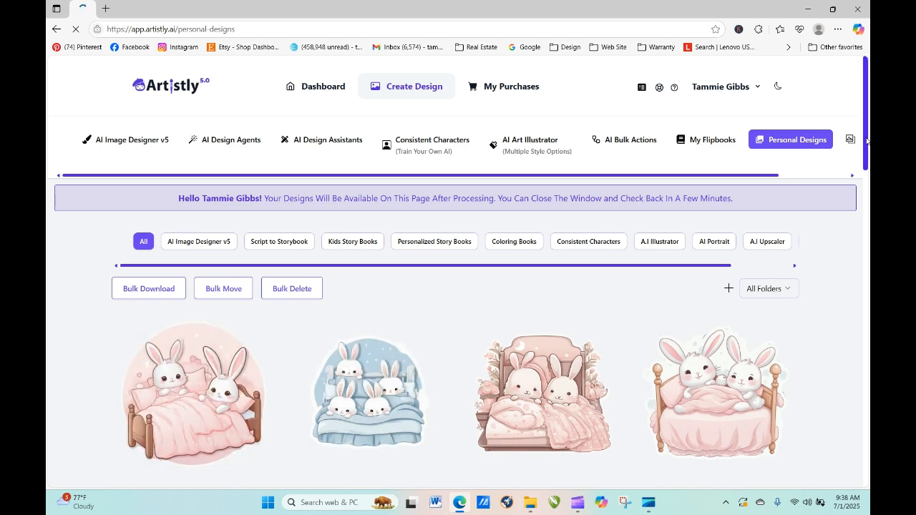
- Check the first bunny design's Bulk Action Progress and close its details
scroll("down", 3)
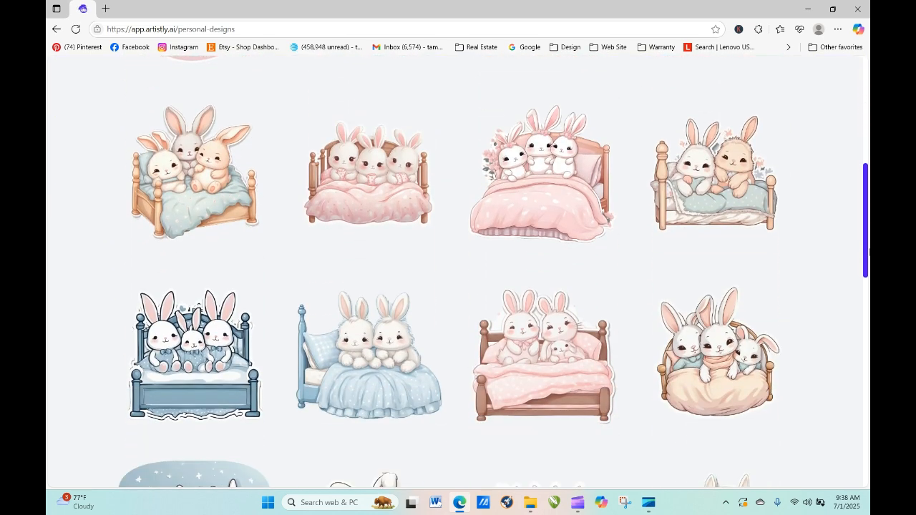
scroll("down", 3)
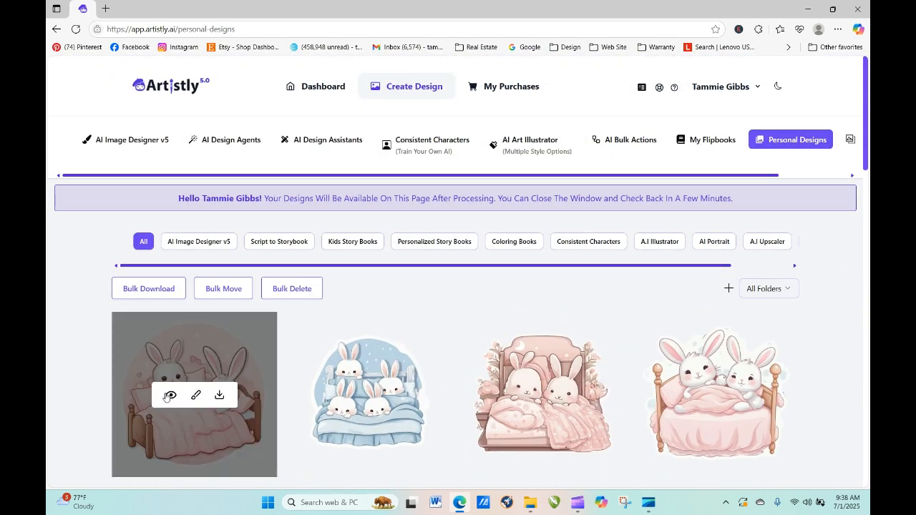
left_click(169, 395)
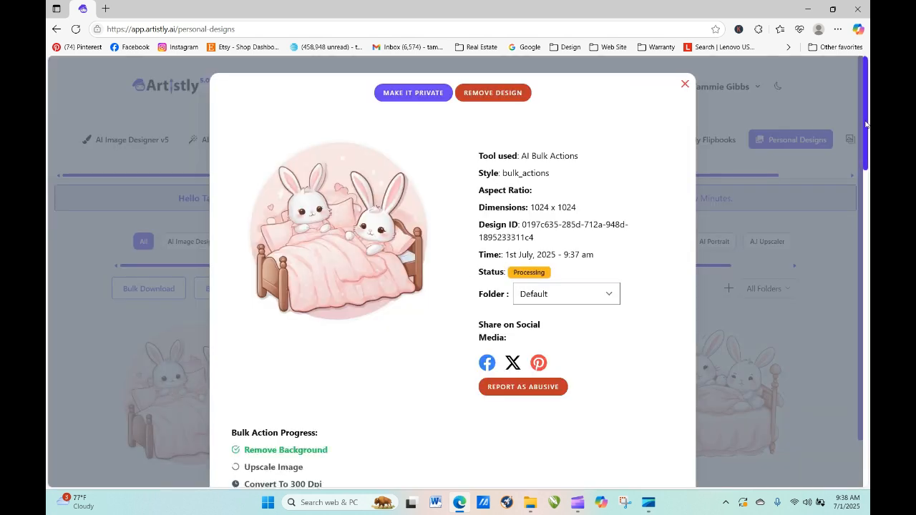
scroll("down", 3)
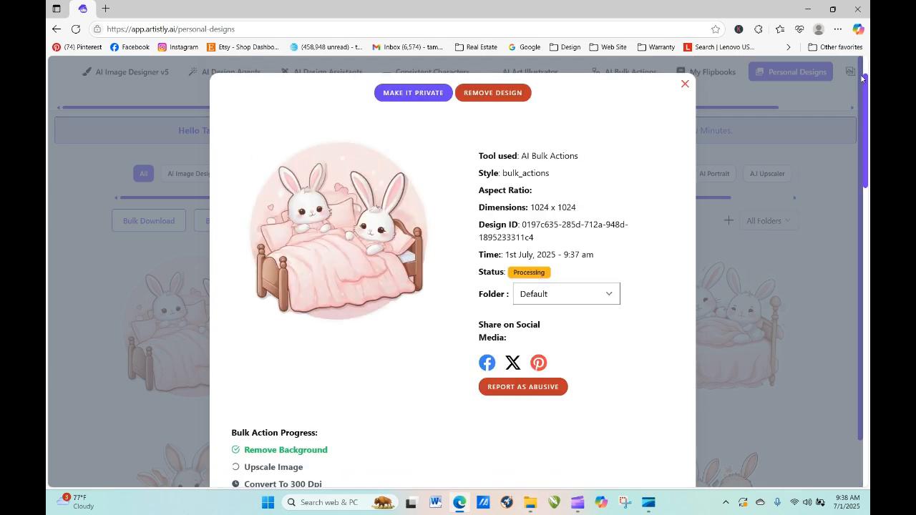
left_click(685, 83)
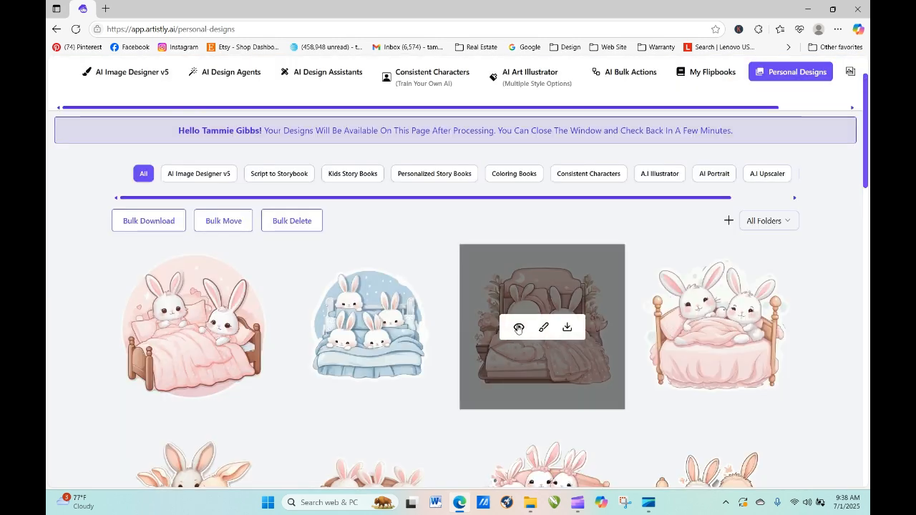
- Check two more bunny designs' processing progress, closing each popup
left_click(518, 328)
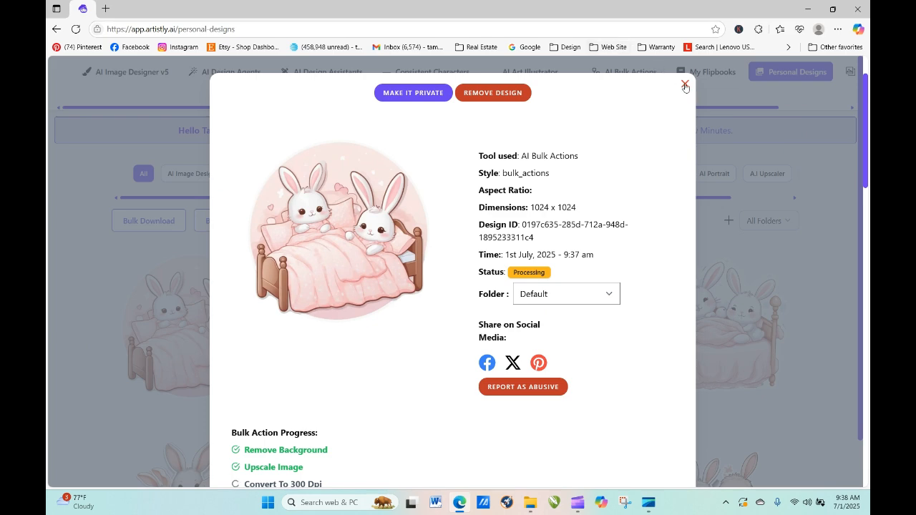
left_click(685, 86)
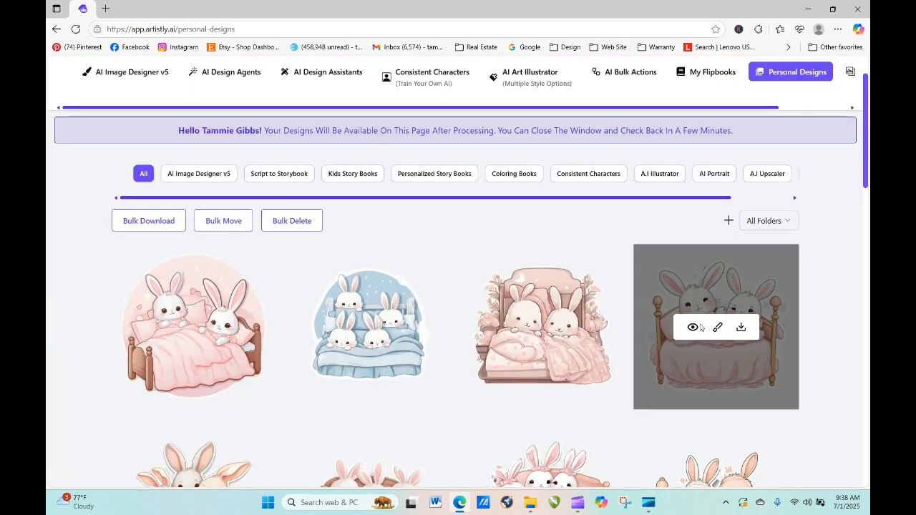
left_click(693, 327)
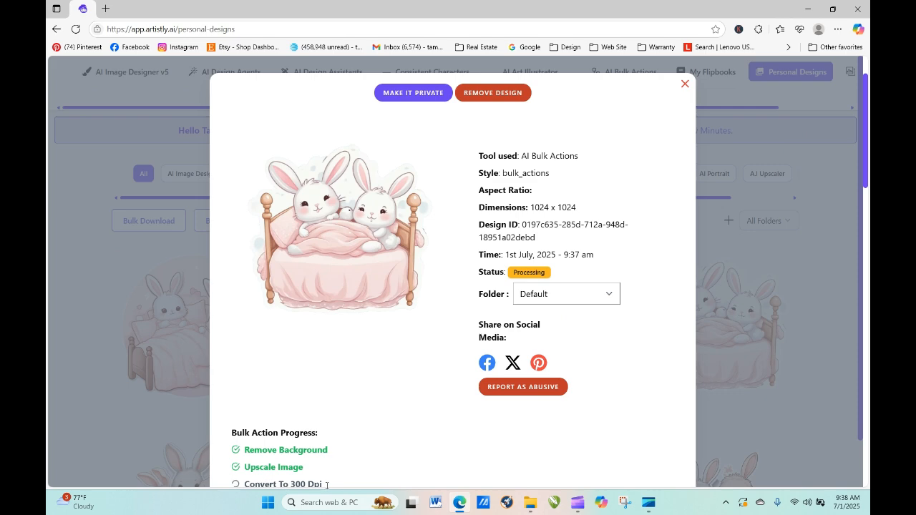
left_click(685, 83)
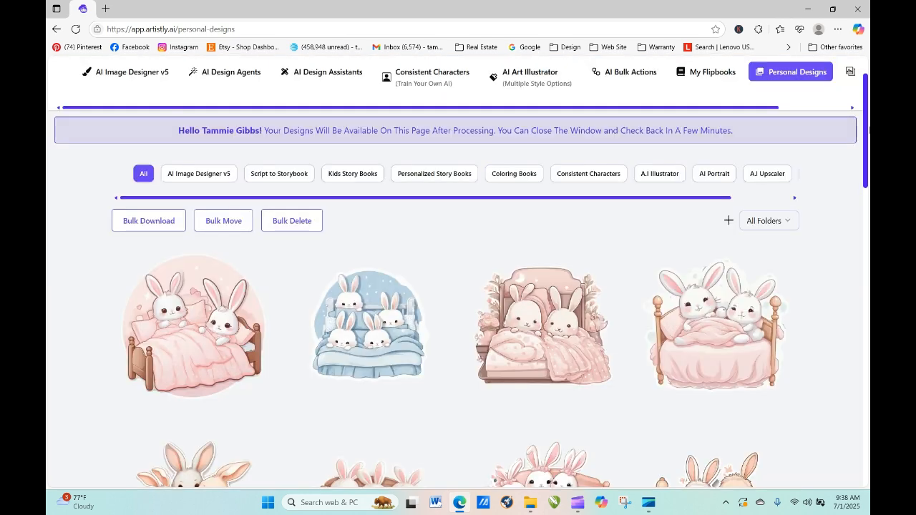
scroll("down", 3)
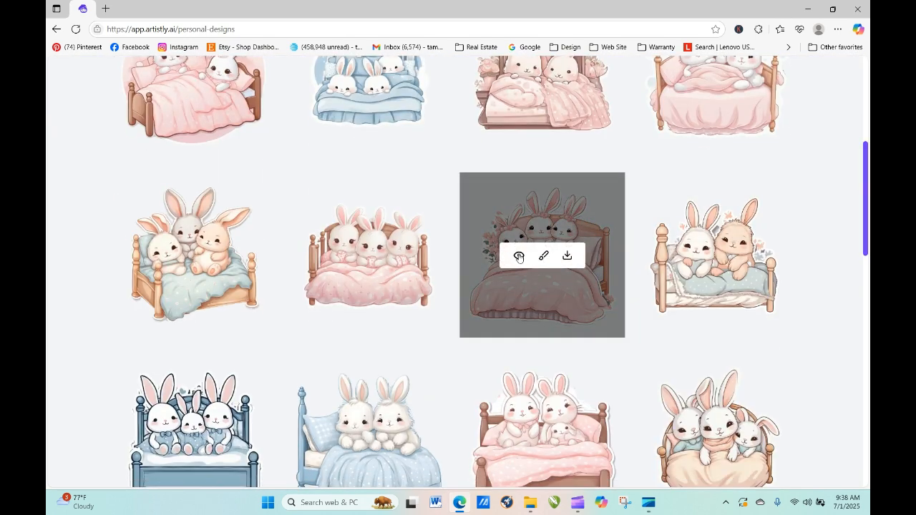
left_click(541, 255)
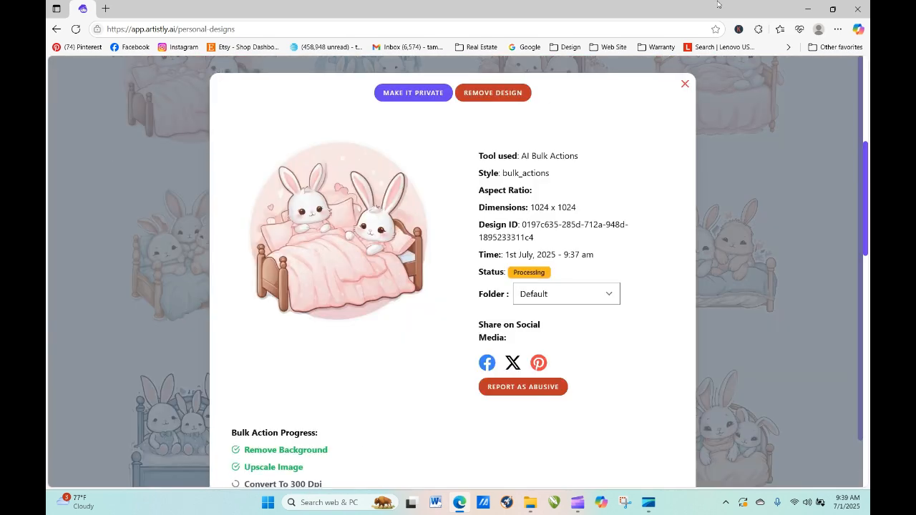
left_click(684, 83)
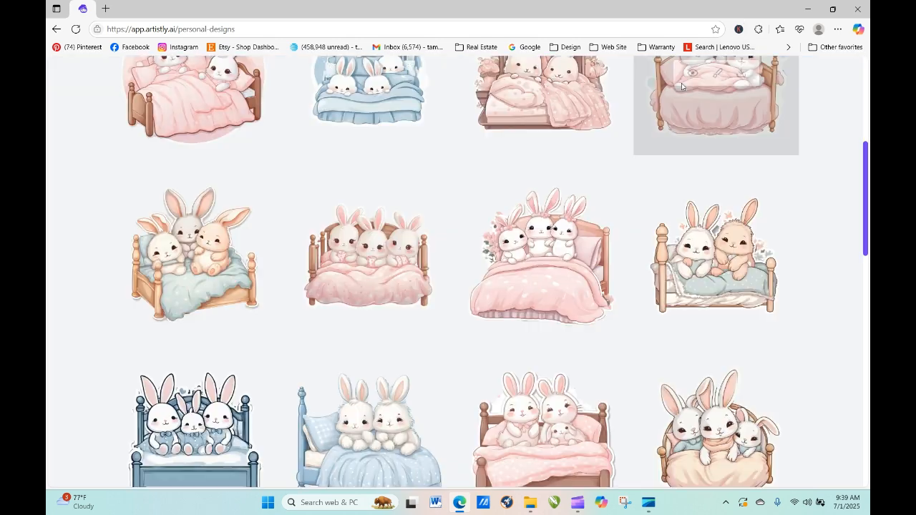
mouse_move(716, 254)
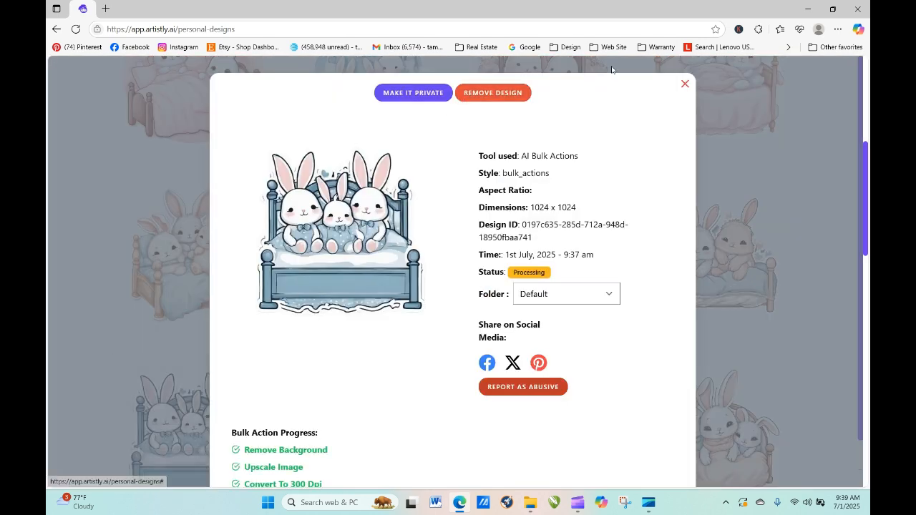
left_click(685, 83)
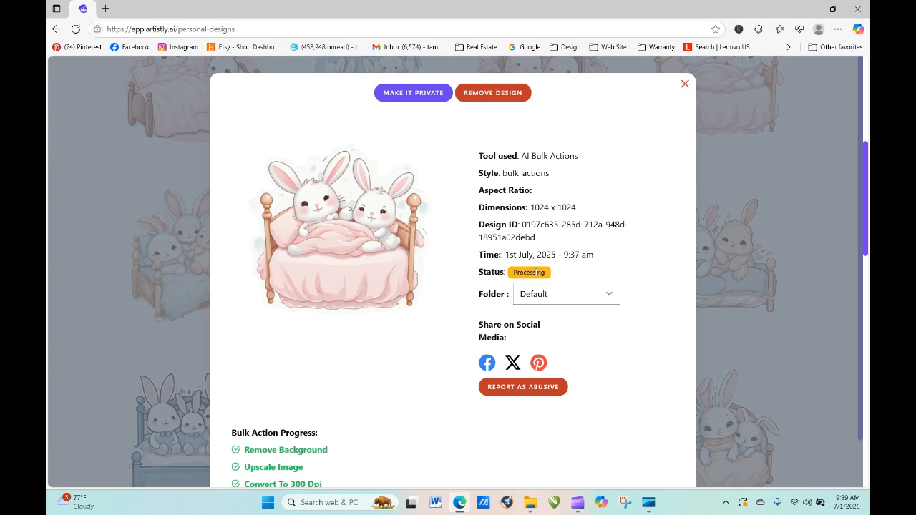
left_click(684, 83)
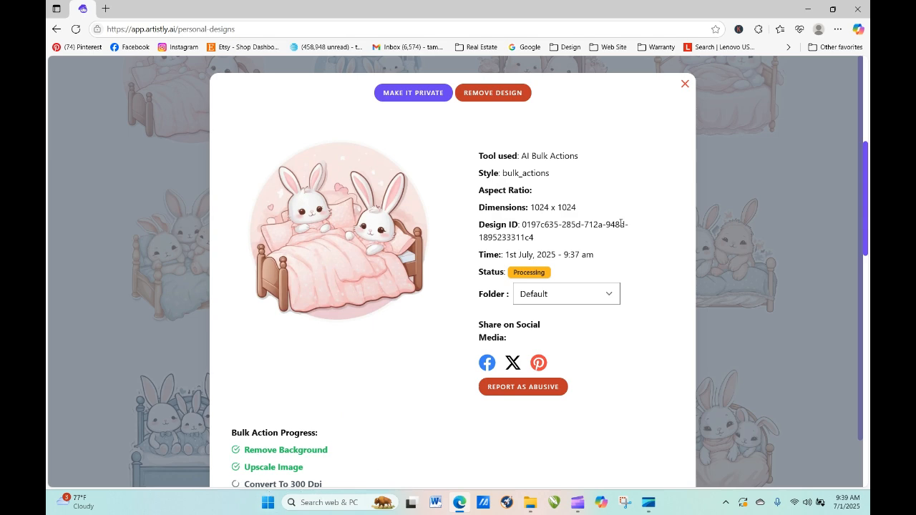
left_click(685, 83)
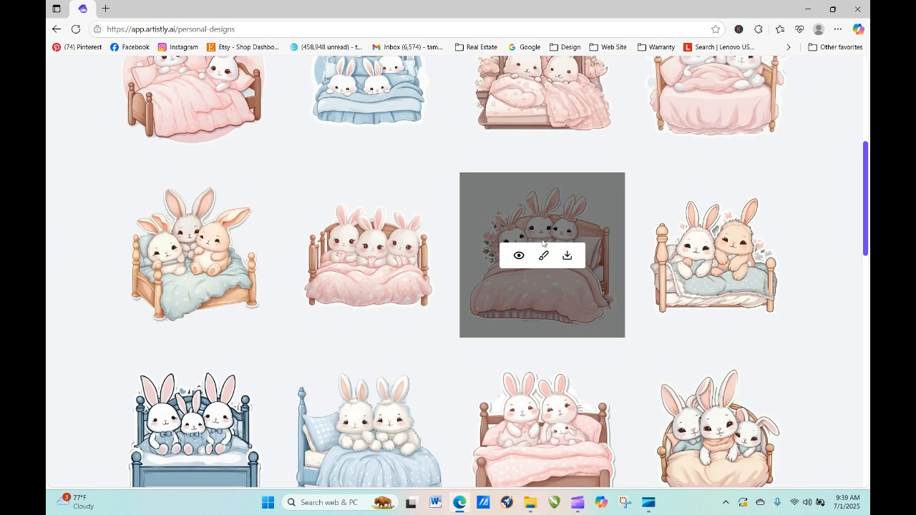
left_click(518, 255)
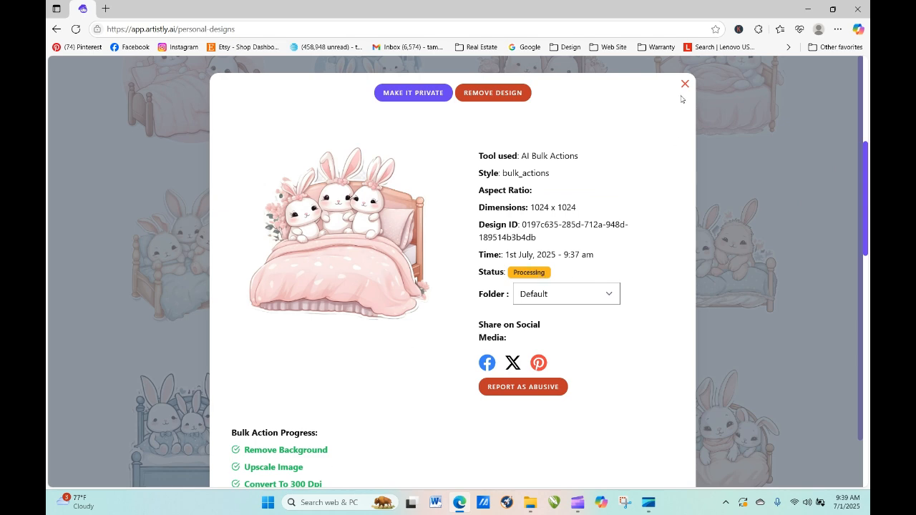
left_click(684, 83)
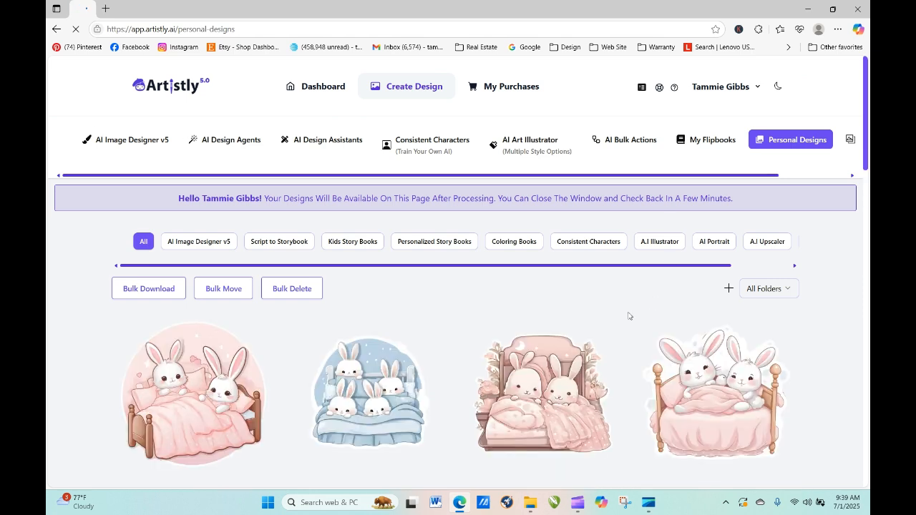
left_click(192, 394)
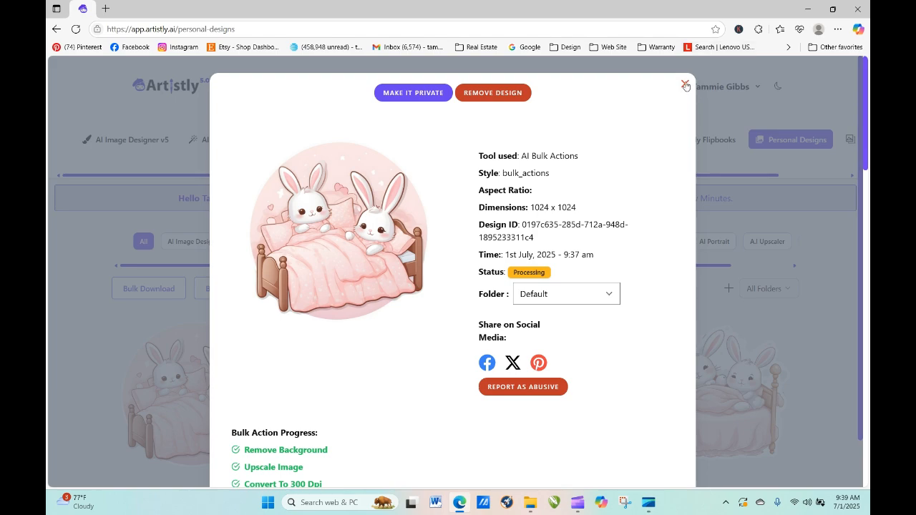
left_click(684, 81)
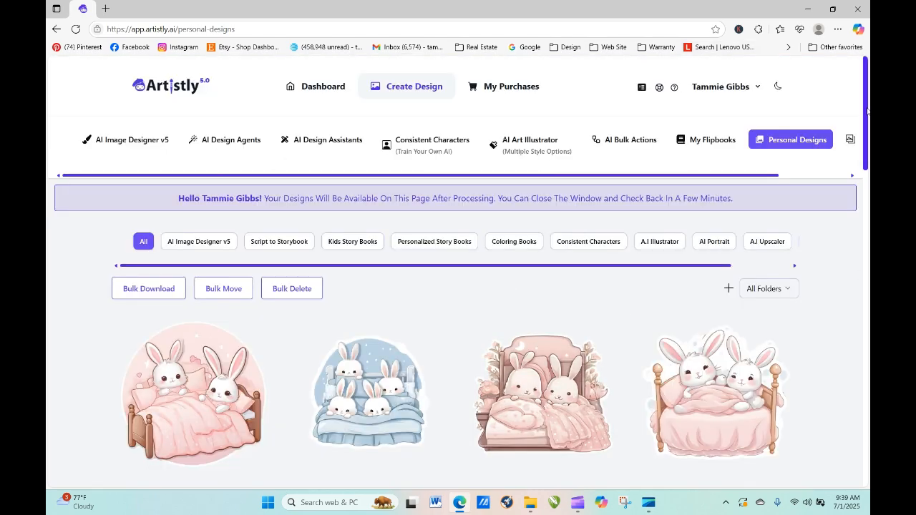
scroll("down", 3)
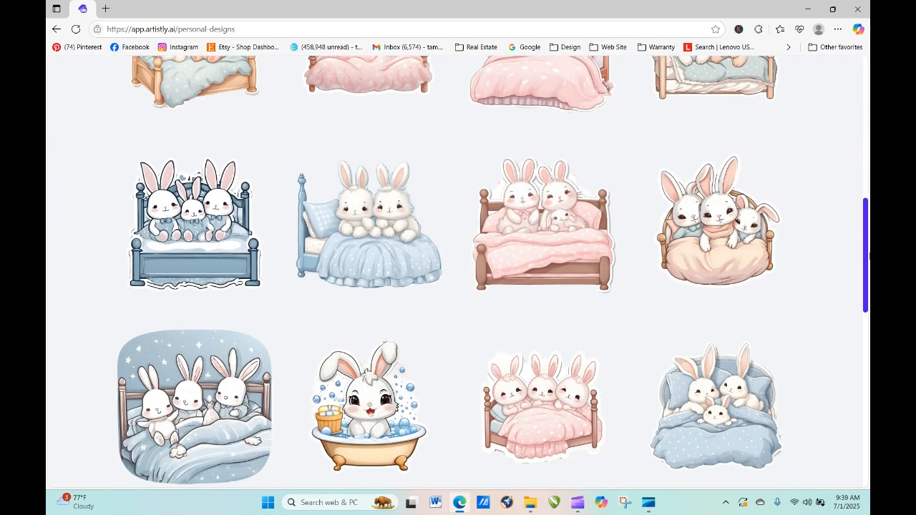
scroll("down", 3)
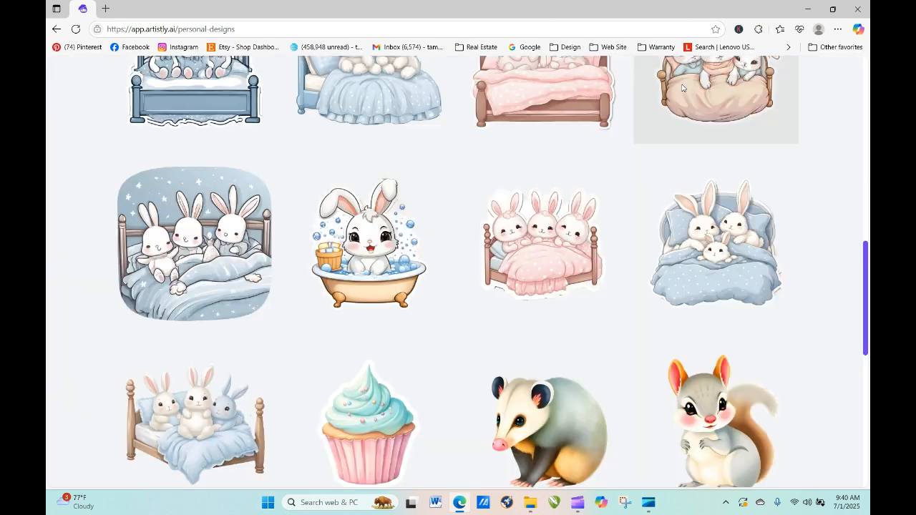
mouse_move(368, 416)
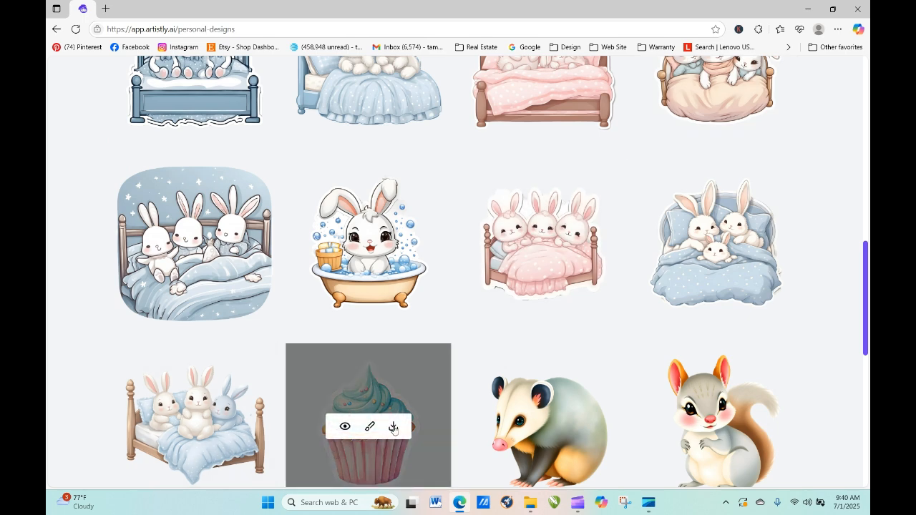
- View the downloaded cupcake sticker's file info showing 4096 x 4096 at 300 dpi, then close Photos
left_click(779, 29)
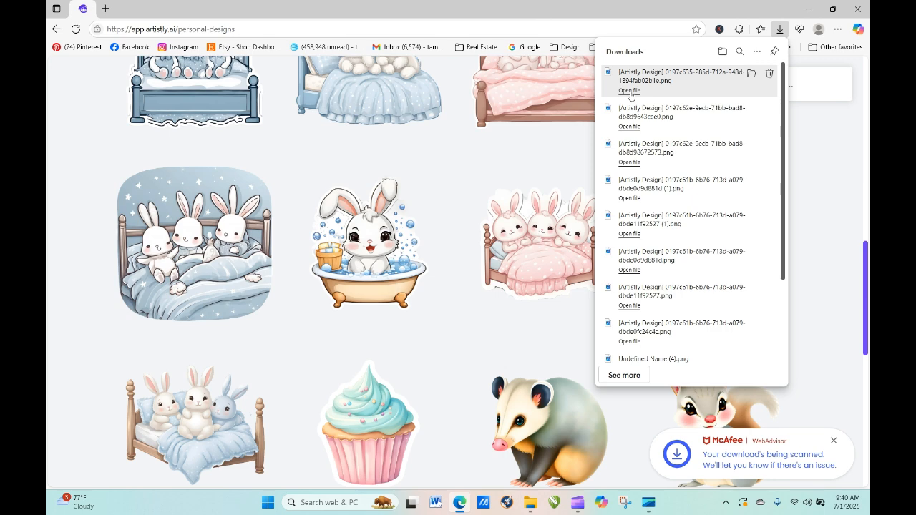
left_click(630, 90)
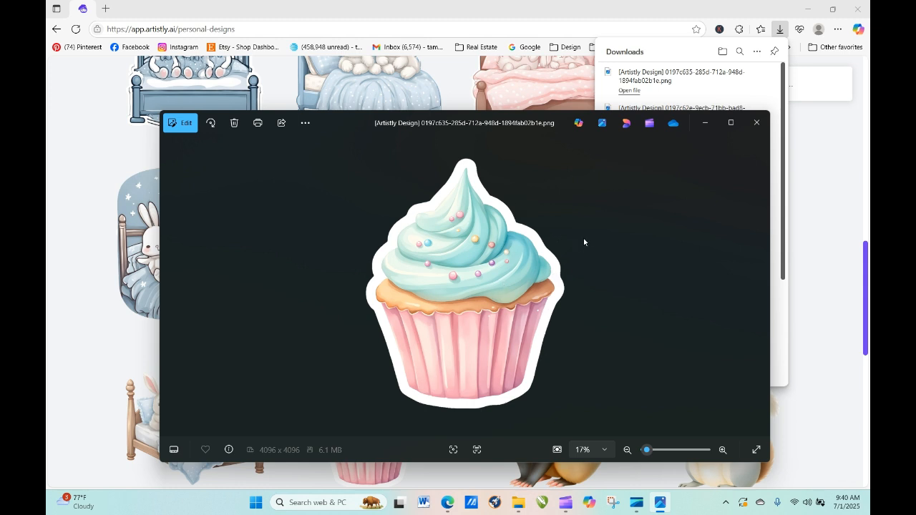
mouse_move(480, 236)
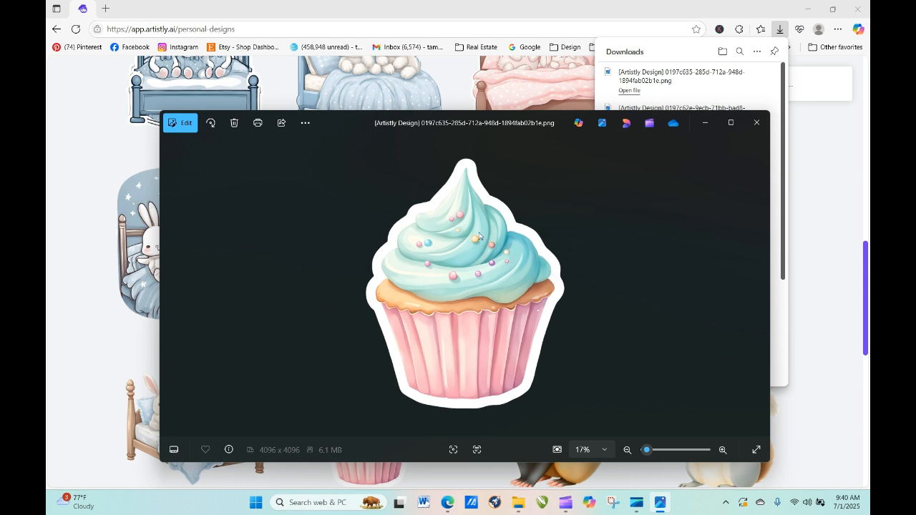
left_click(229, 449)
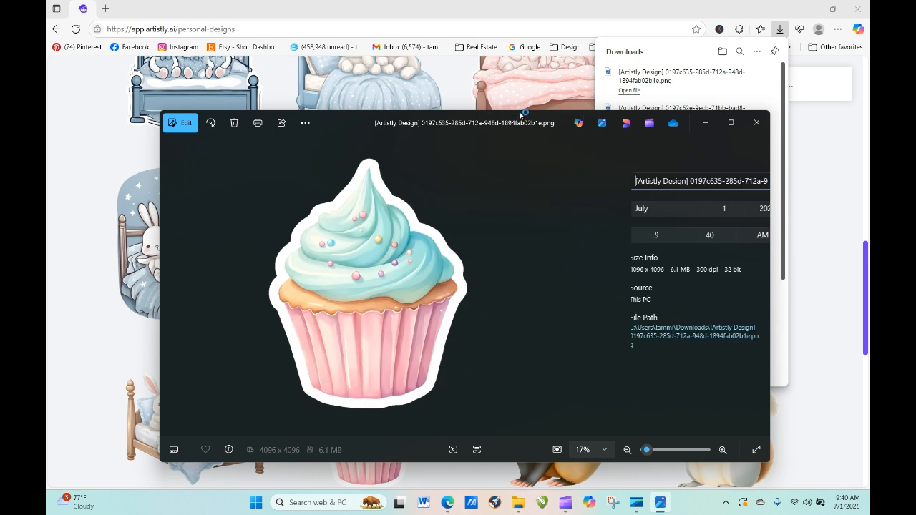
left_click(229, 449)
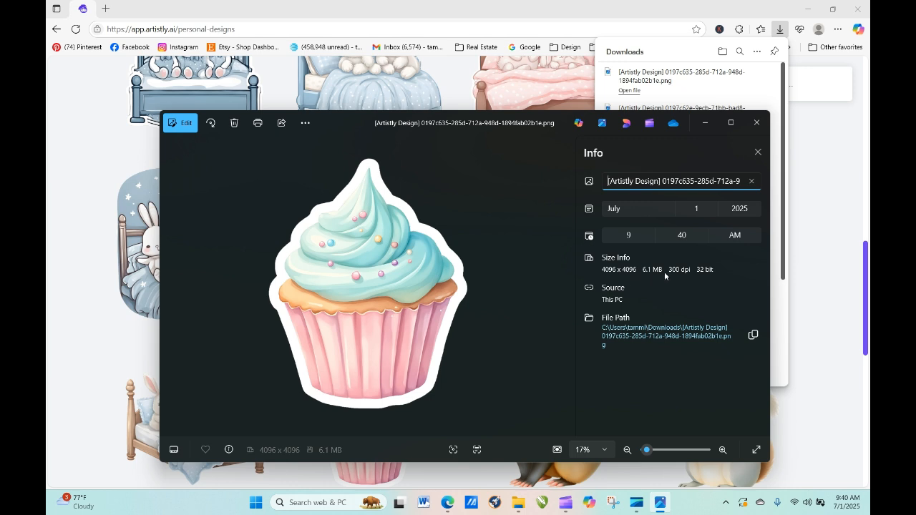
mouse_move(716, 279)
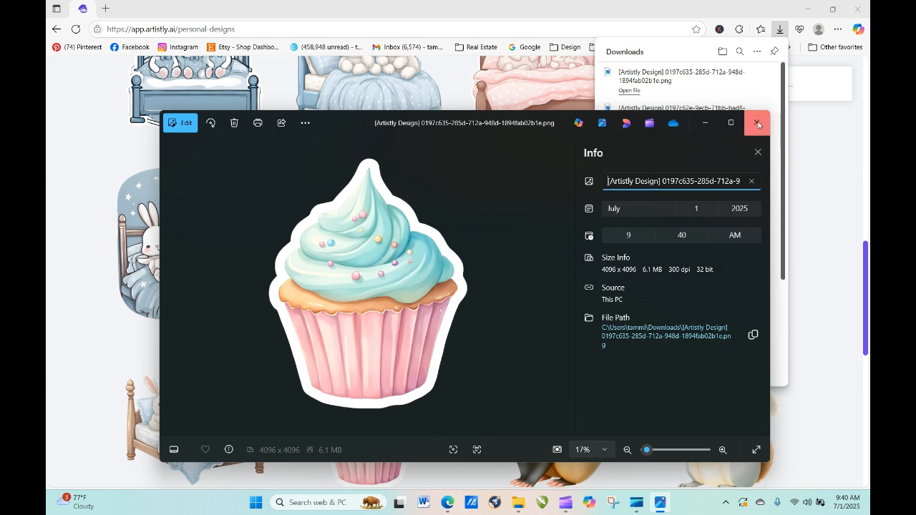
left_click(758, 123)
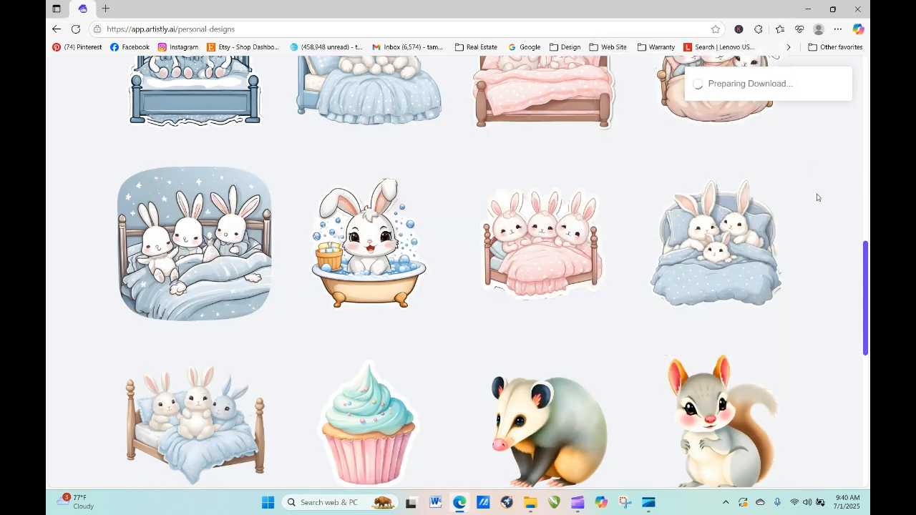
- Download the bathtub bunny and pink-bed designs, then view the bathtub image's file info showing 4096 x 4096, 300 dpi
left_click(368, 243)
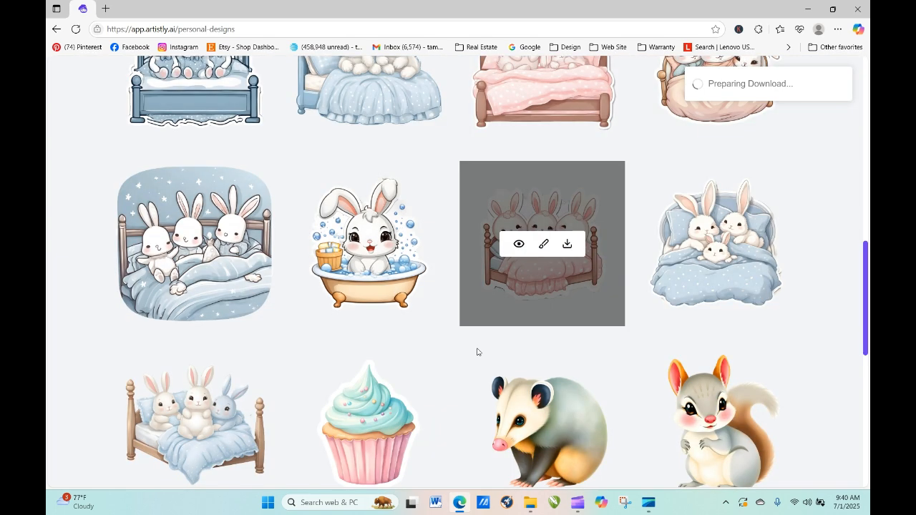
left_click(567, 243)
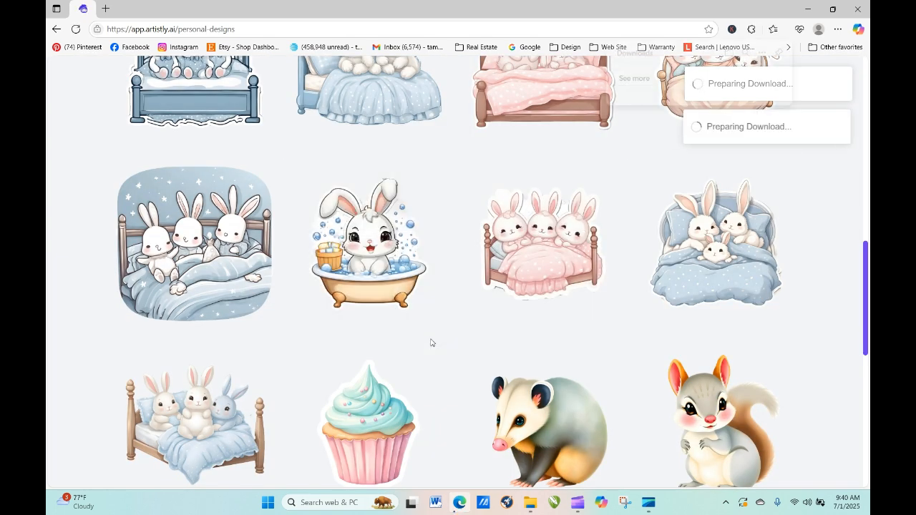
left_click(779, 29)
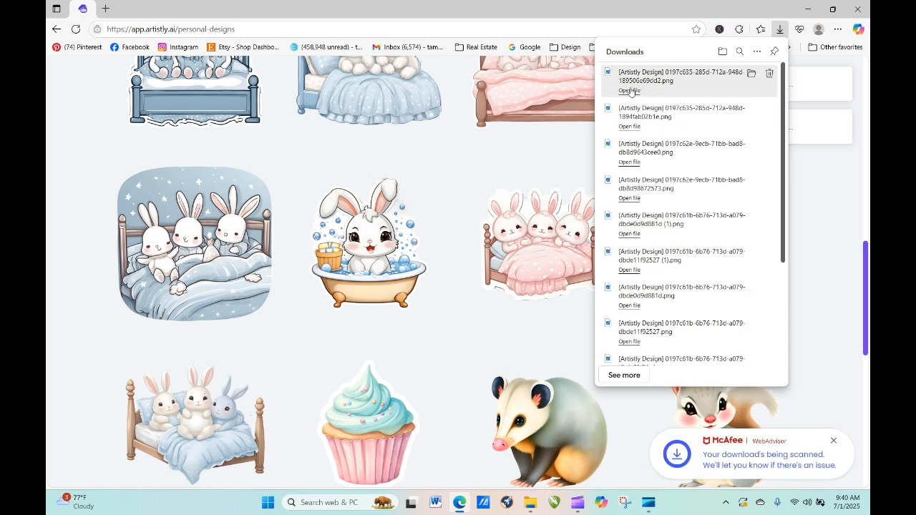
left_click(630, 91)
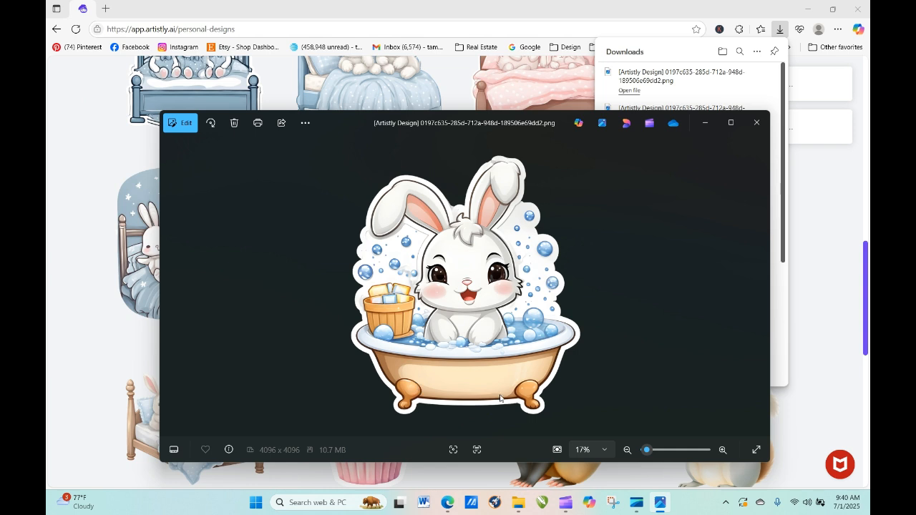
mouse_move(430, 217)
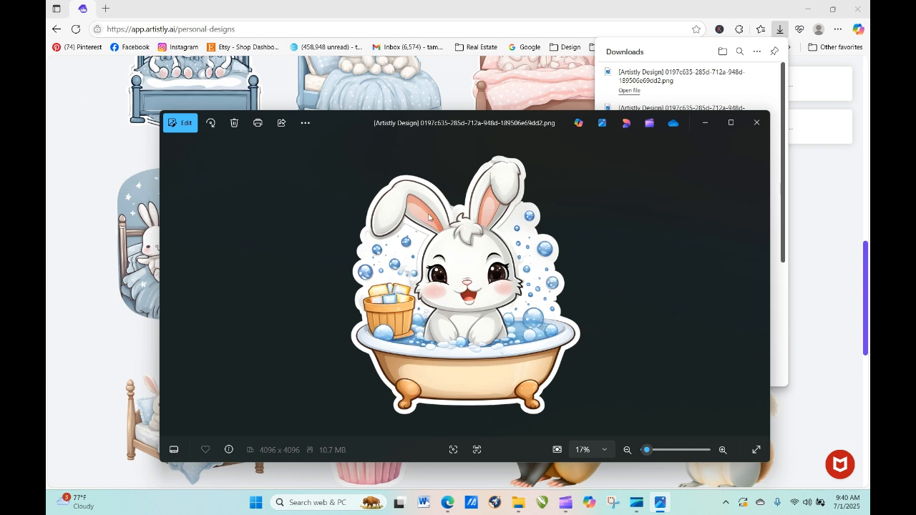
mouse_move(484, 332)
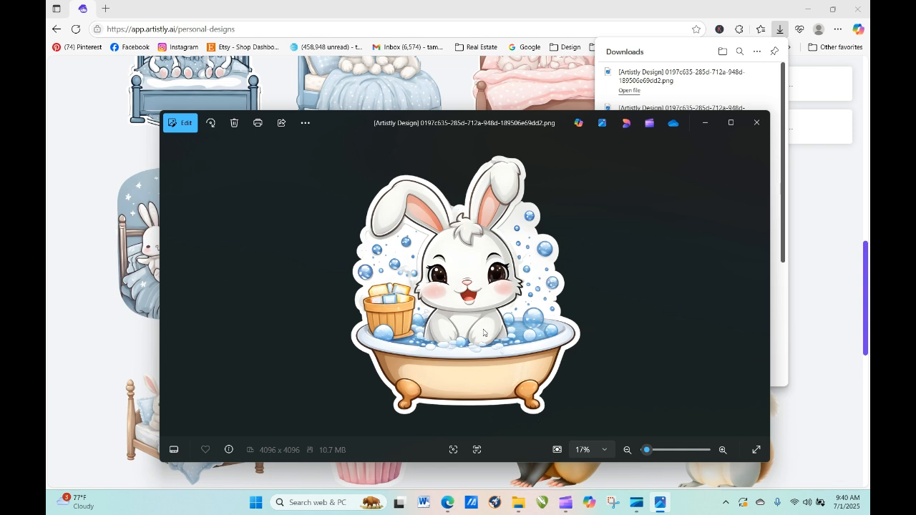
mouse_move(745, 271)
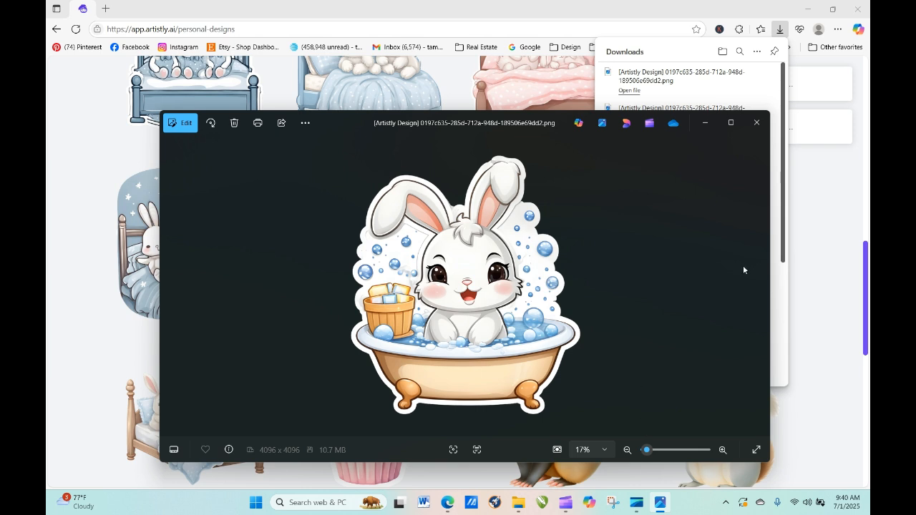
mouse_move(530, 237)
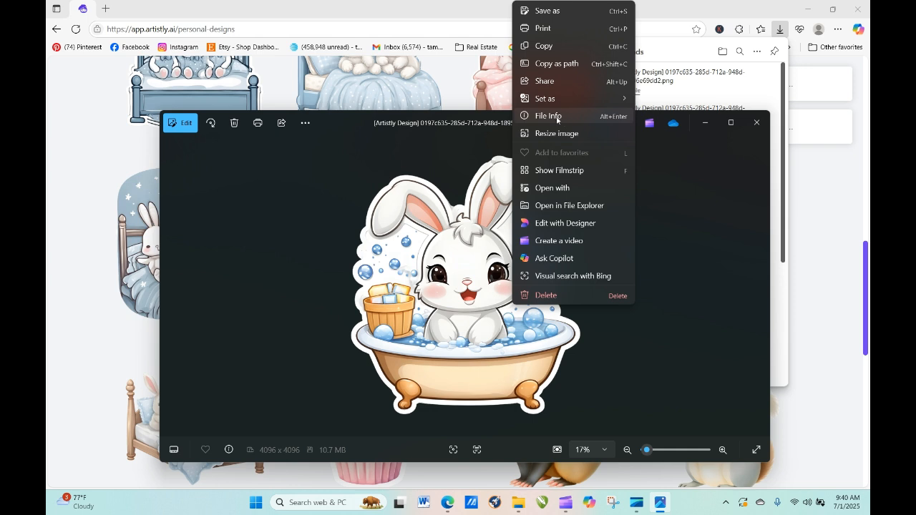
left_click(548, 116)
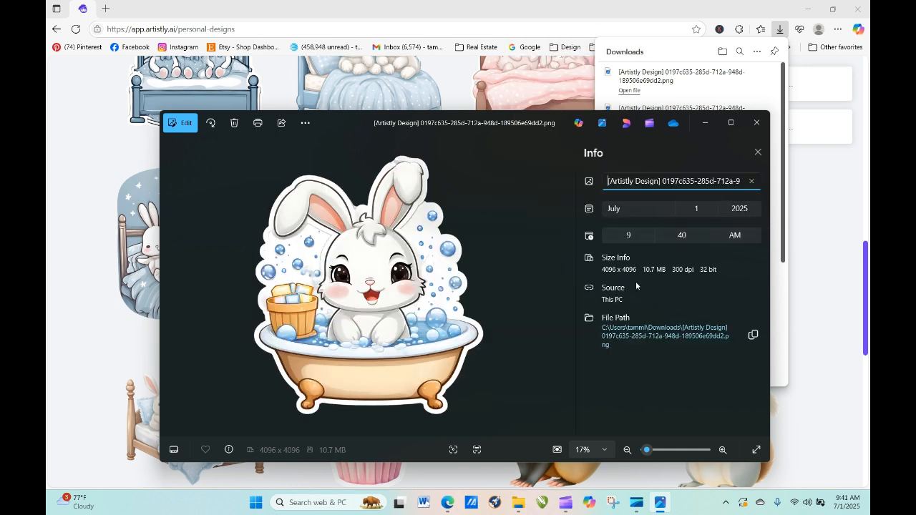
mouse_move(613, 272)
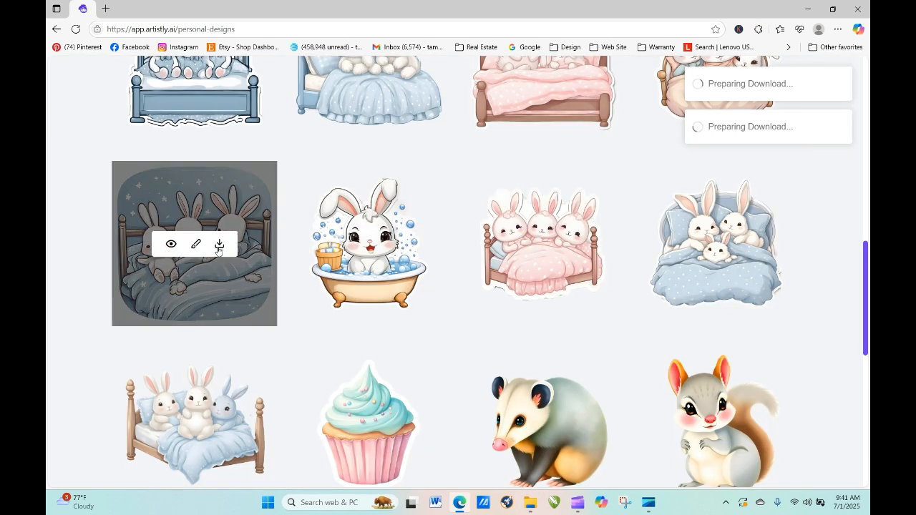
- Download the snowy three-bunnies design and view a two-bunnies bed design's details
left_click(779, 29)
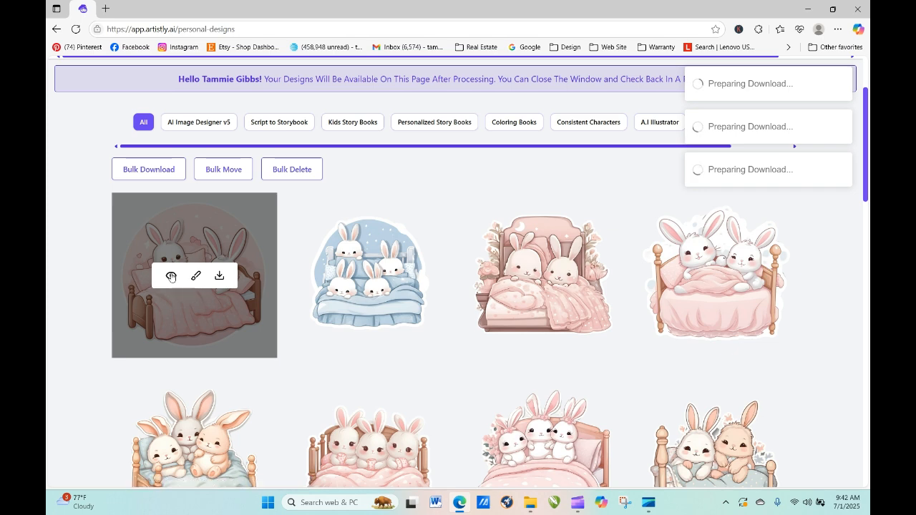
left_click(172, 277)
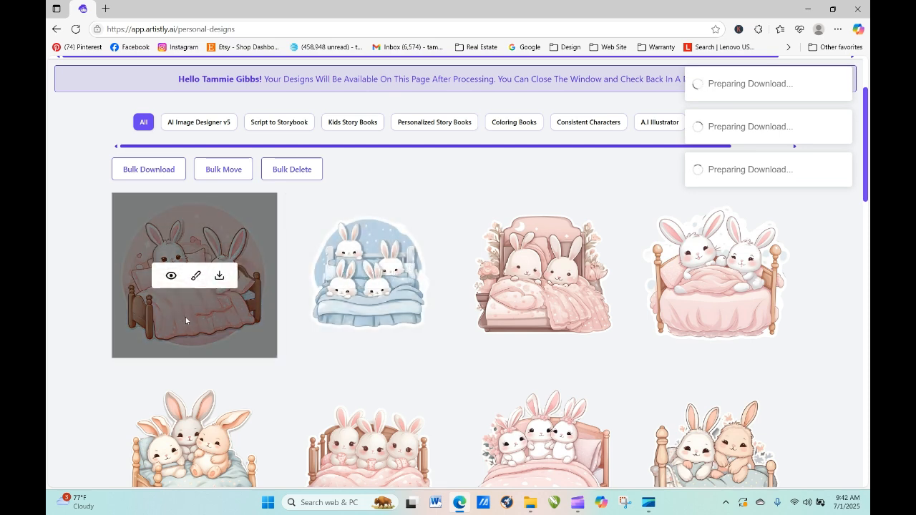
mouse_move(100, 248)
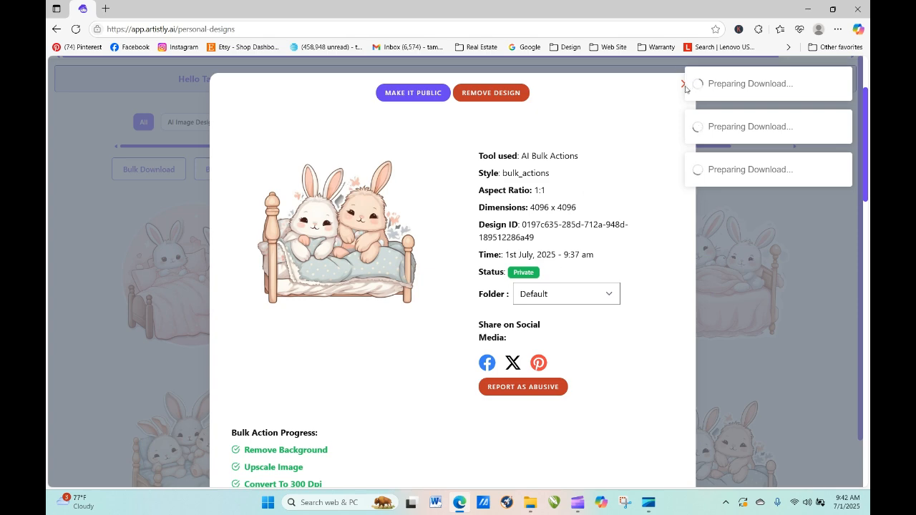
- View the round two-bunnies design's details reading 4096 x 4096, Private, then close them
left_click(682, 83)
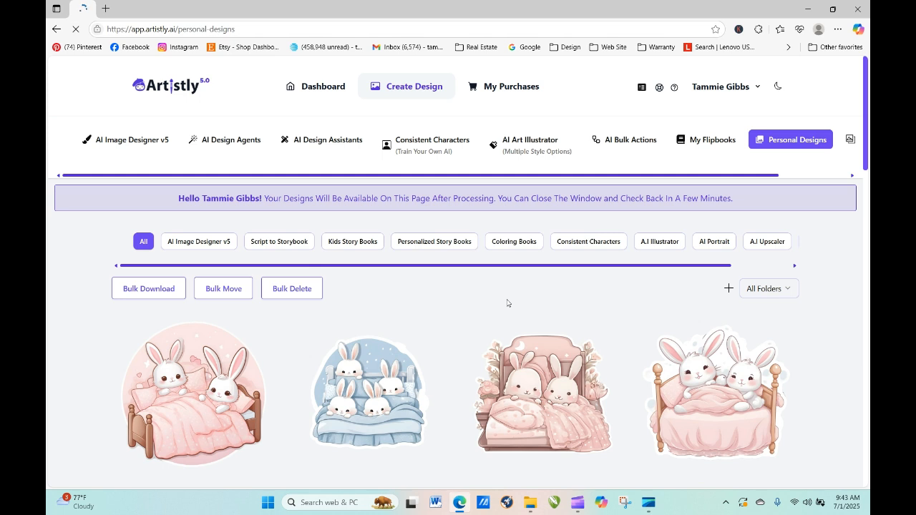
left_click(194, 394)
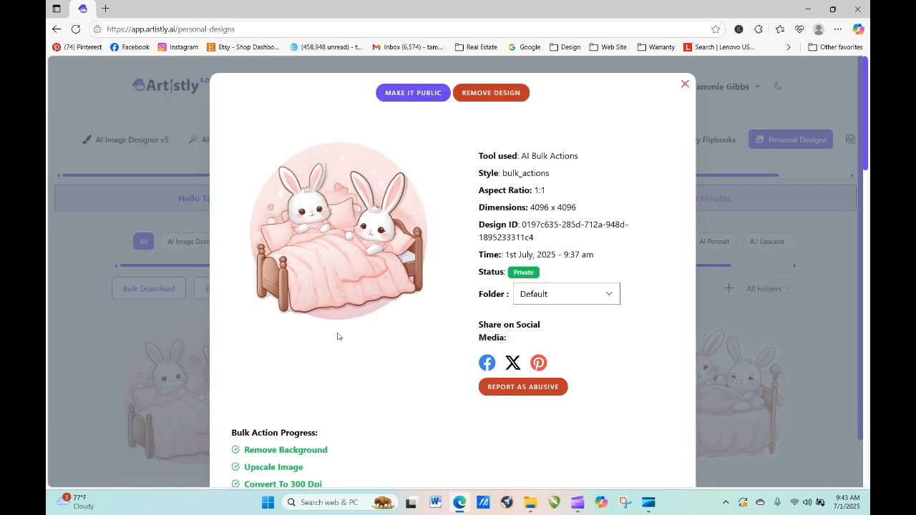
mouse_move(321, 435)
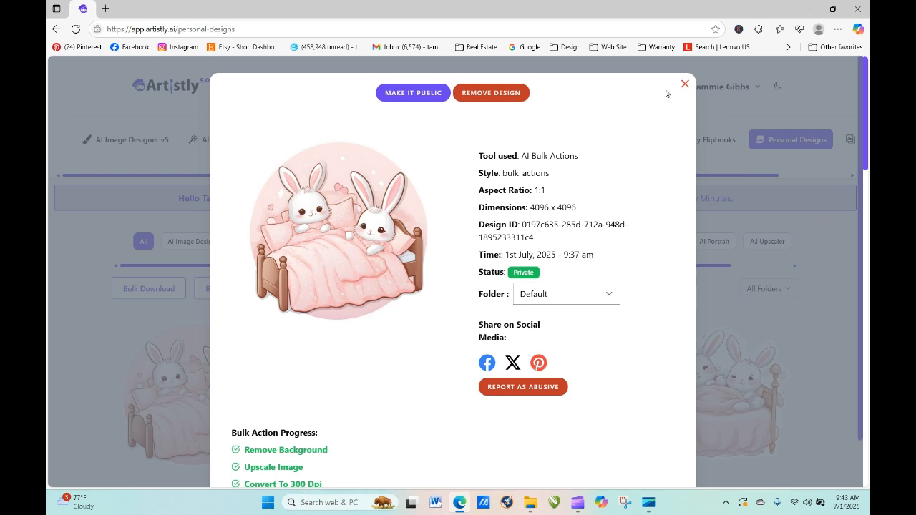
left_click(684, 83)
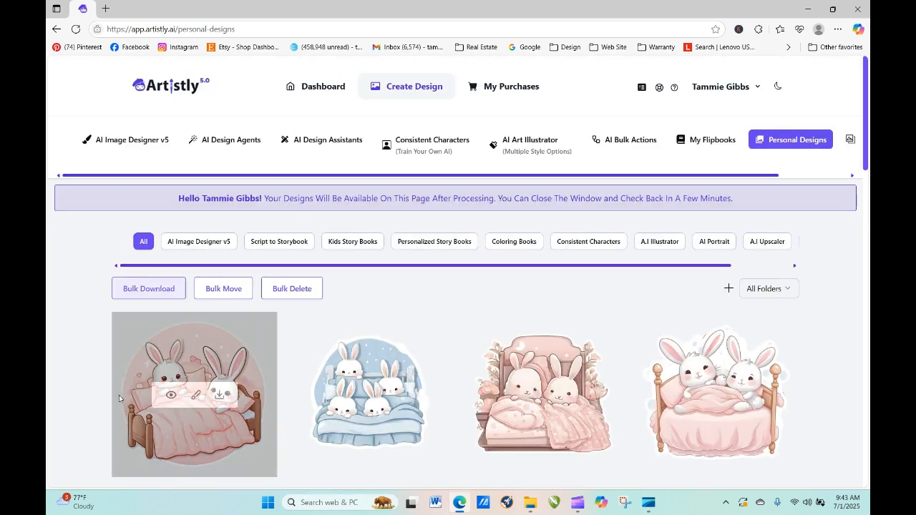